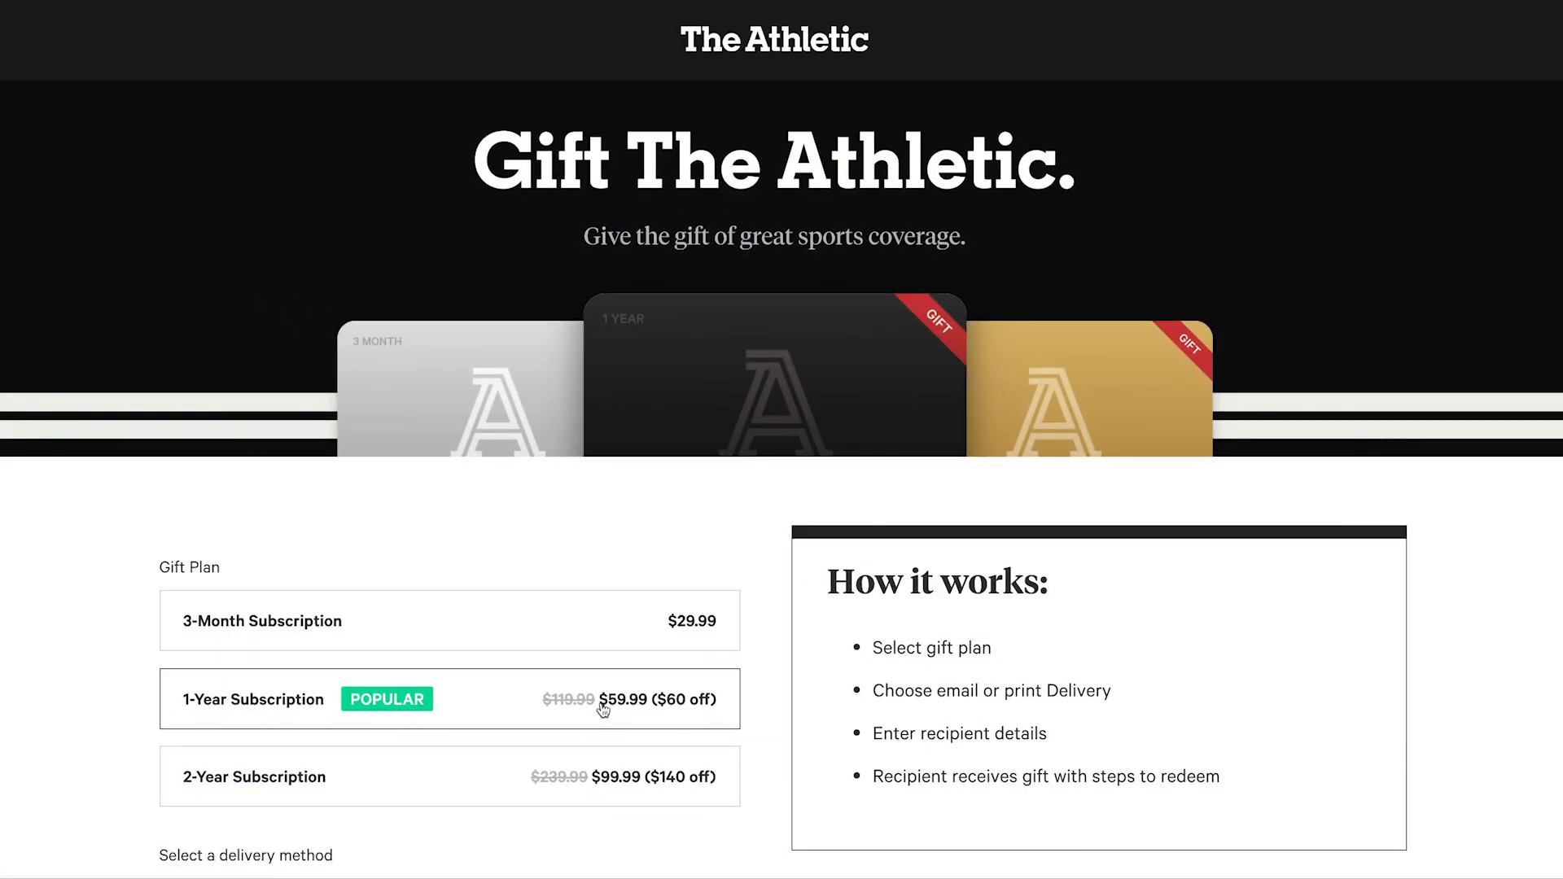
mouse_move(559, 648)
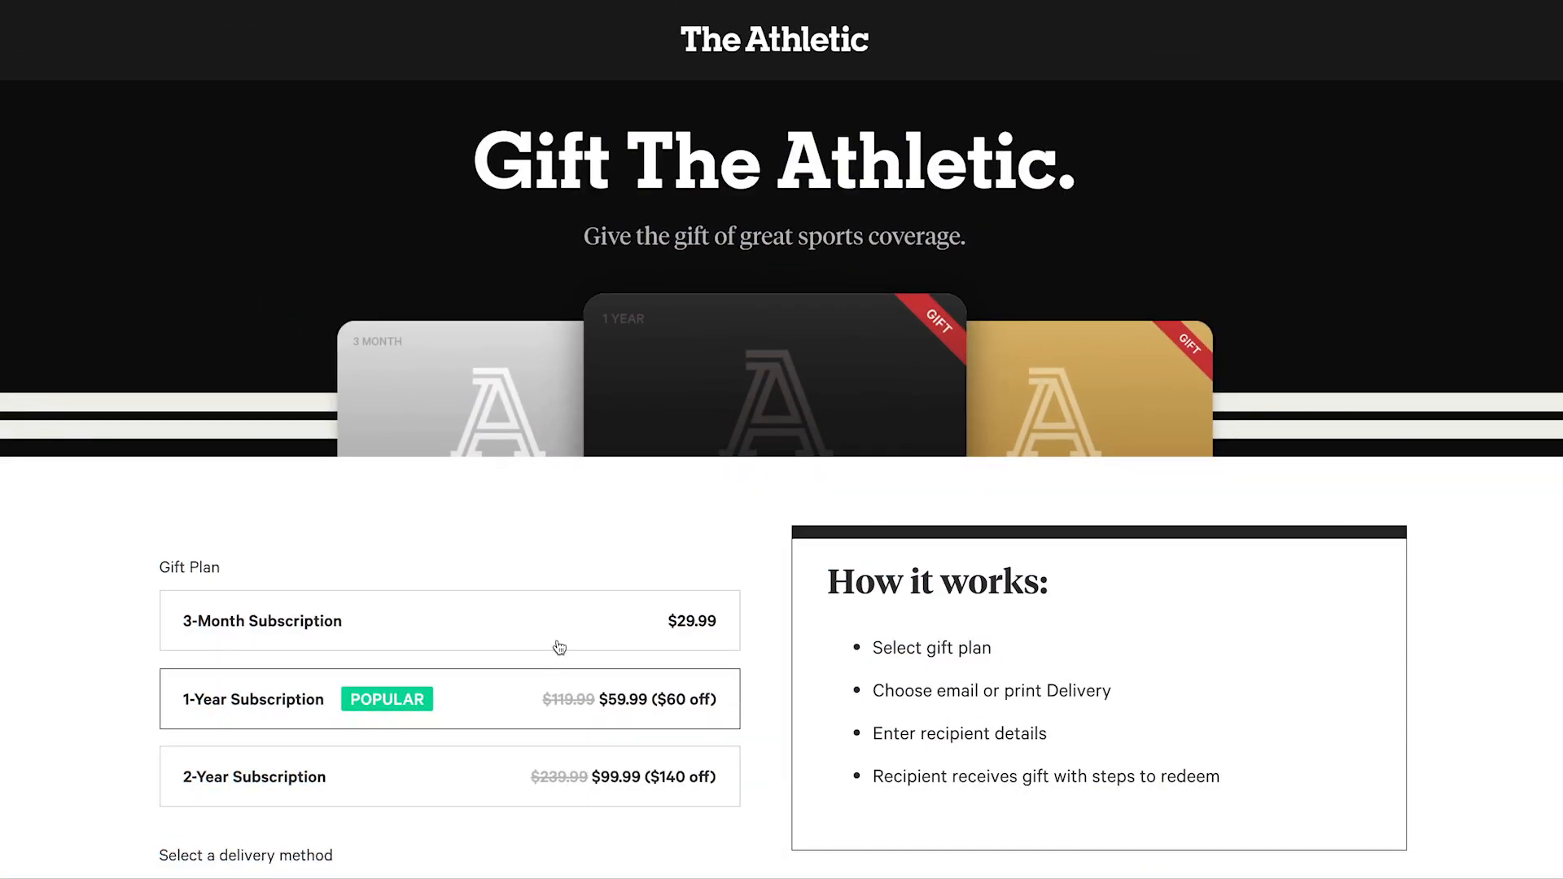
Browse gift and subscribe-and-save options, then start a MasterClass annual membership gift with message 'Enjoy!'.
click(449, 620)
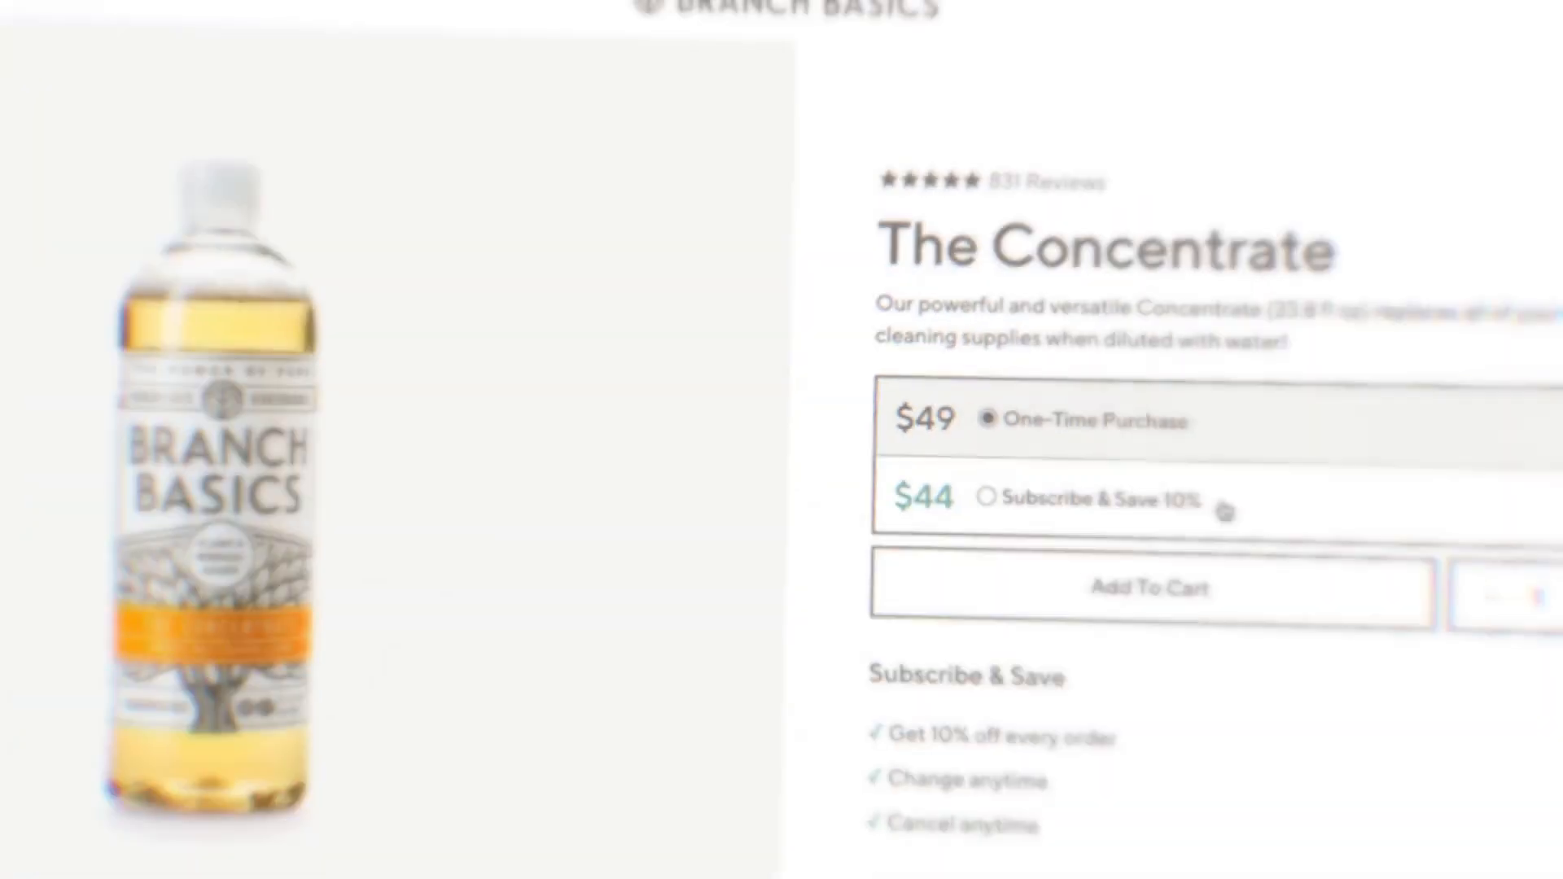
click(987, 499)
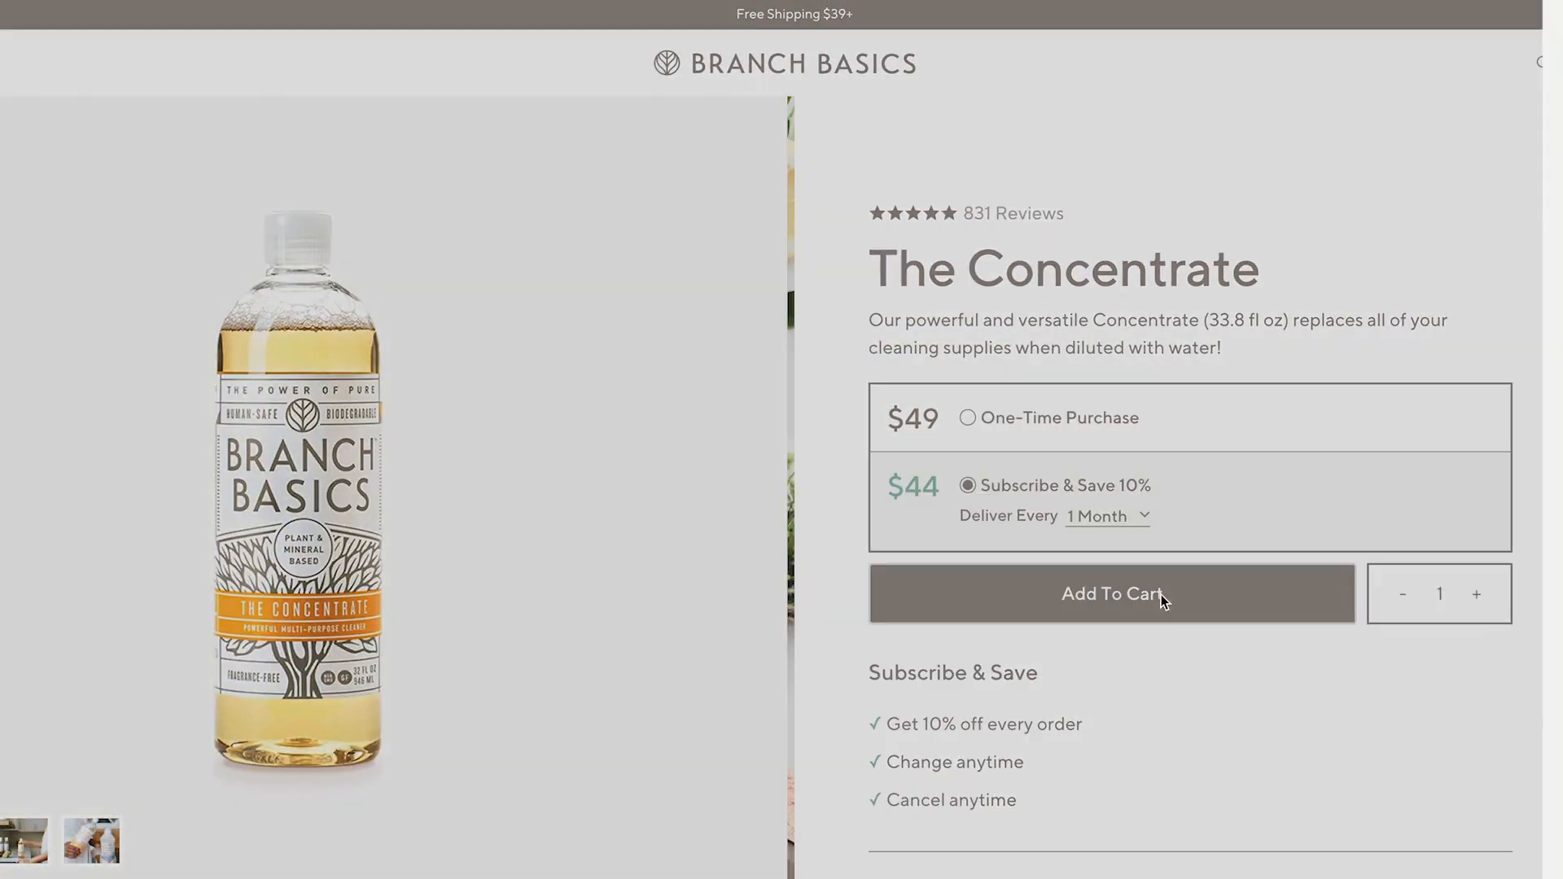
click(1112, 593)
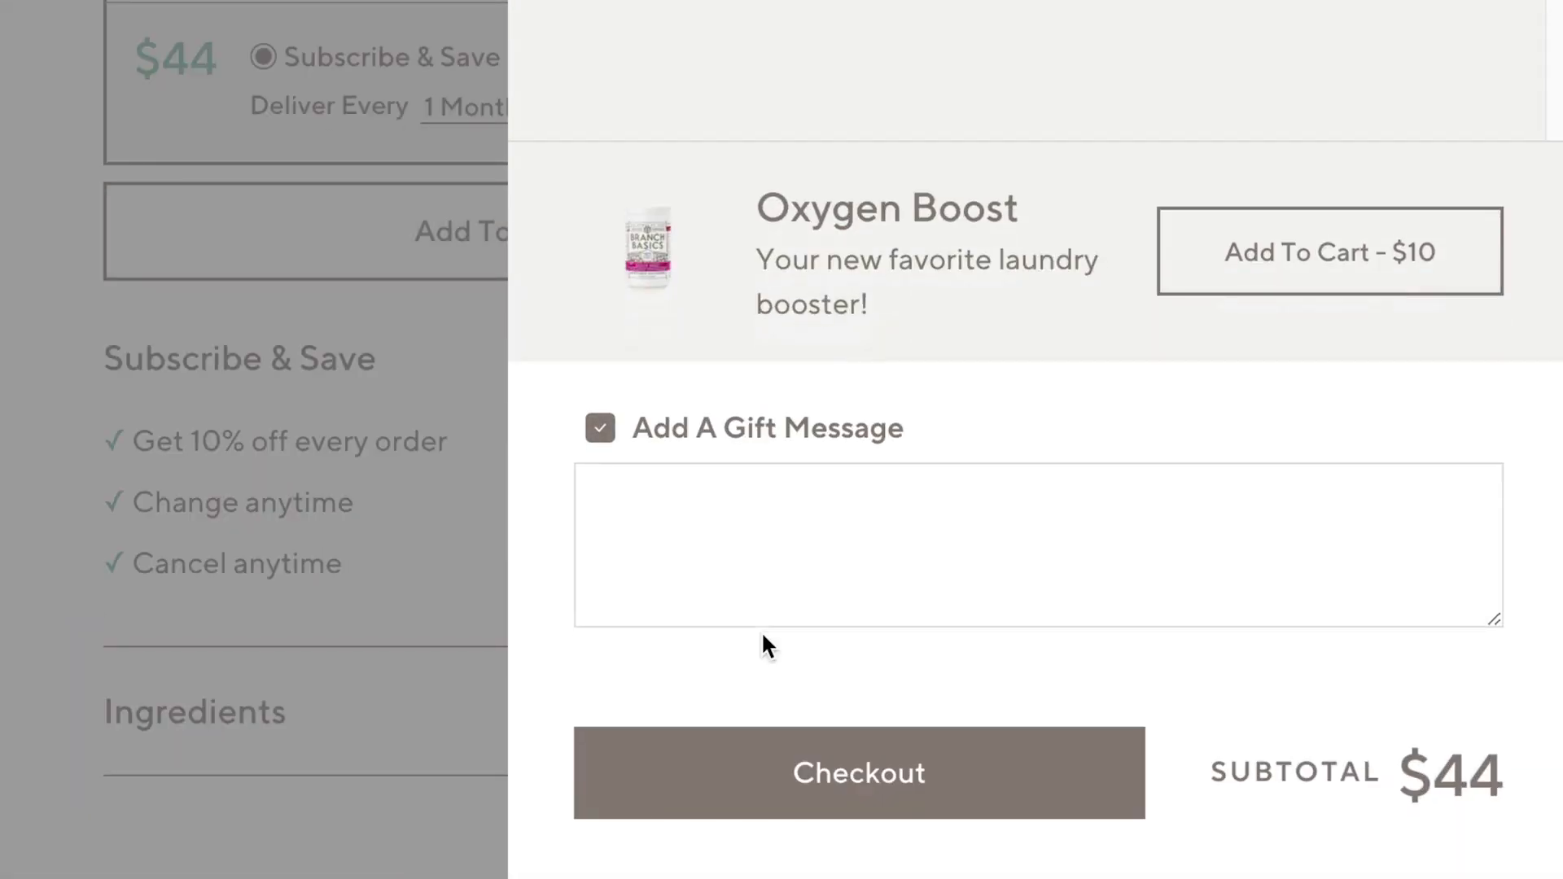
text(enjoy)
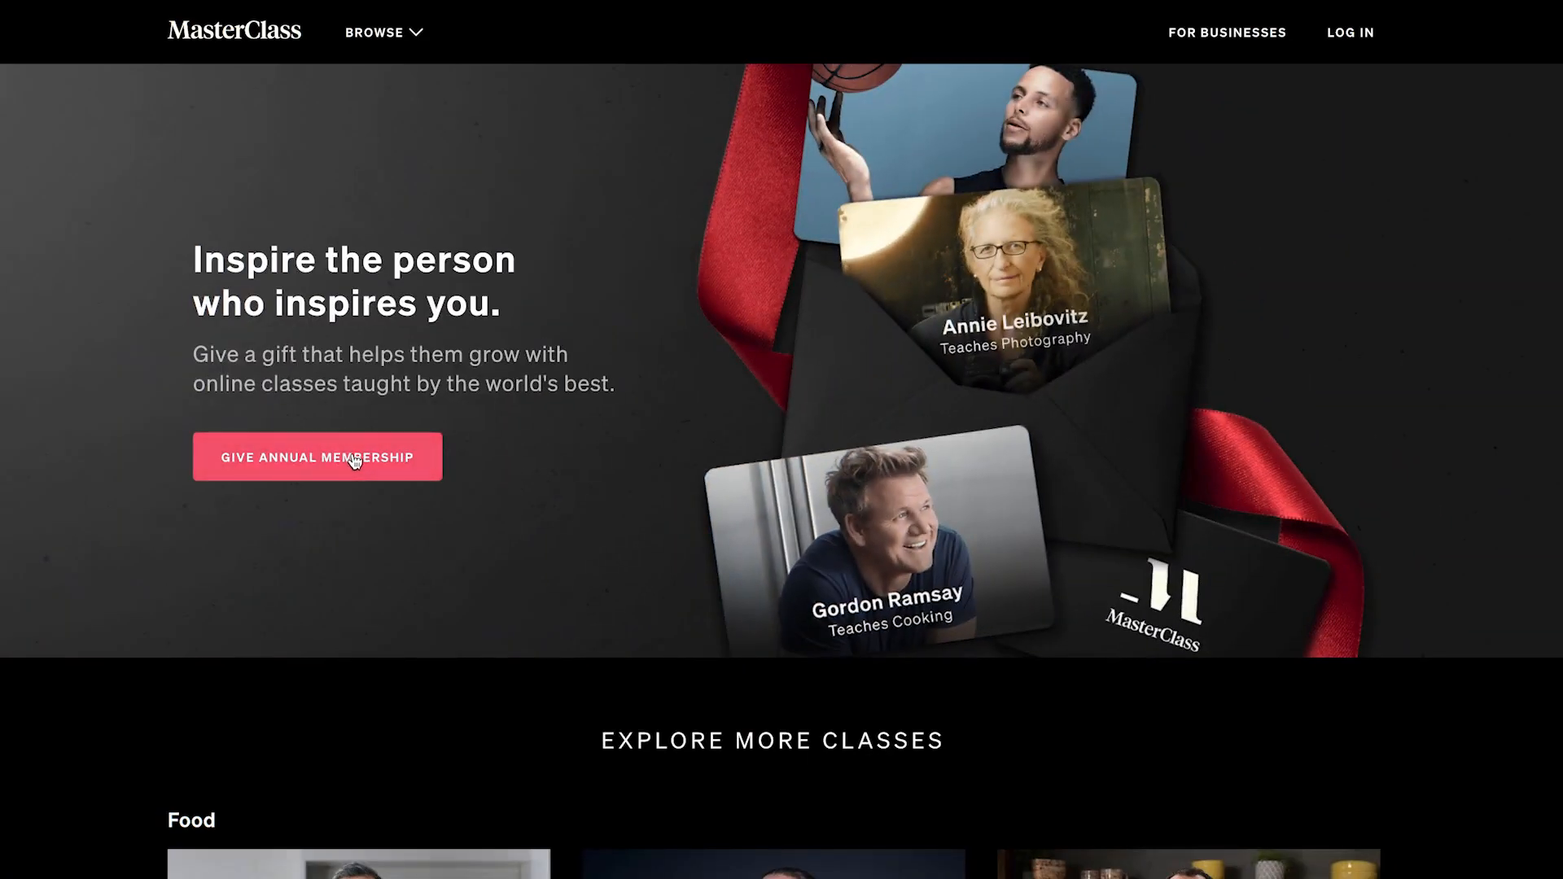
click(317, 457)
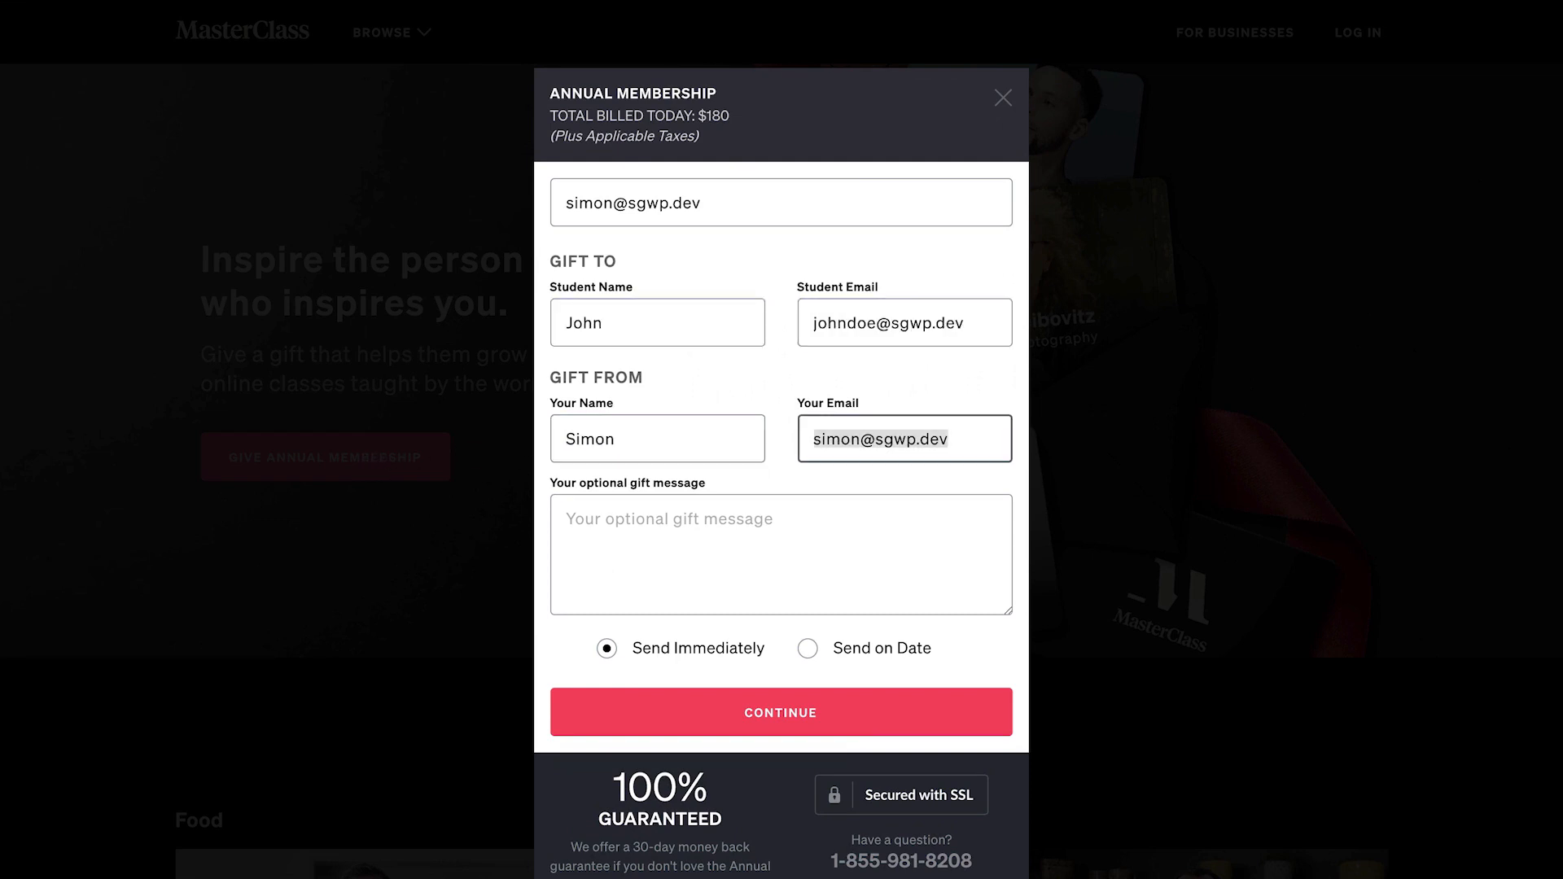
text(Enjoy!)
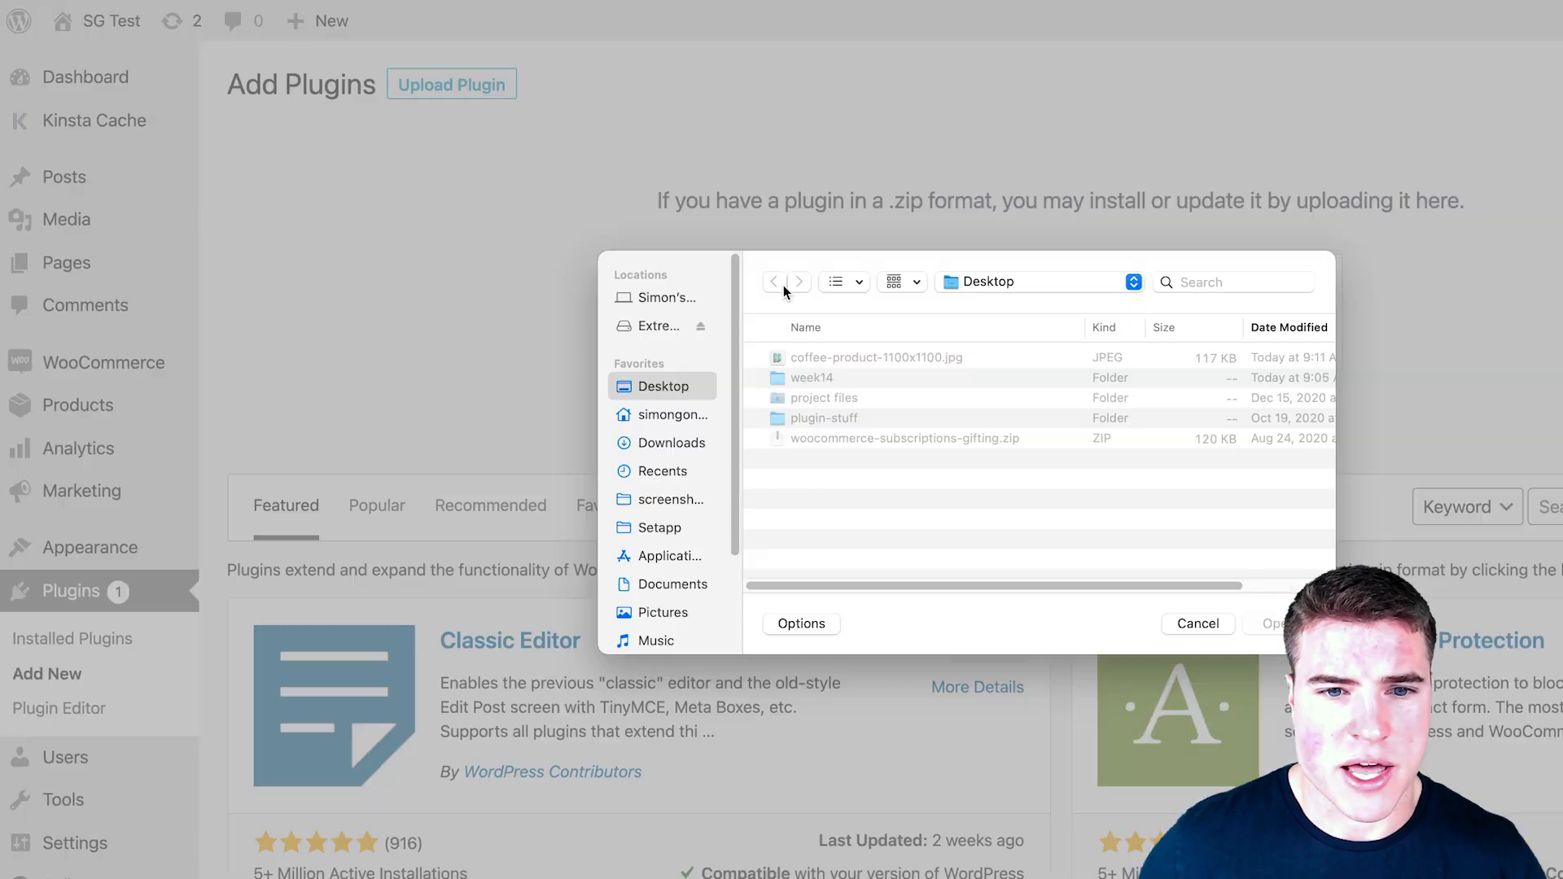
Upload woocommerce-subscriptions-gifting.zip on the Upload Plugin page and install it.
click(905, 439)
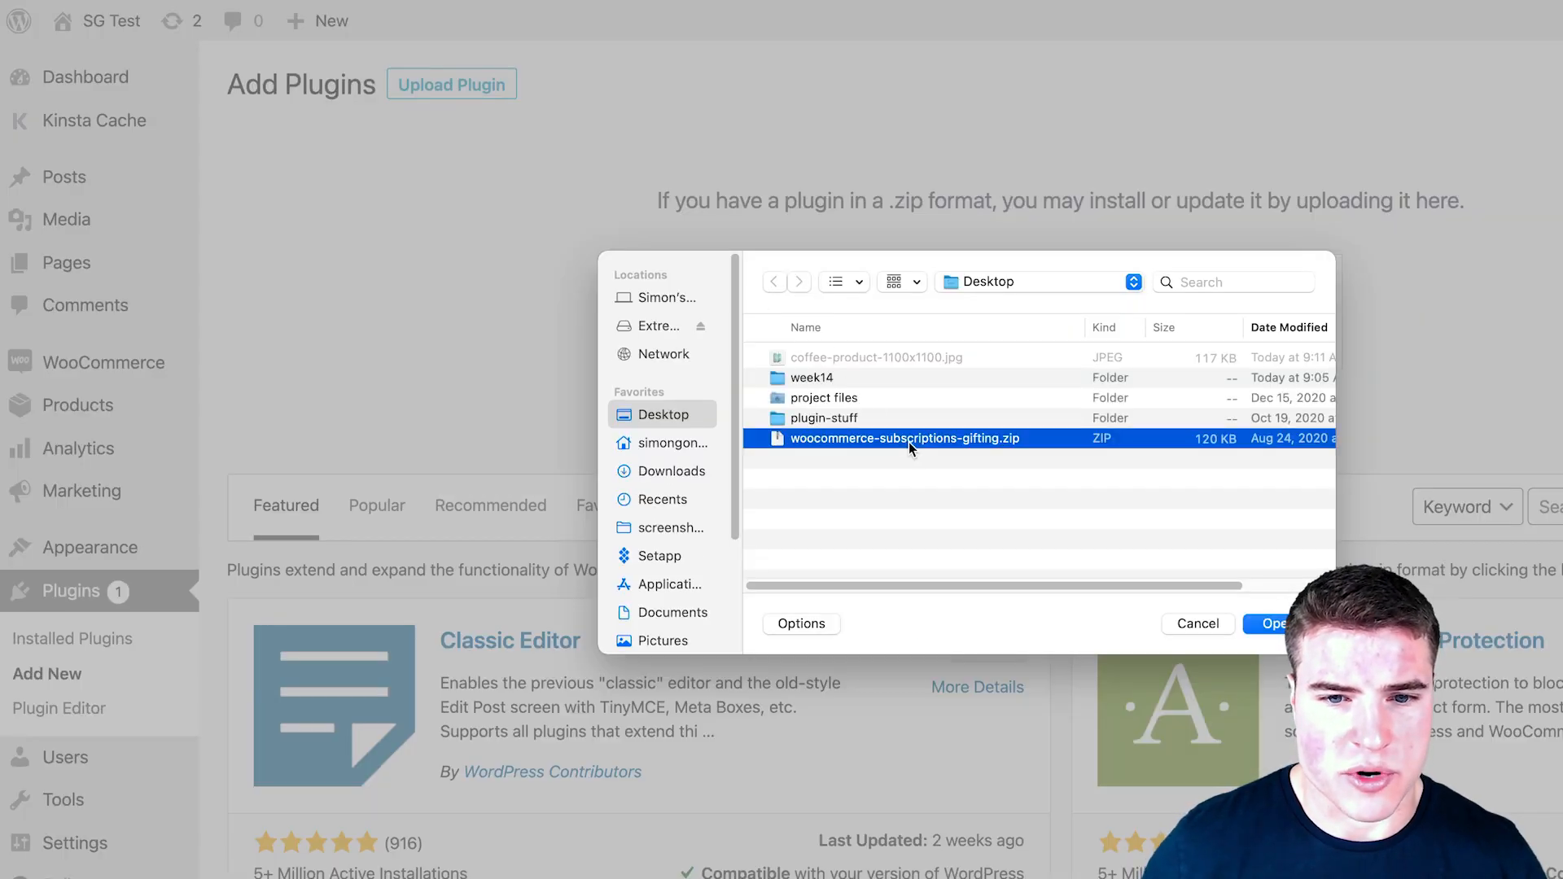
click(1272, 623)
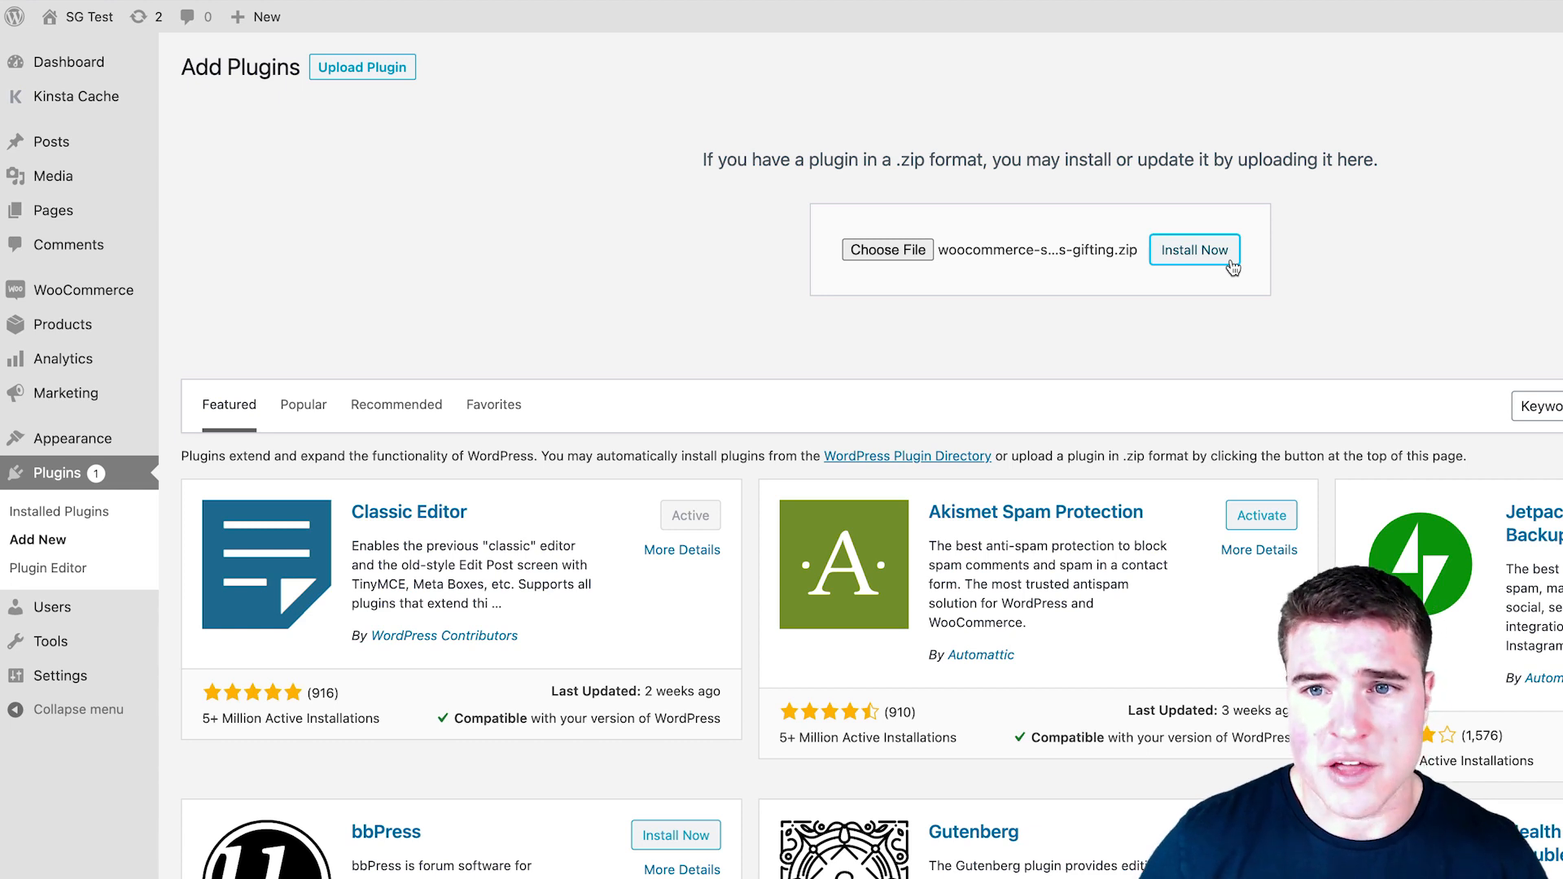
mouse_move(1373, 290)
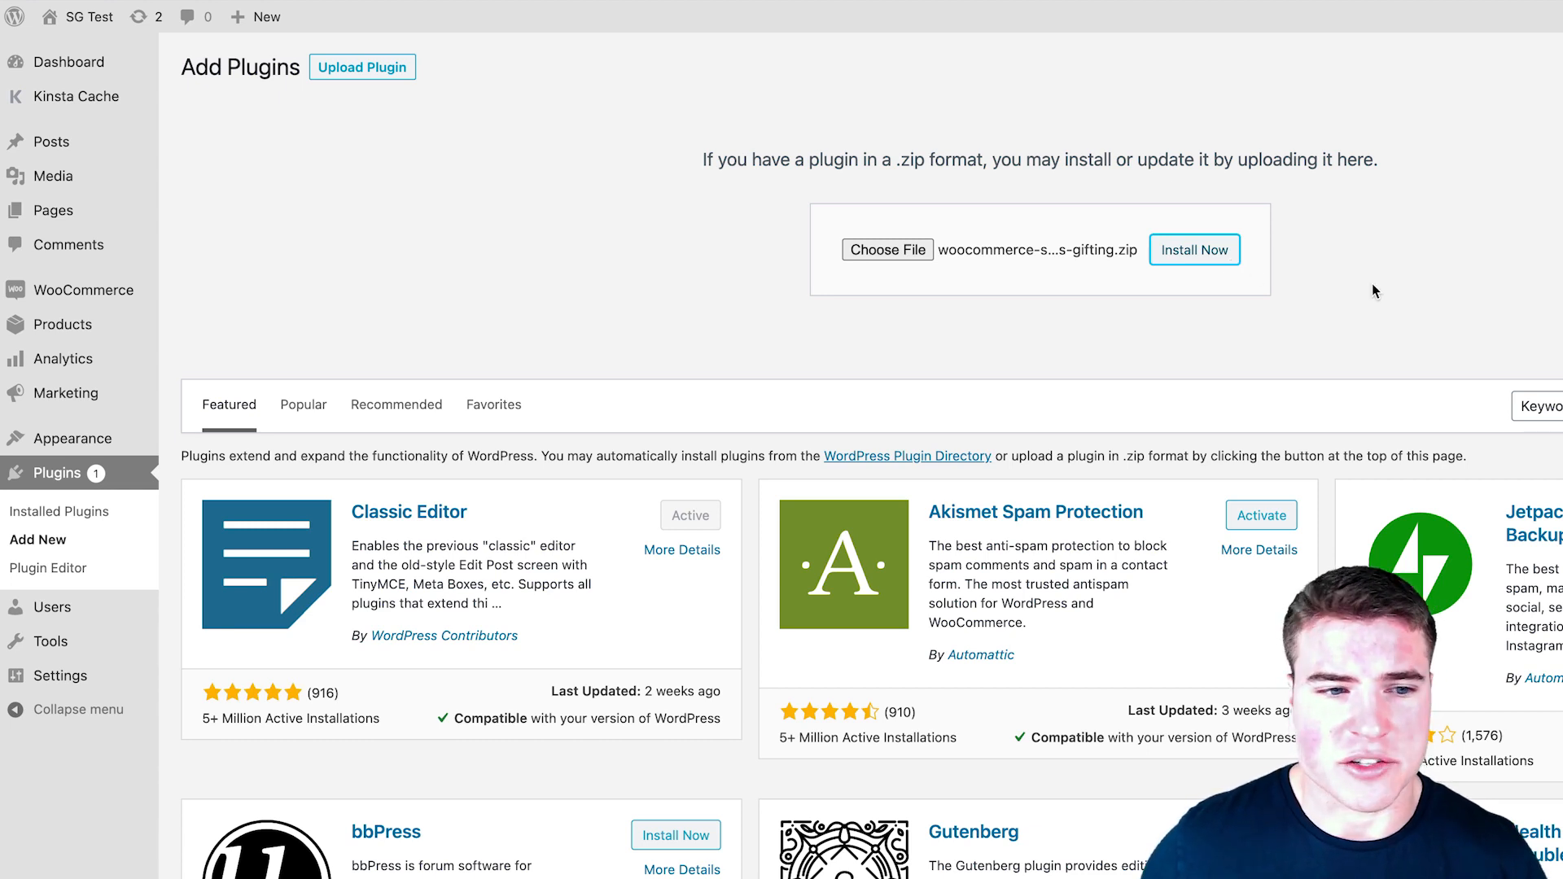
click(1194, 250)
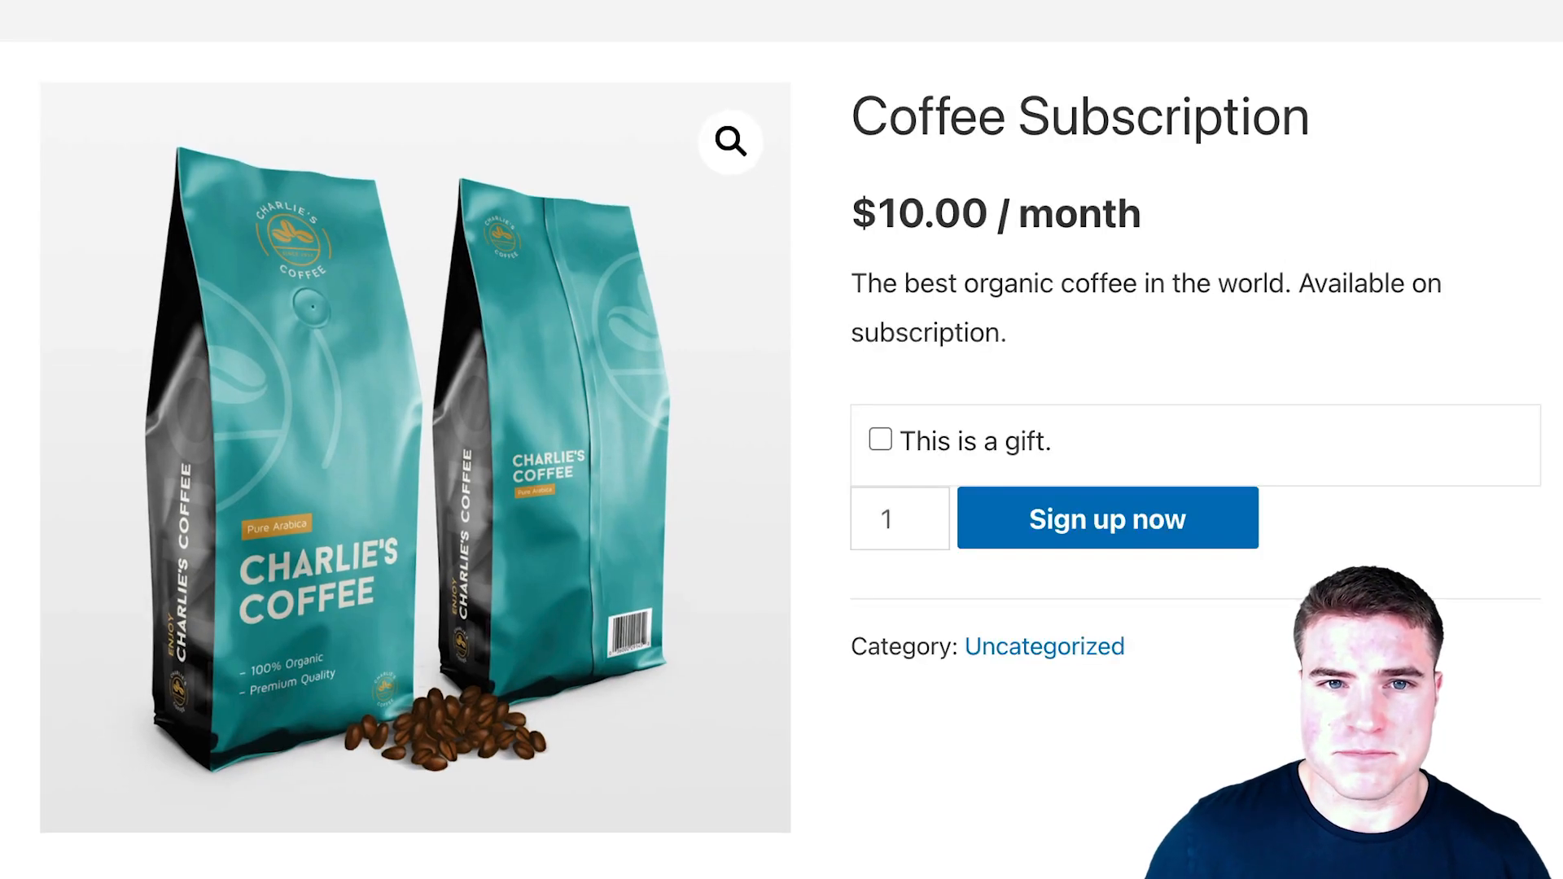
click(879, 440)
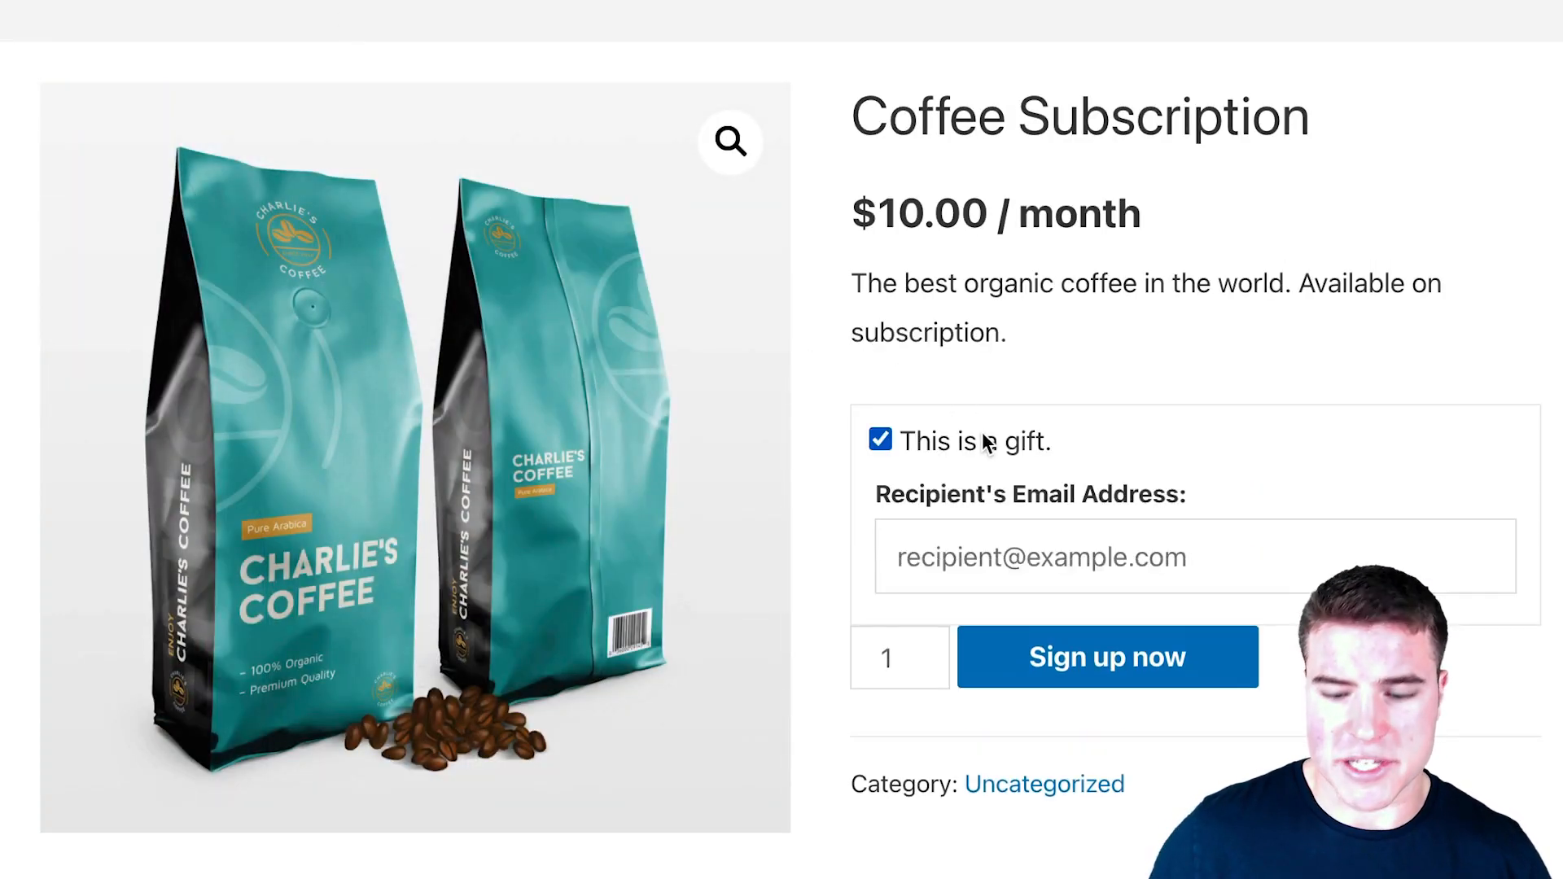
click(1096, 556)
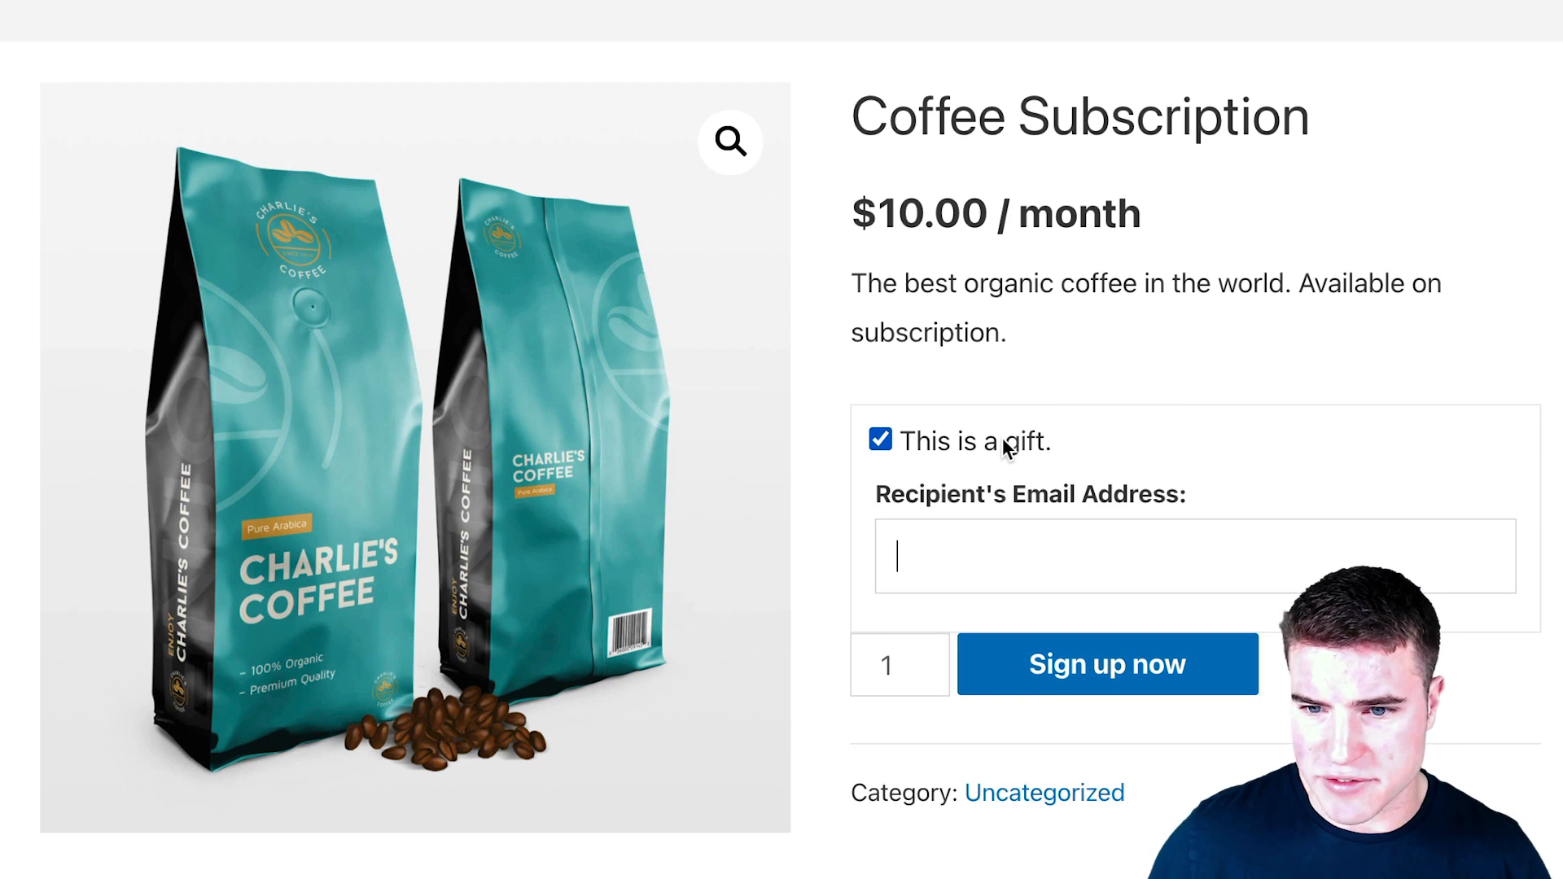
click(880, 439)
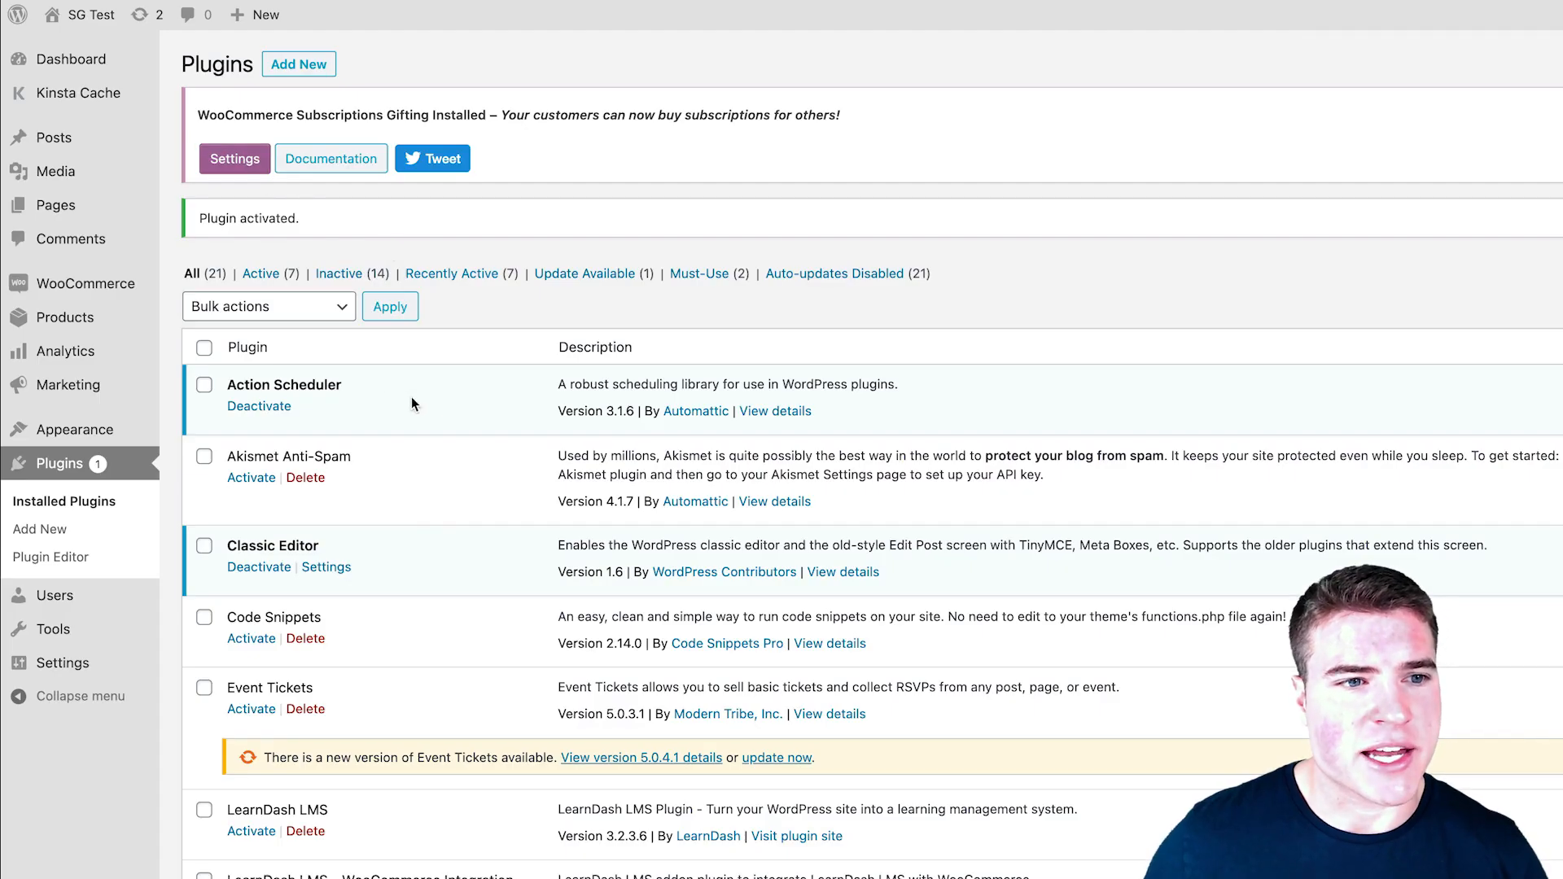
Activate the Subscriptions Gifting plugin and bring up the storefront's Coffee Subscription product page.
click(235, 159)
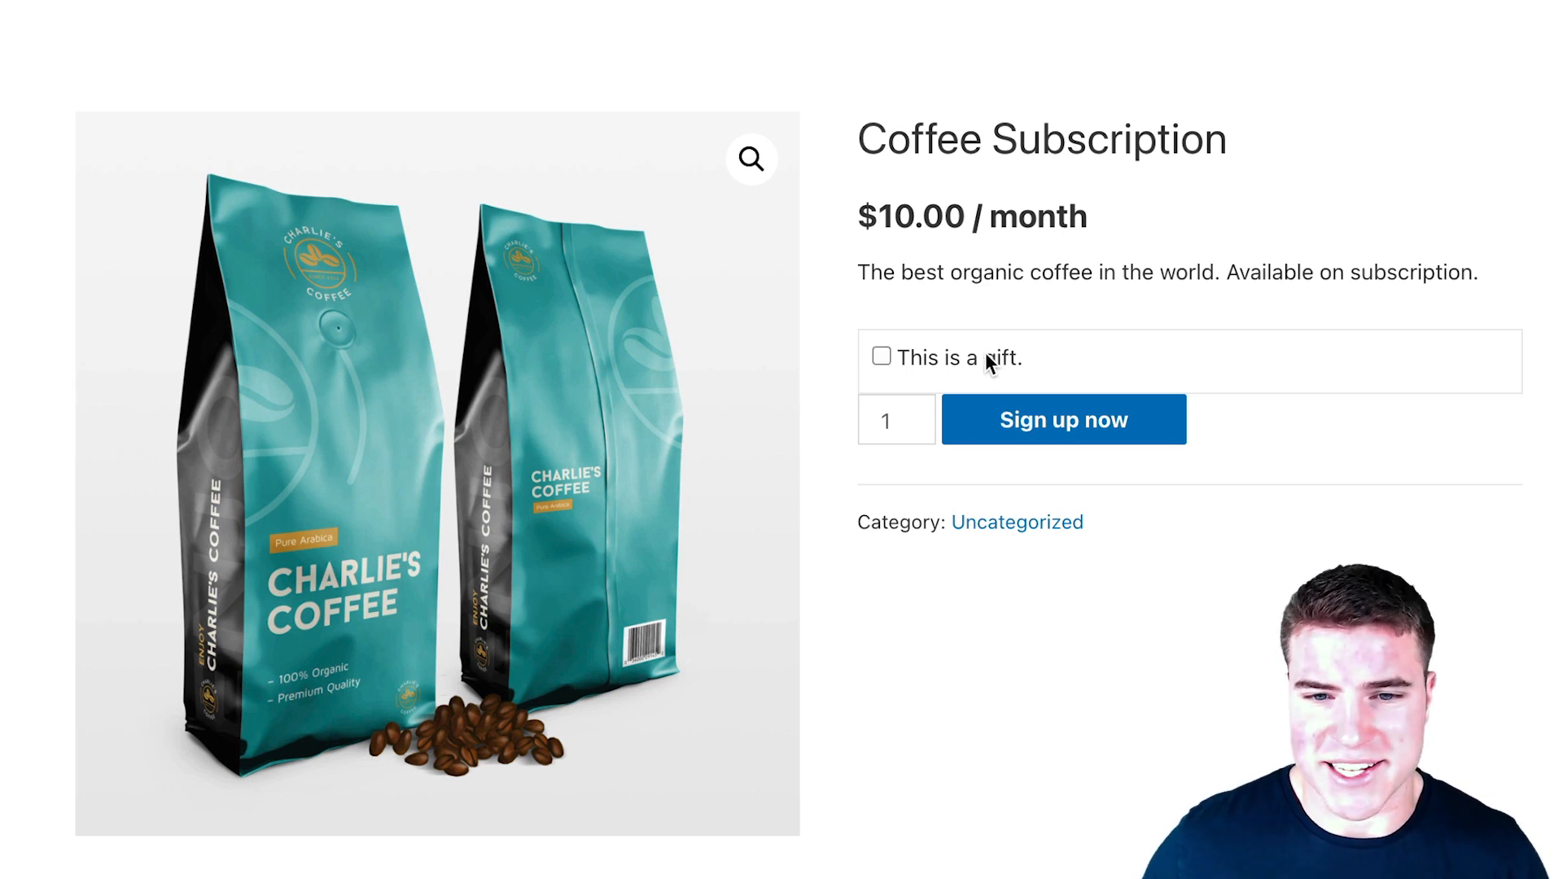
click(880, 357)
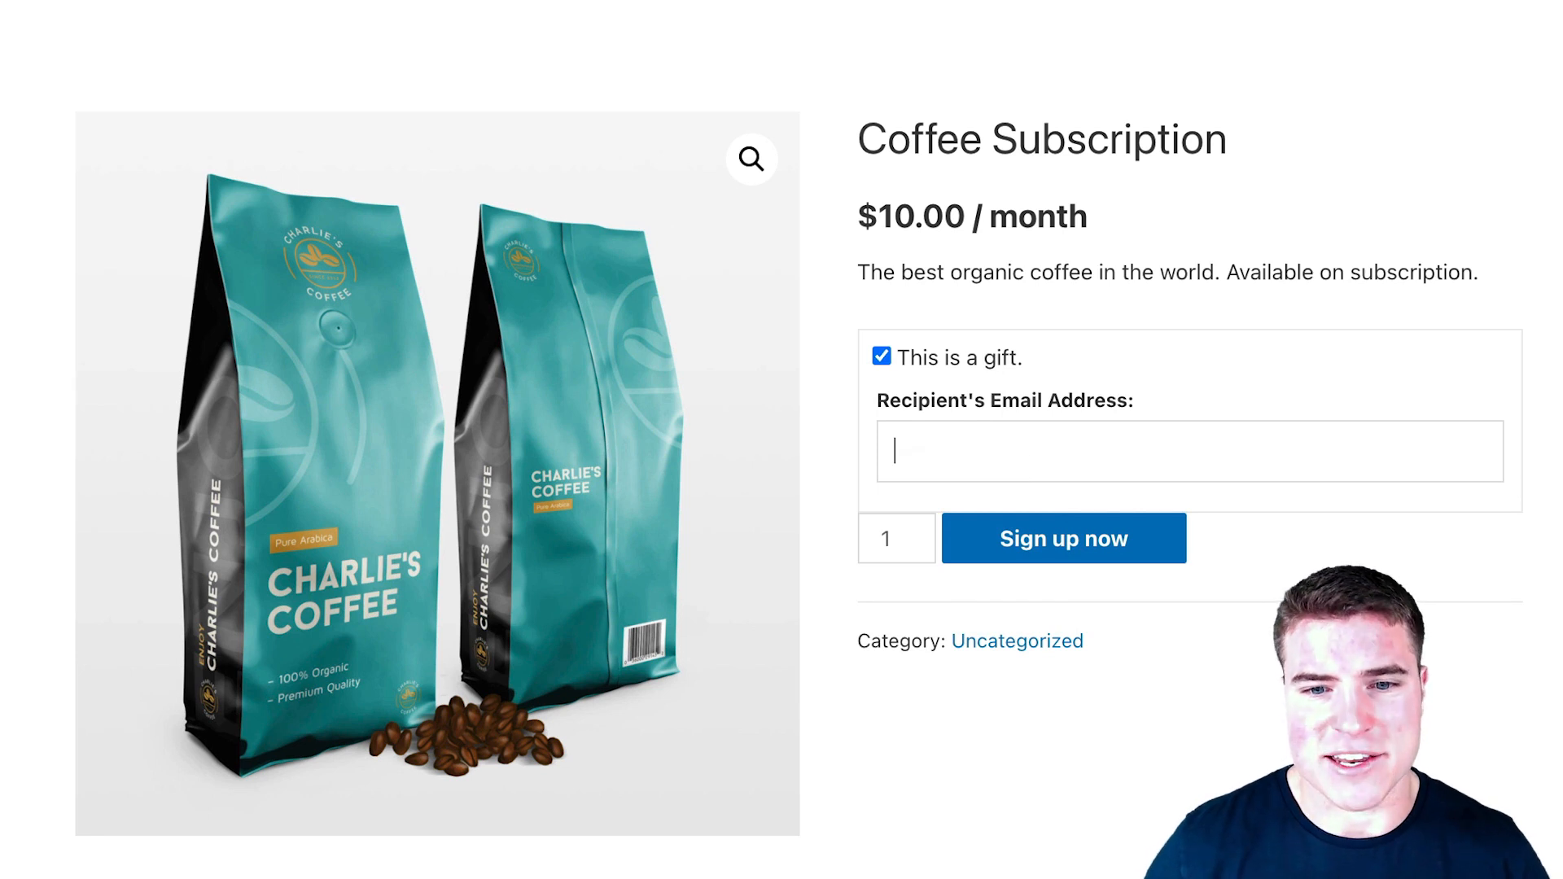
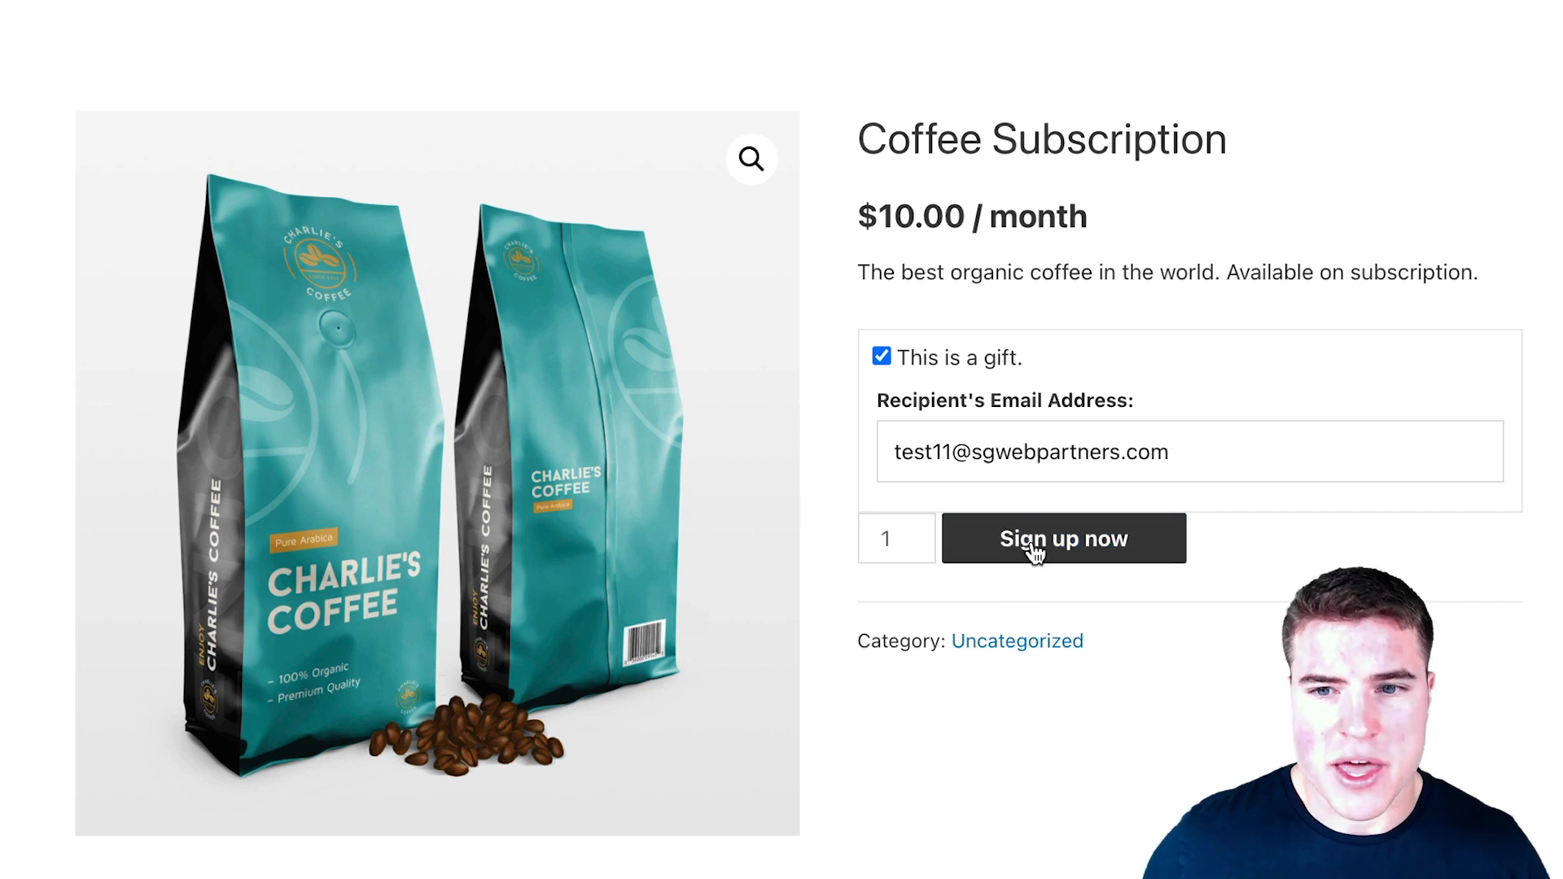
click(1063, 538)
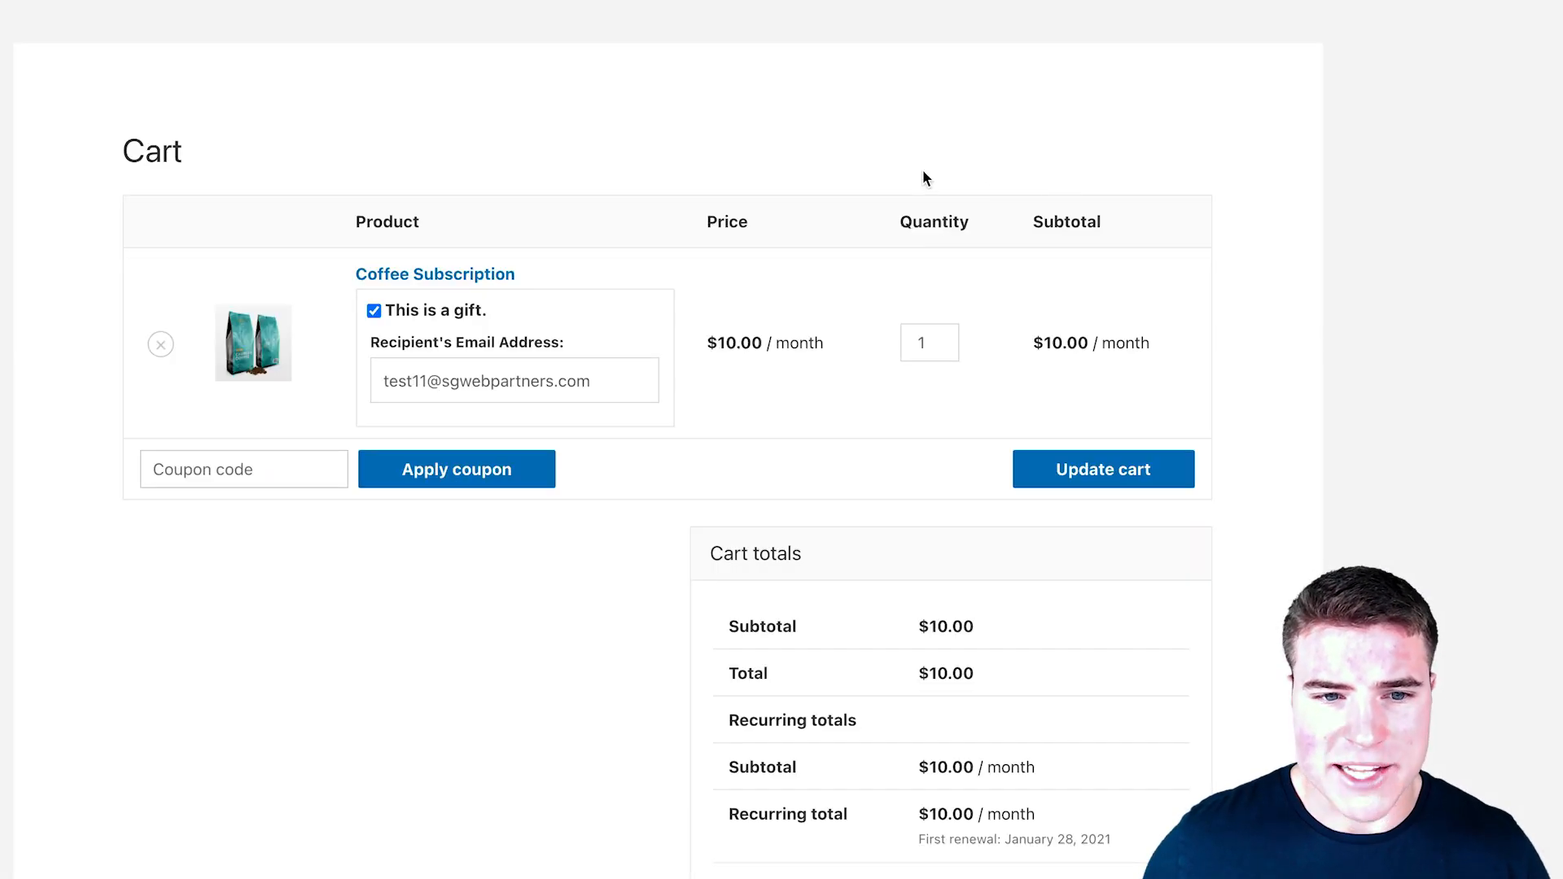
mouse_move(707, 418)
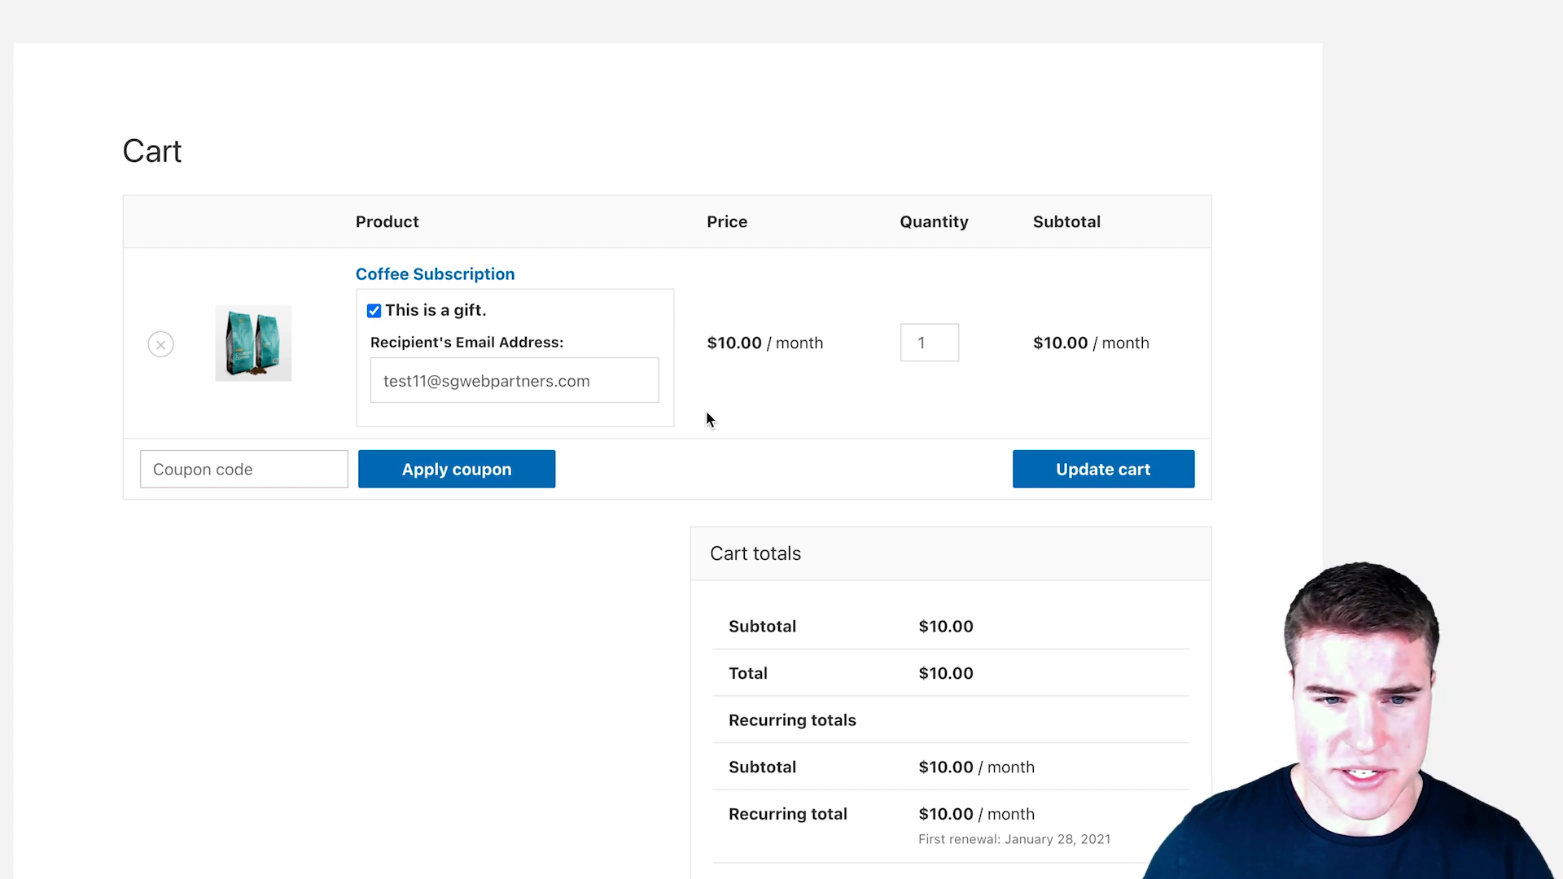
Proceed to checkout and place the gift subscription order with the saved card.
scroll(down, 3)
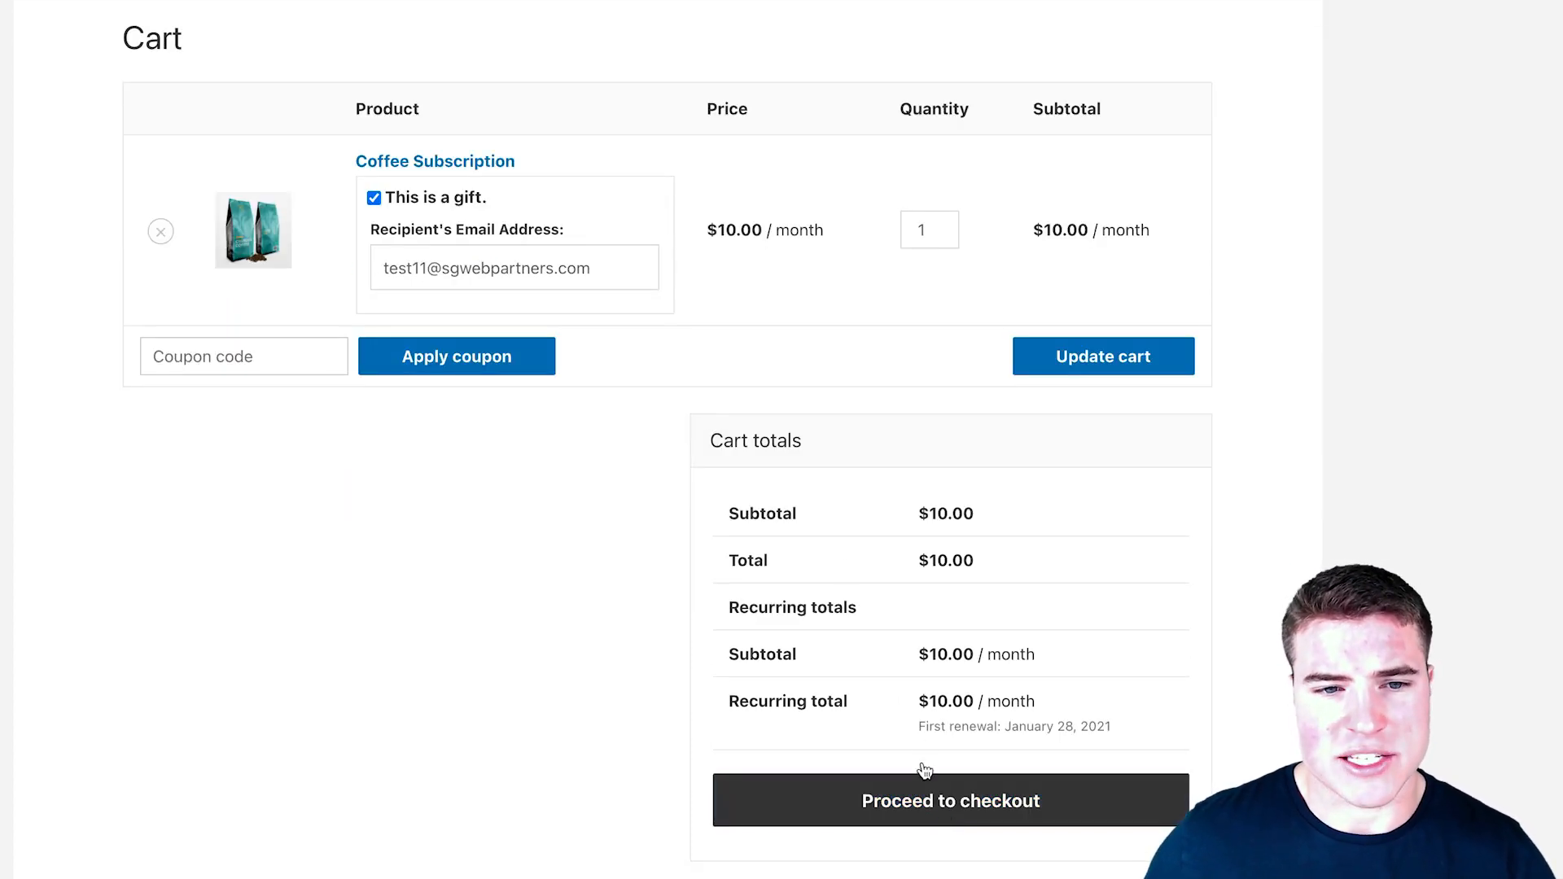
click(950, 800)
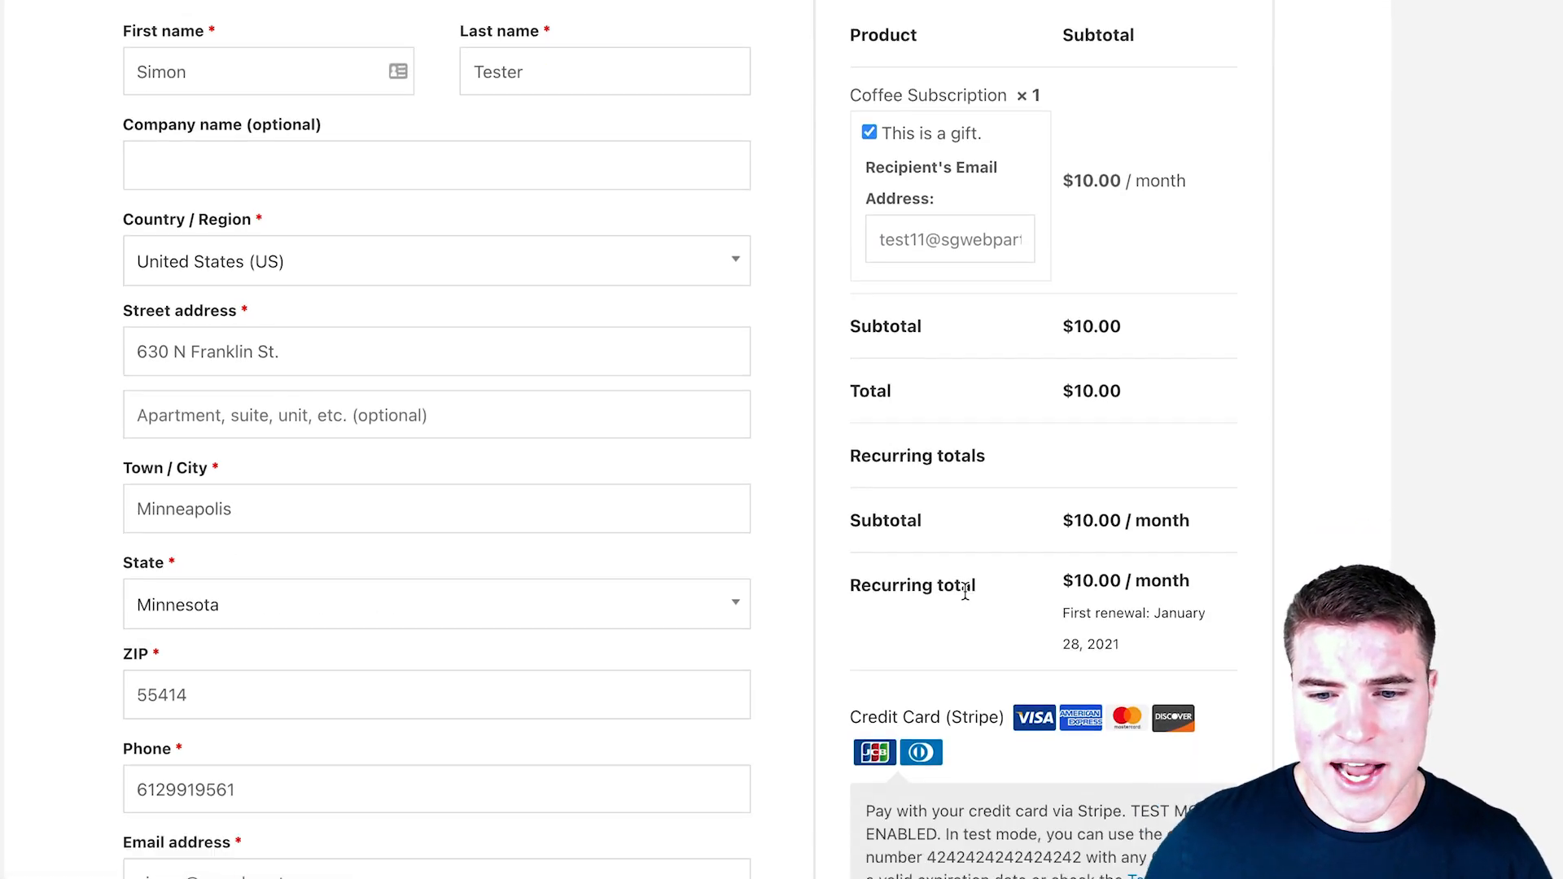
scroll(down, 3)
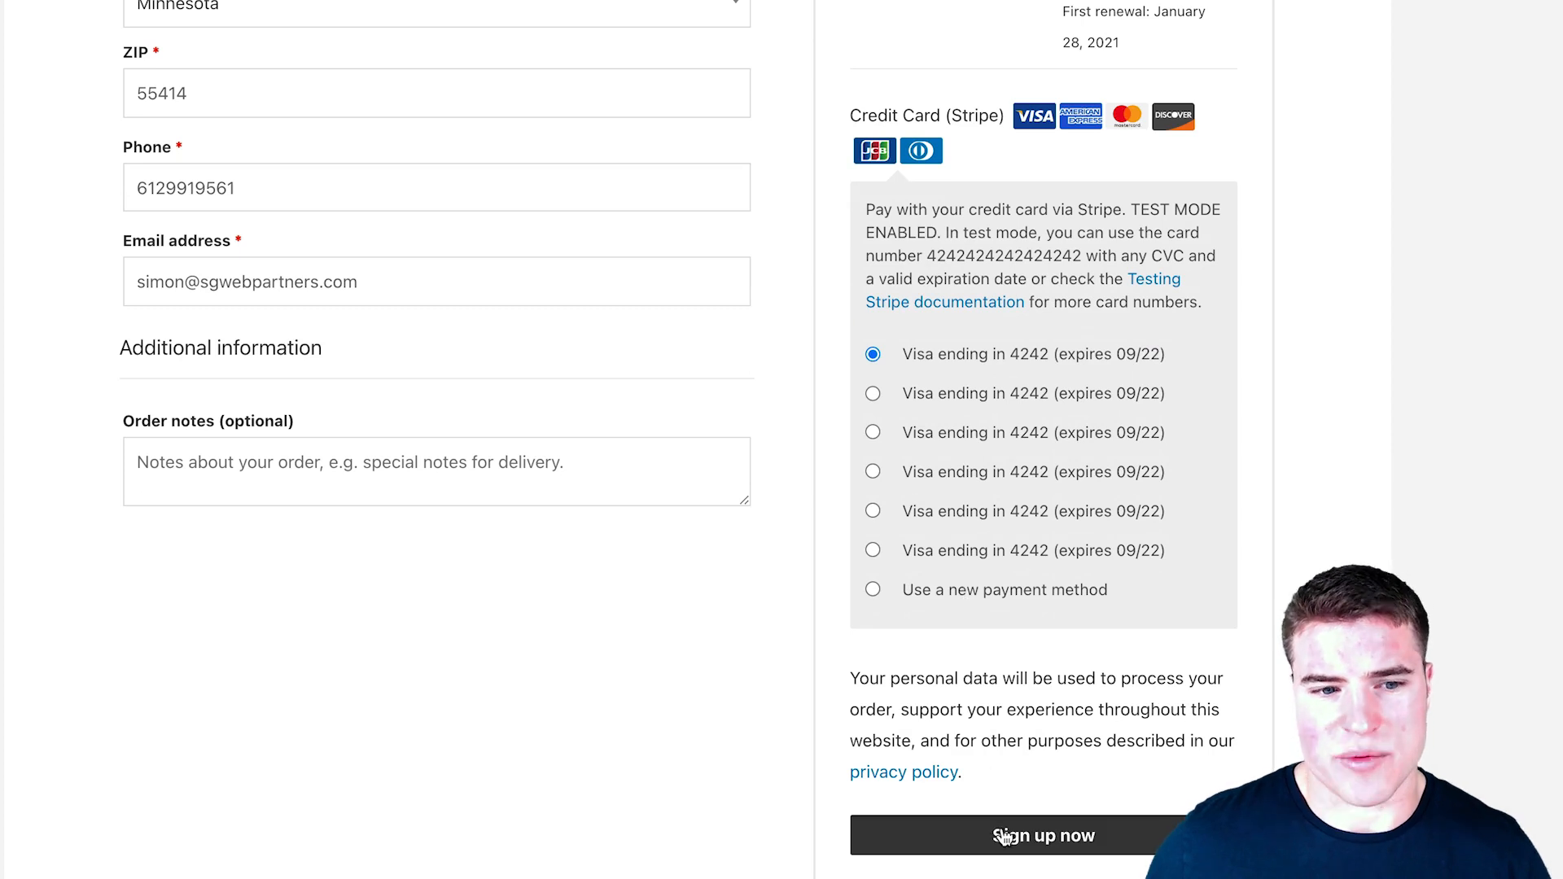
click(1042, 836)
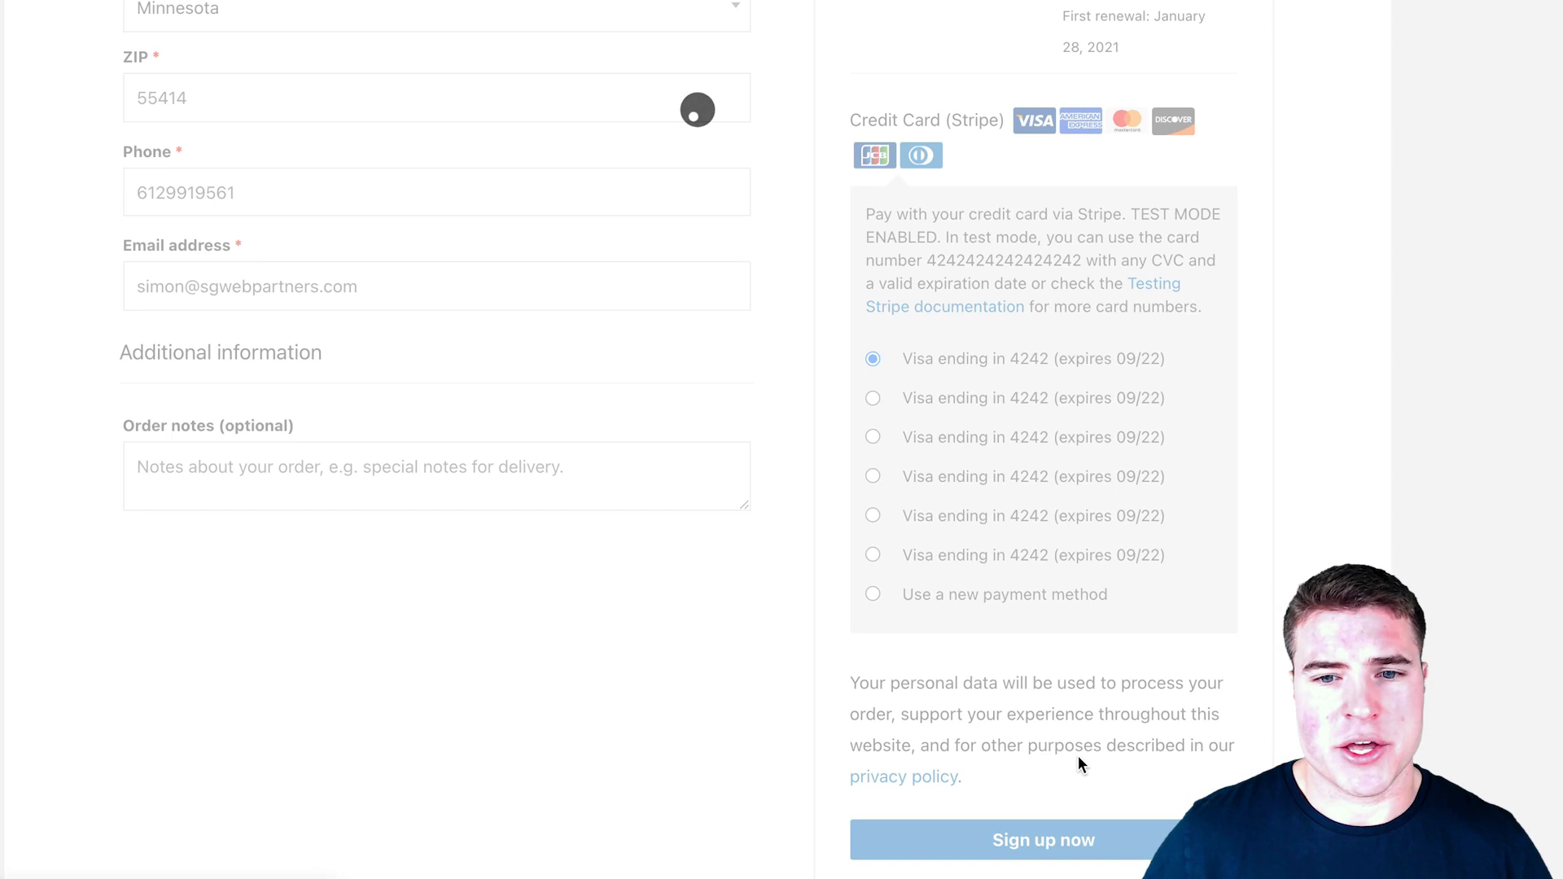
click(1043, 839)
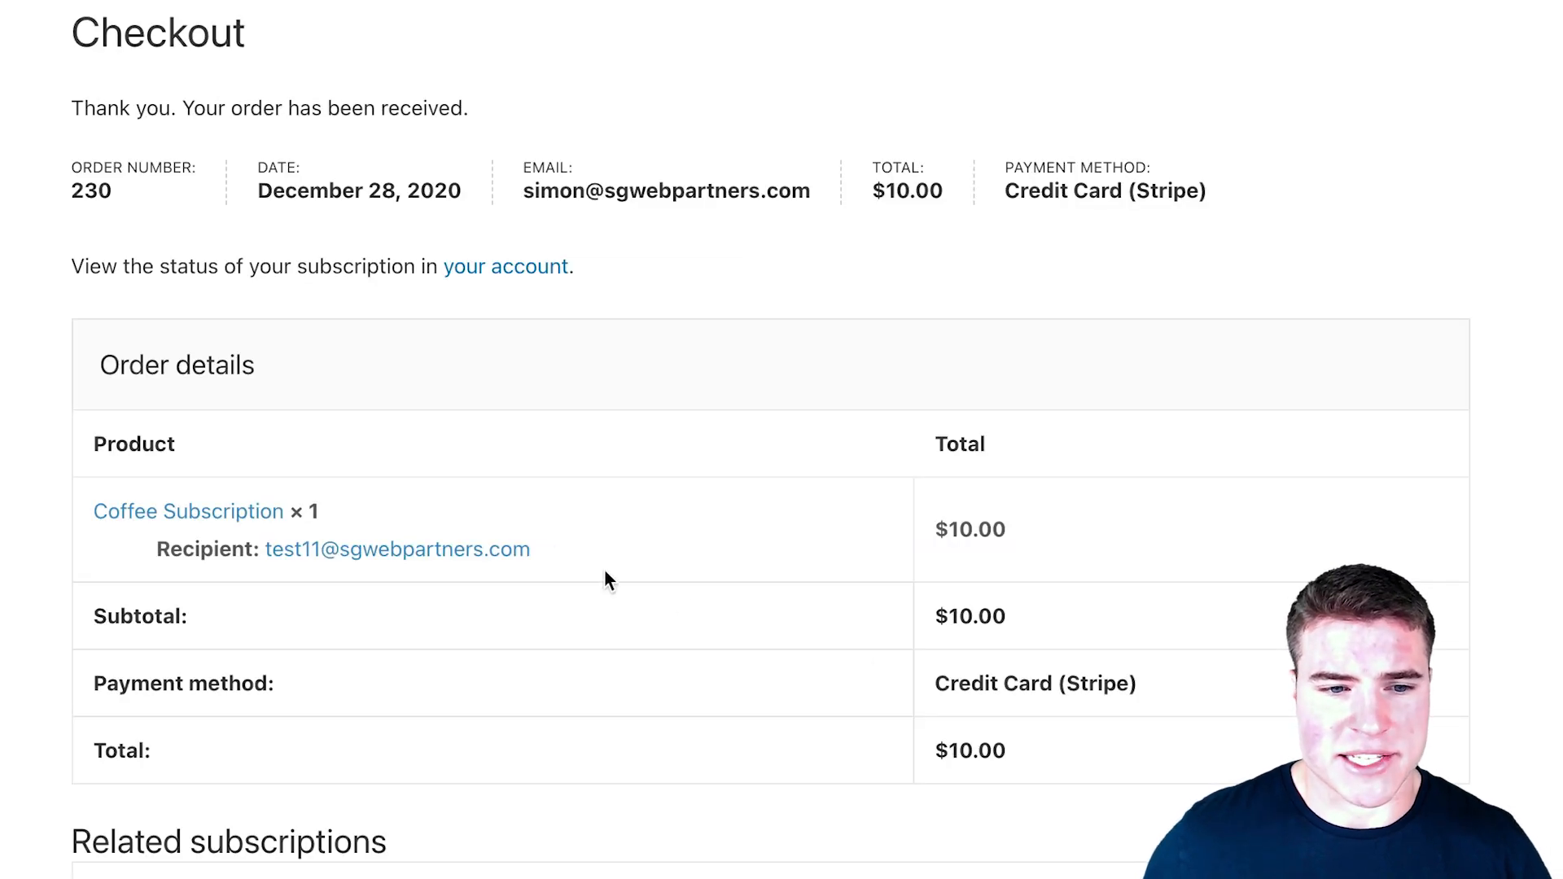
Check the Recipient line on the order-received page, then switch to the Gmail inbox.
double_click(396, 549)
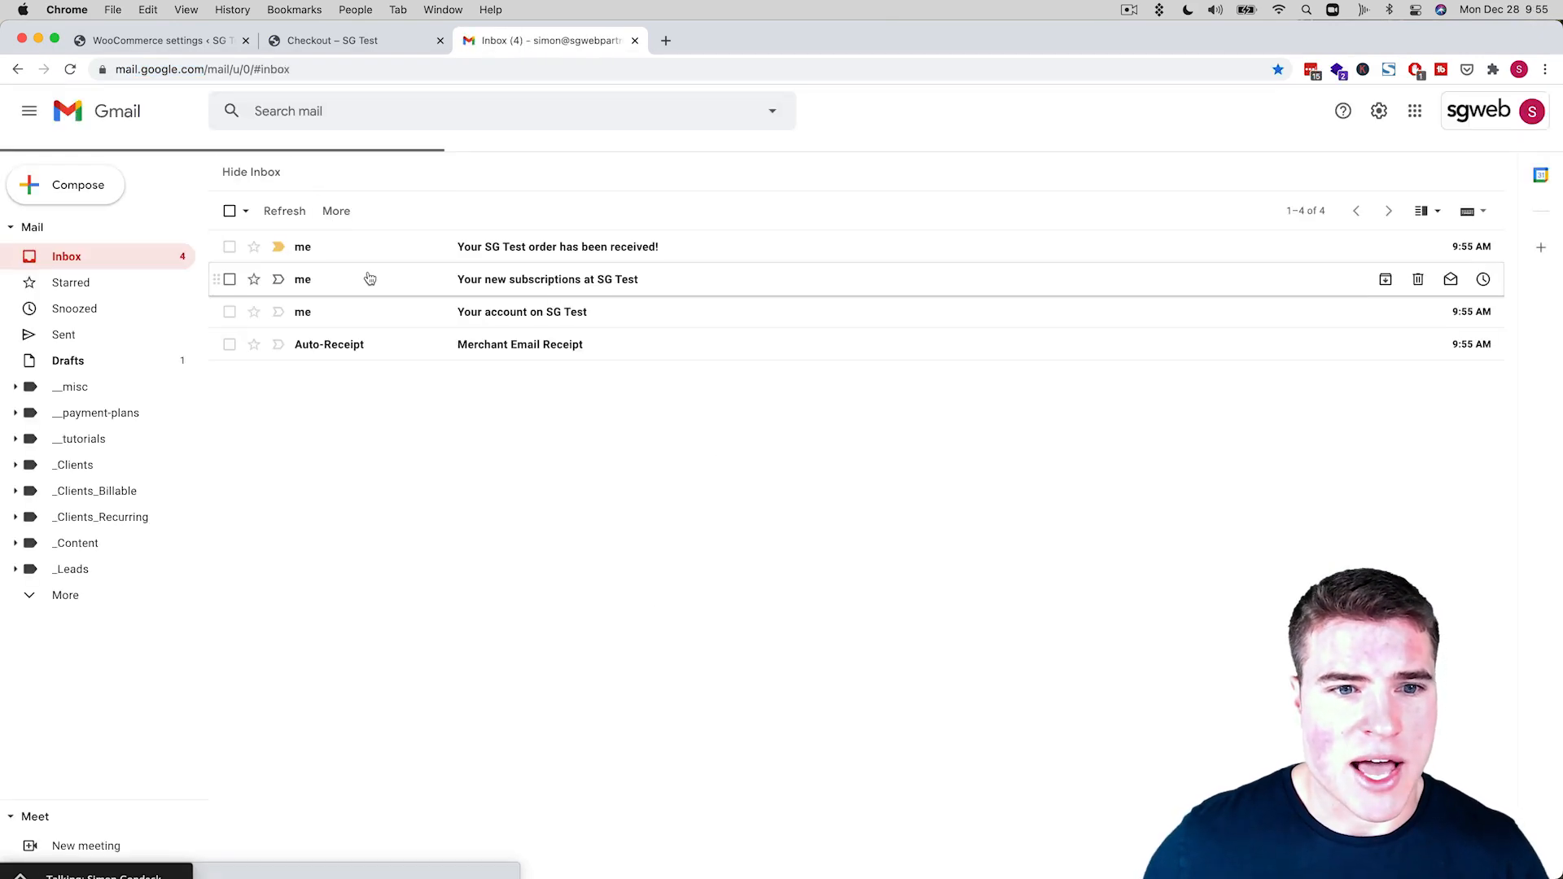
Open the new-subscription email about the gifted Coffee Subscription #231.
click(547, 279)
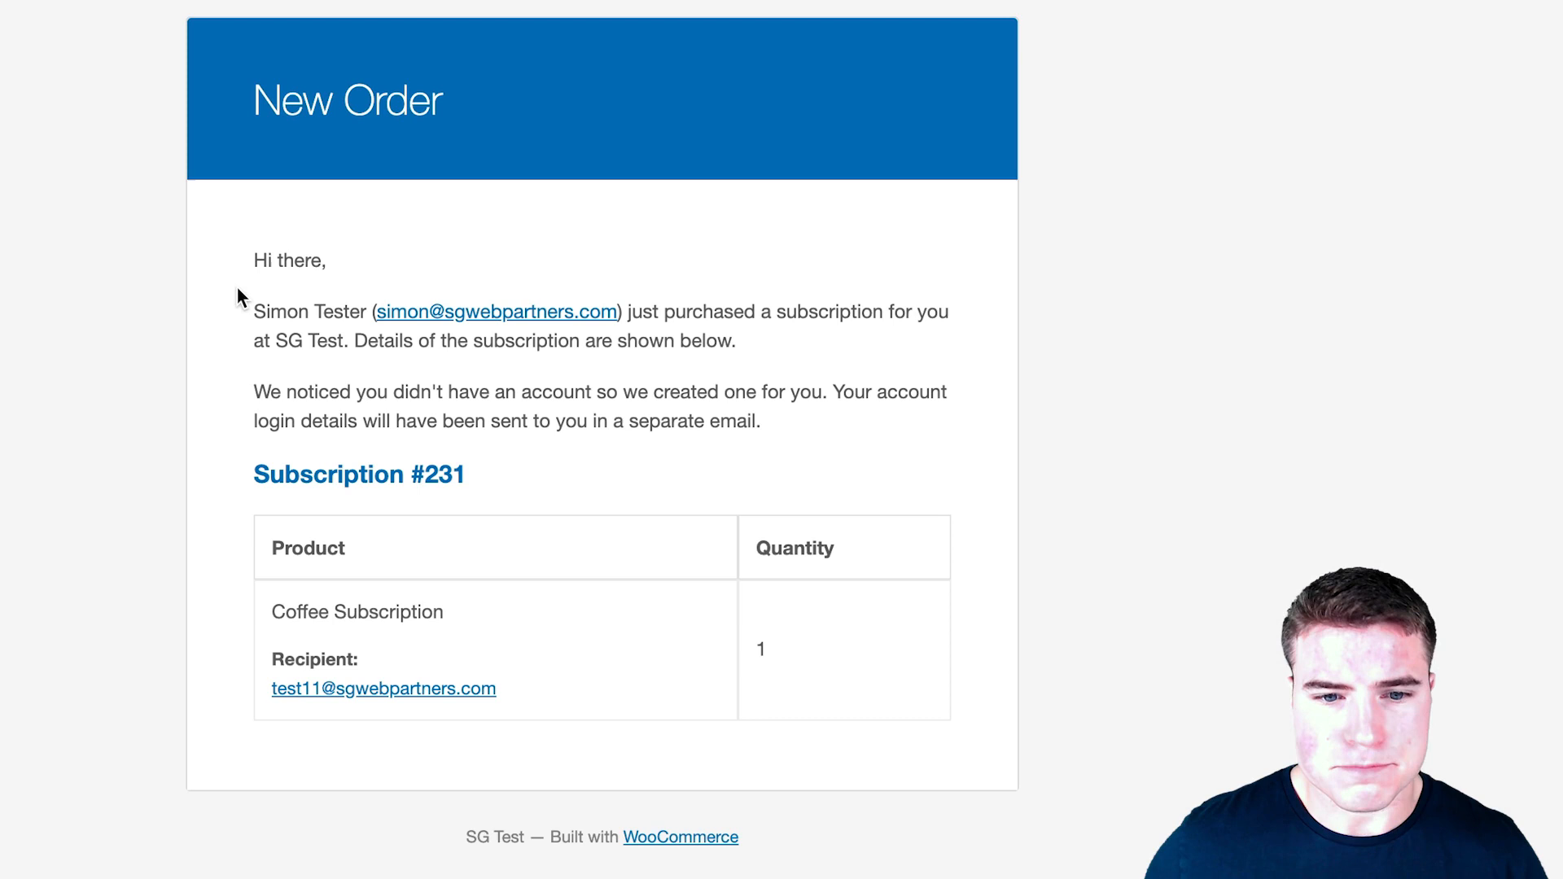
mouse_move(240, 280)
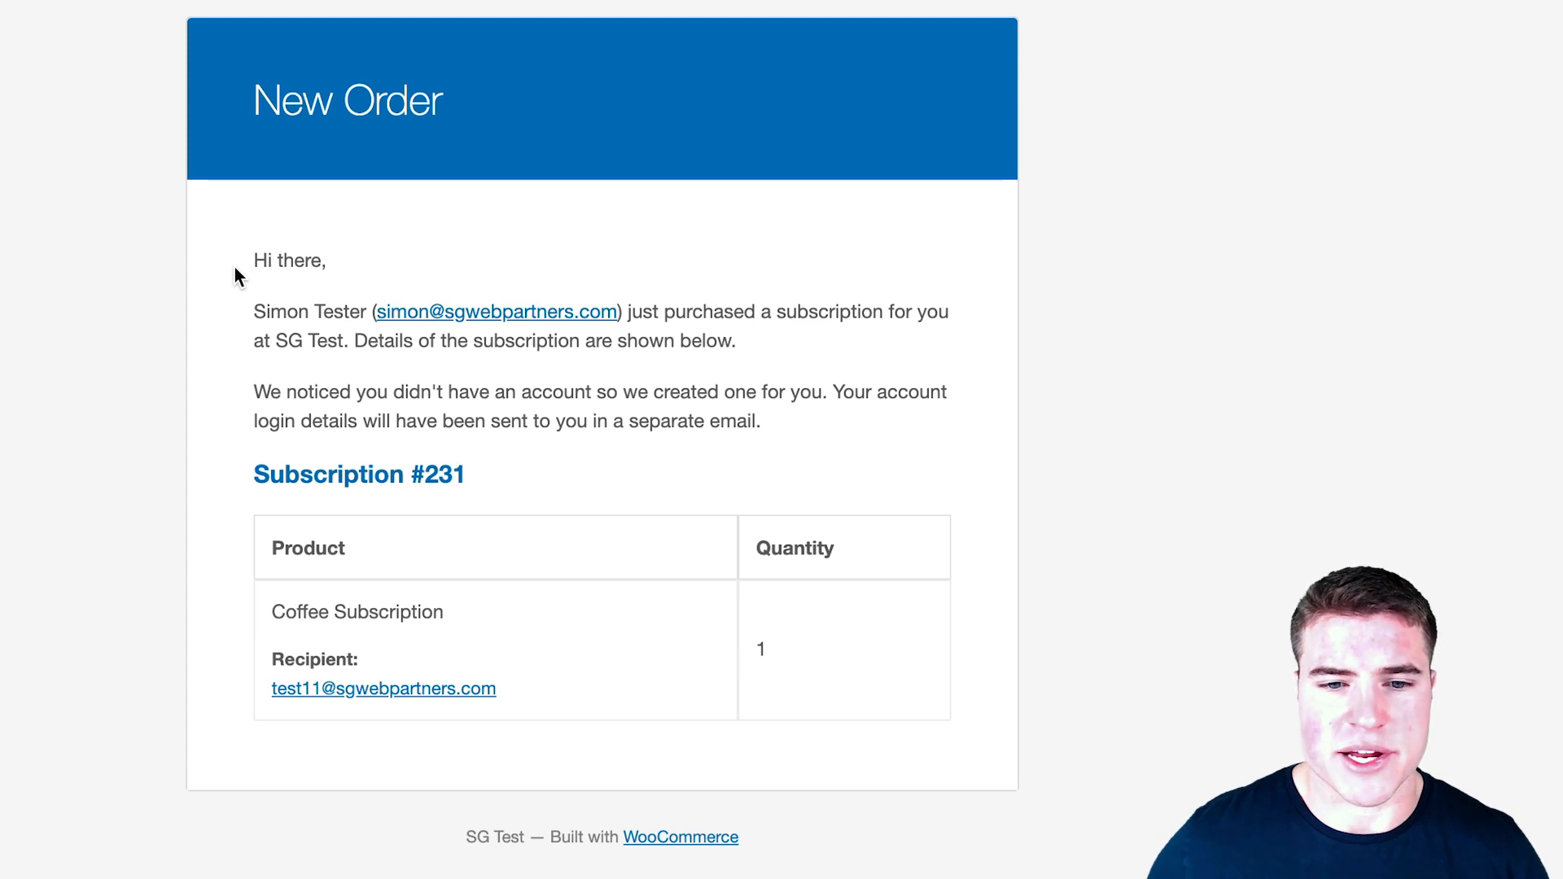
mouse_move(905, 456)
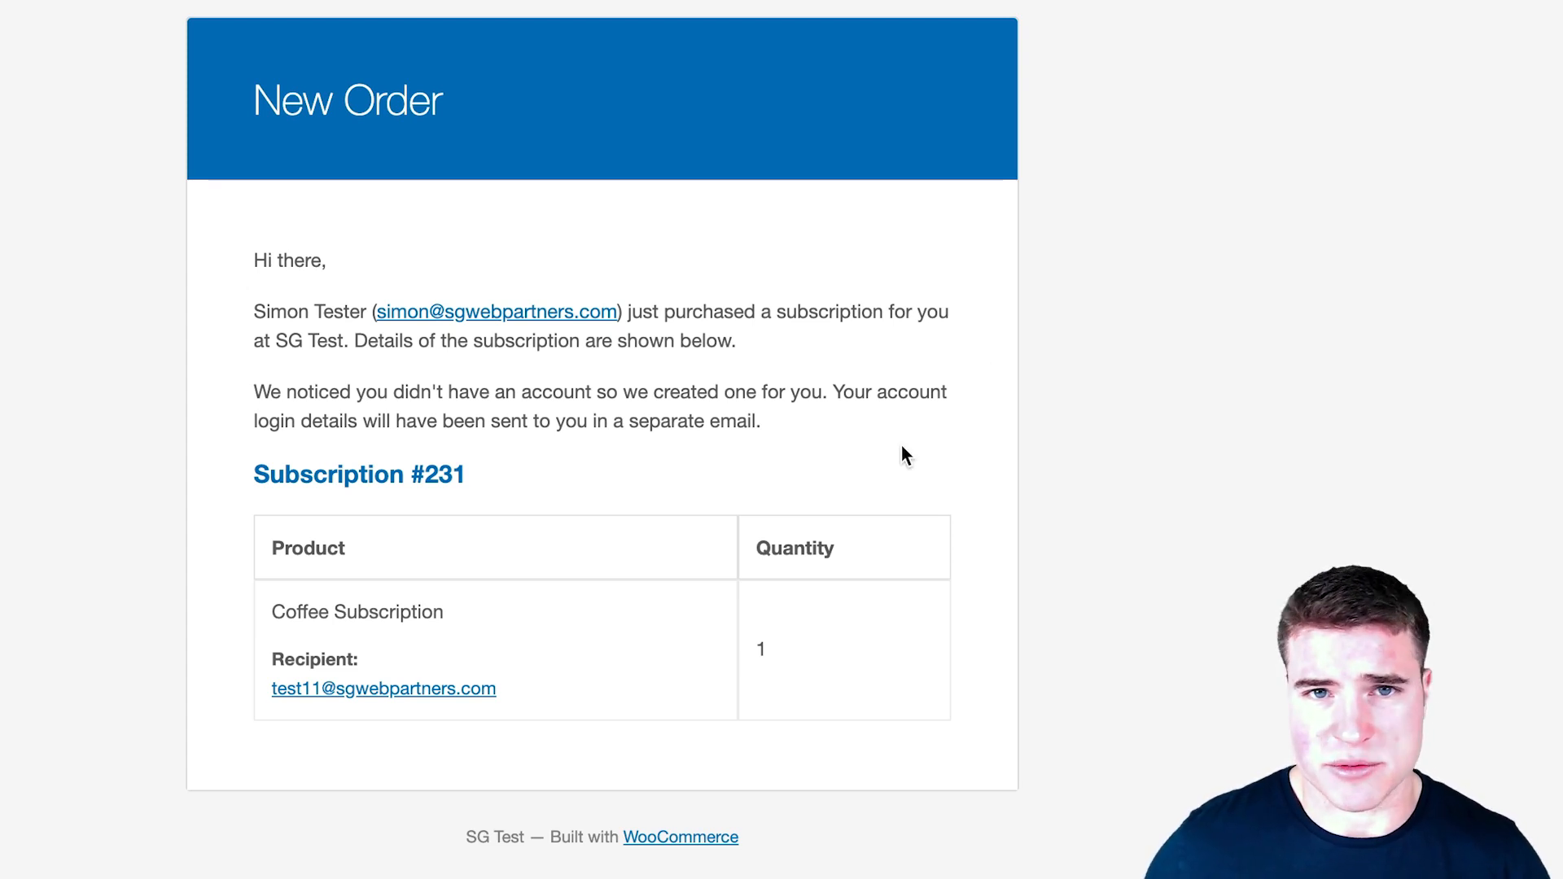
mouse_move(608, 429)
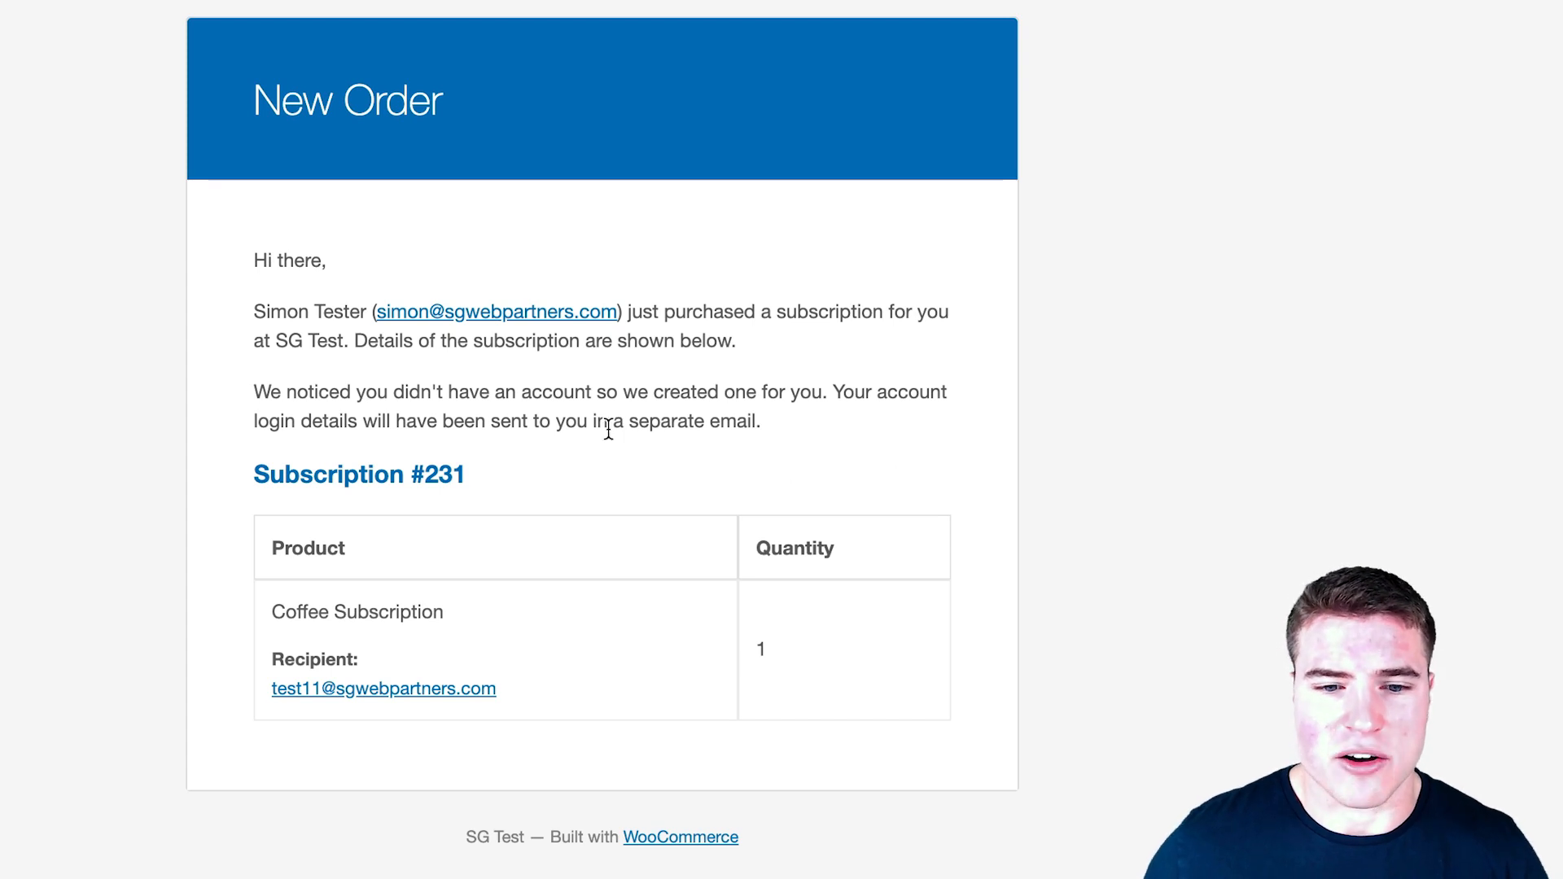
mouse_move(781, 425)
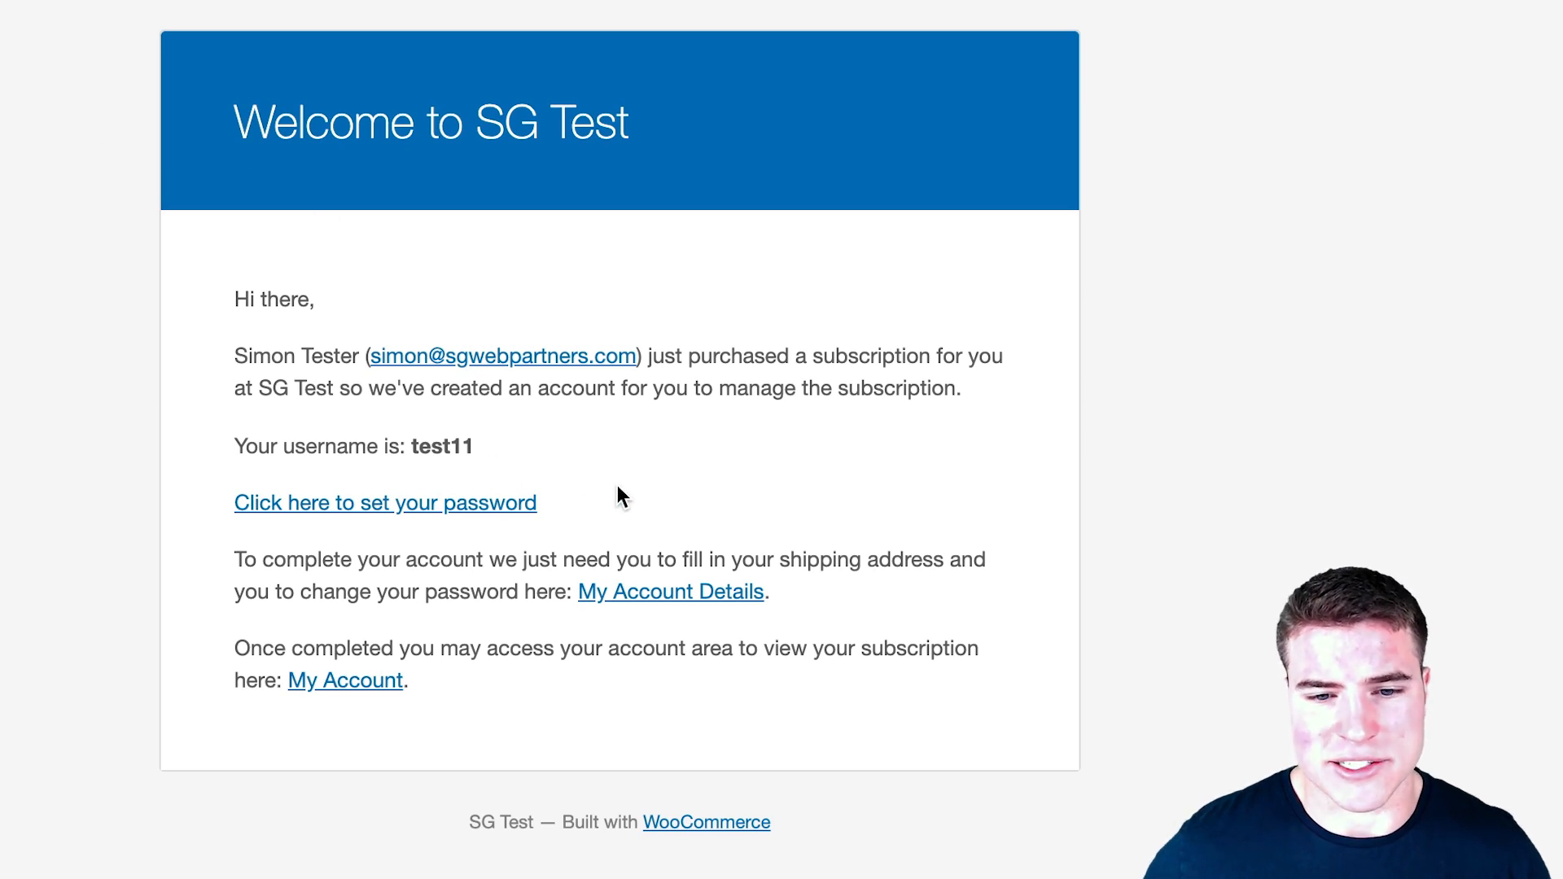
mouse_move(572, 529)
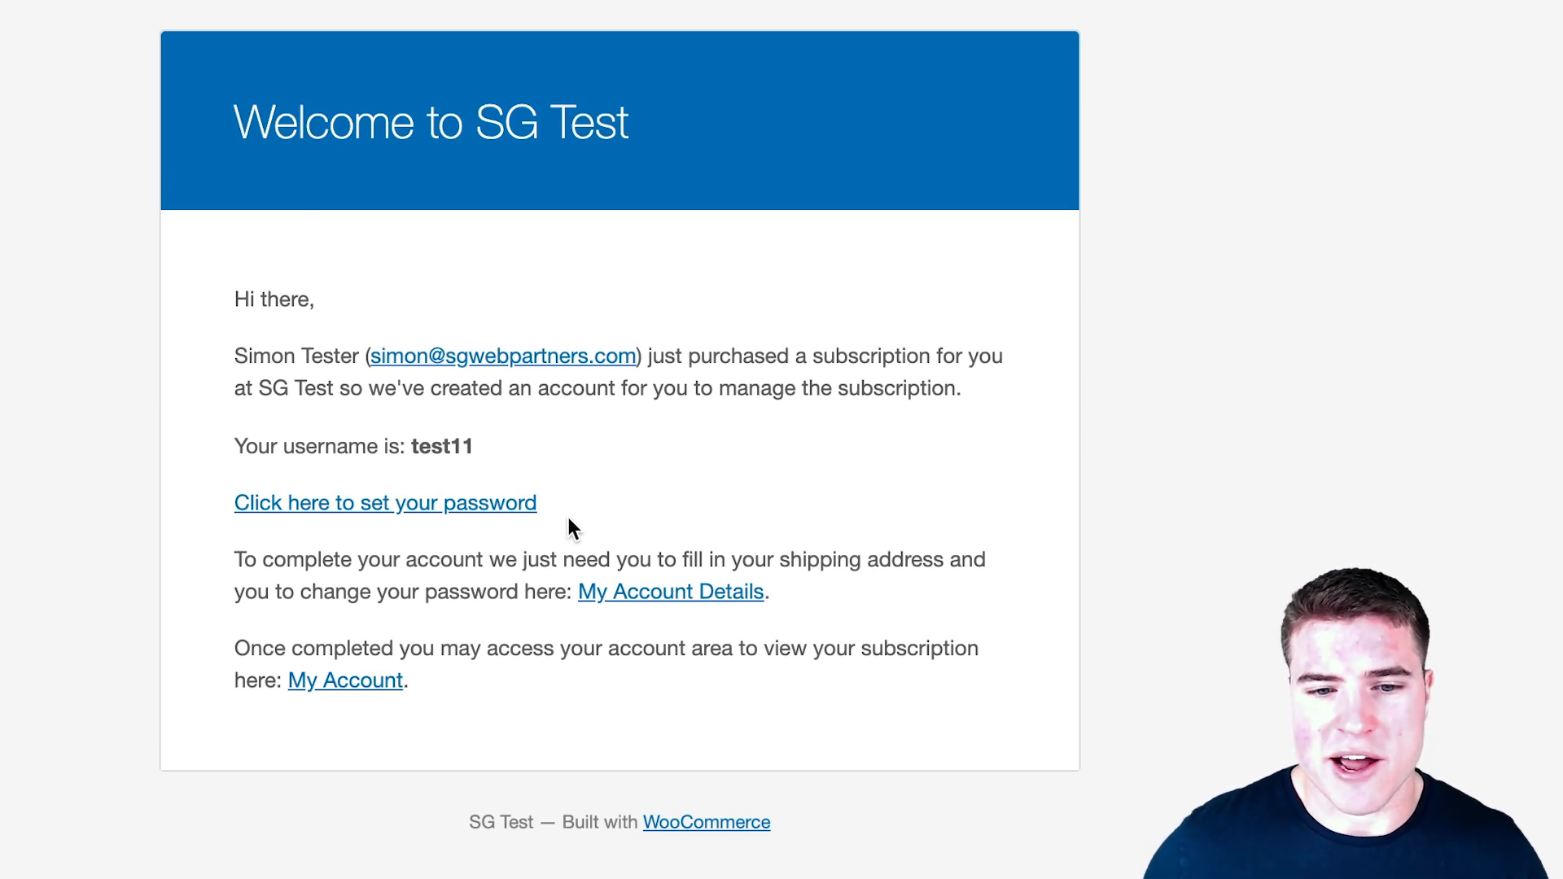
mouse_move(519, 513)
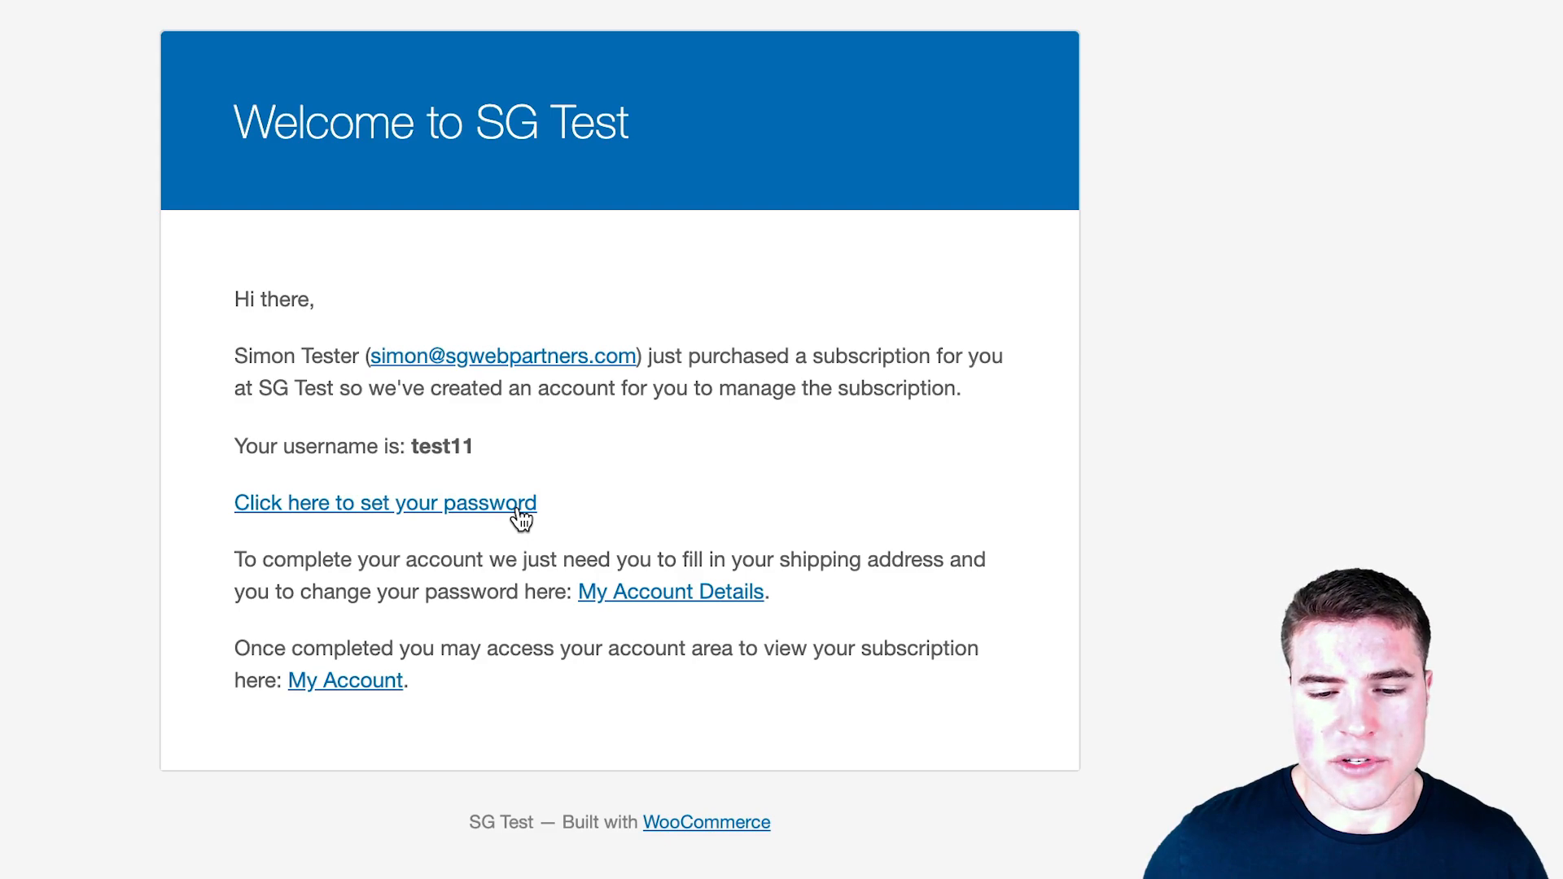
Follow the set-password link, enter a new strong password twice, and save it.
right_click(385, 503)
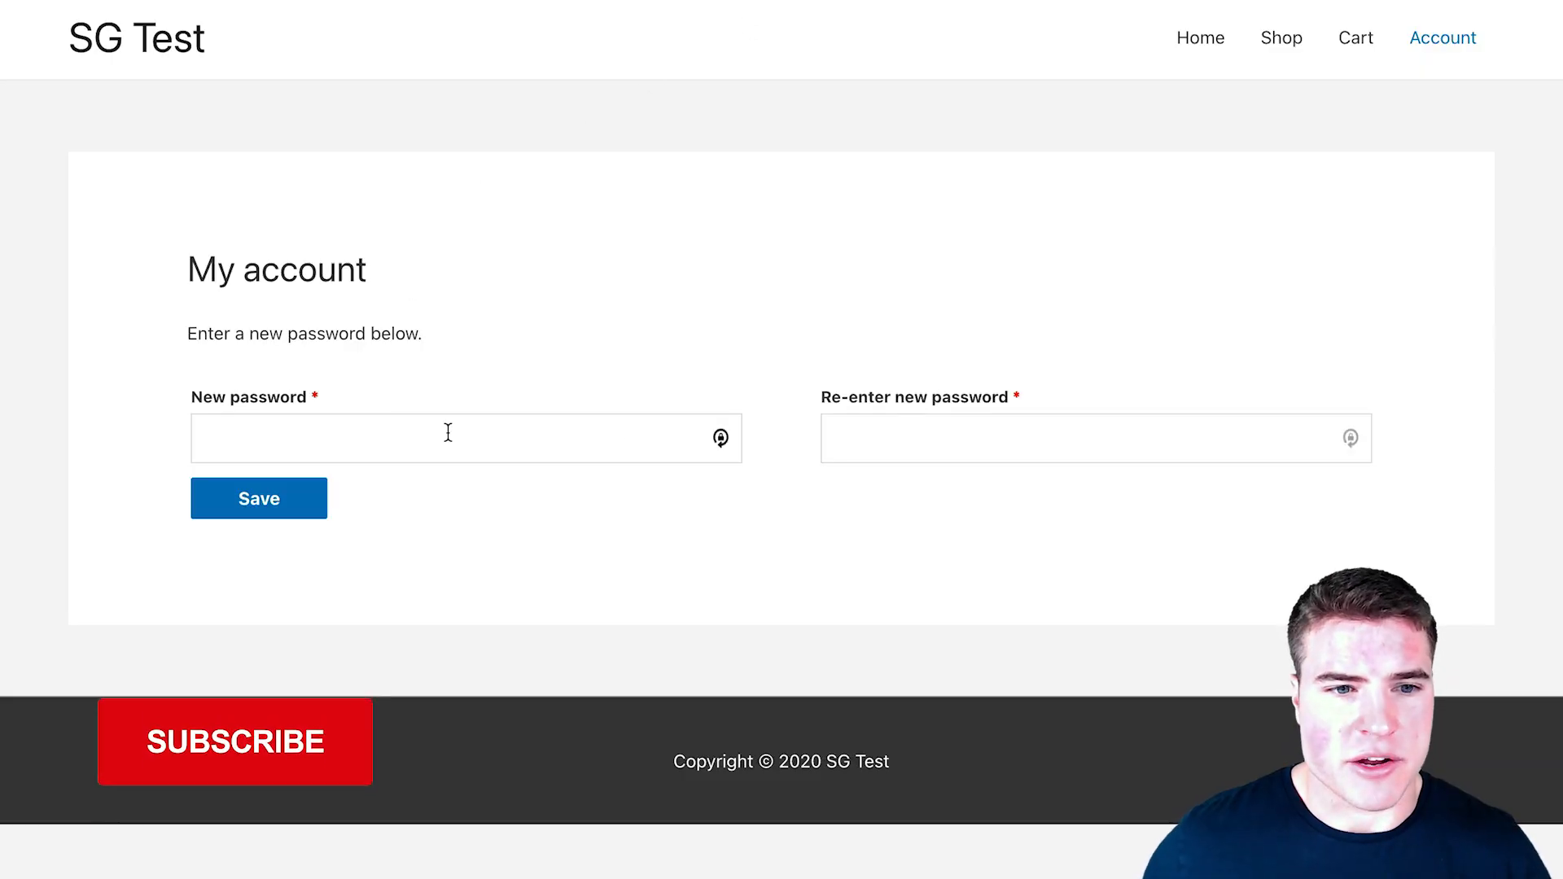
click(448, 438)
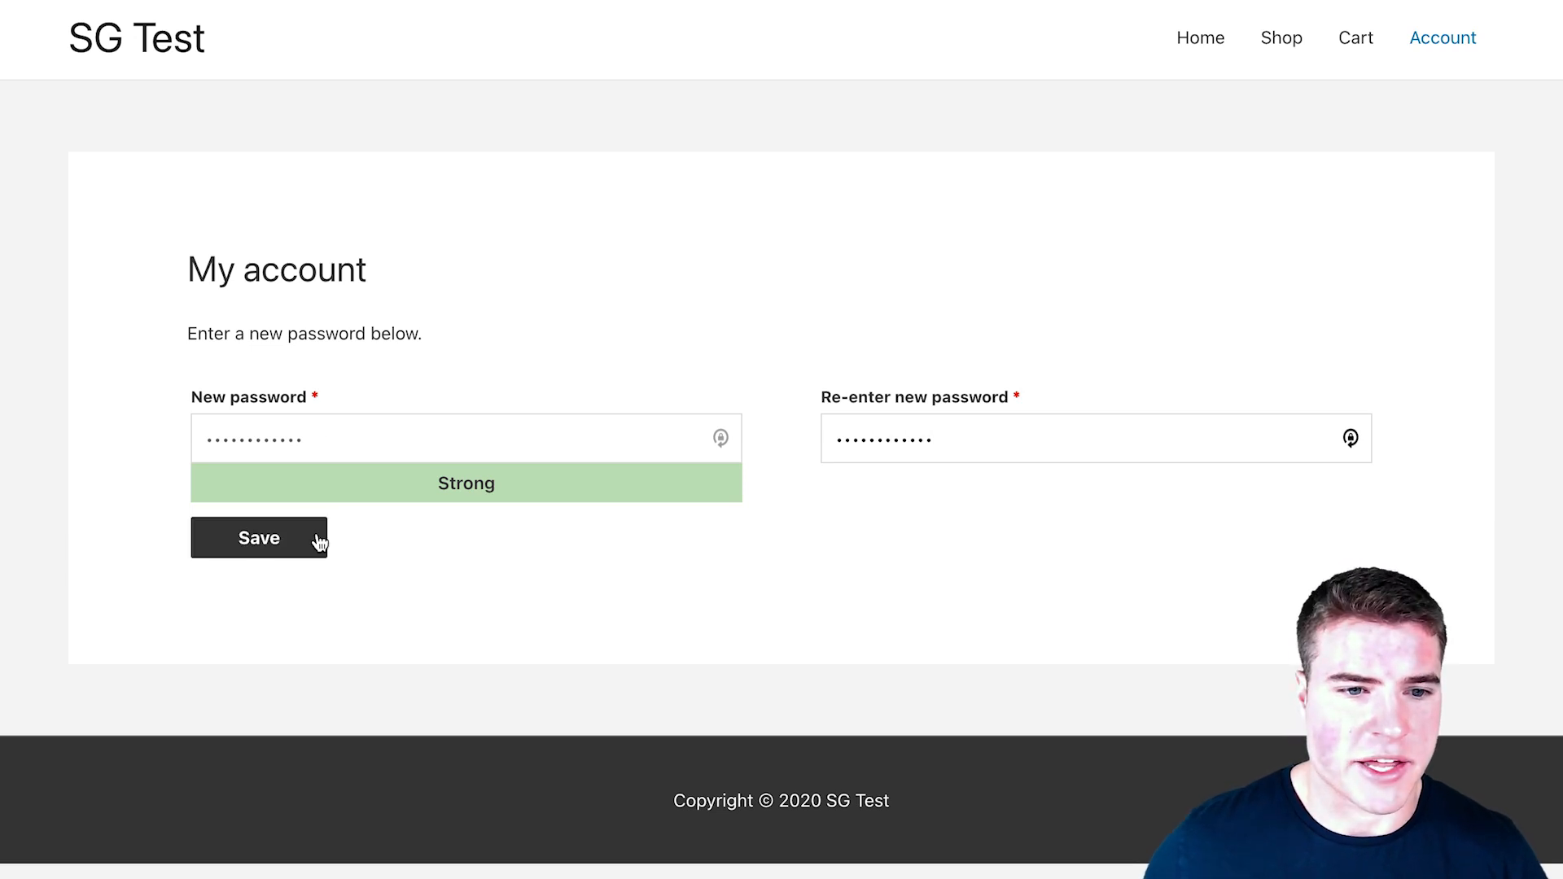
click(258, 537)
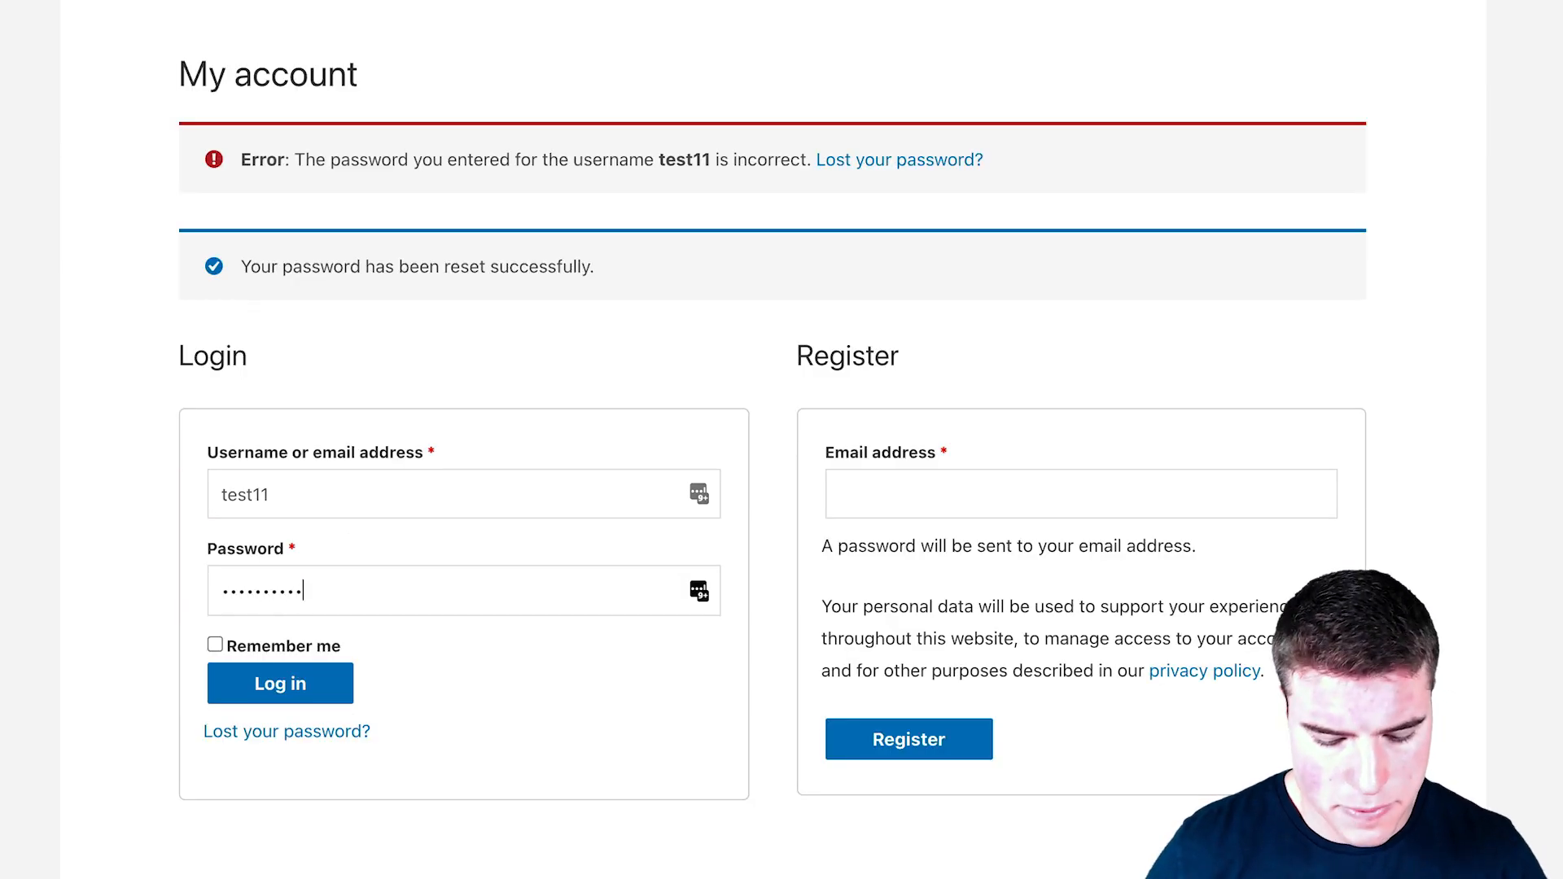
Log in as the recipient, add name and Minneapolis shipping address with matching billing, and save.
click(280, 683)
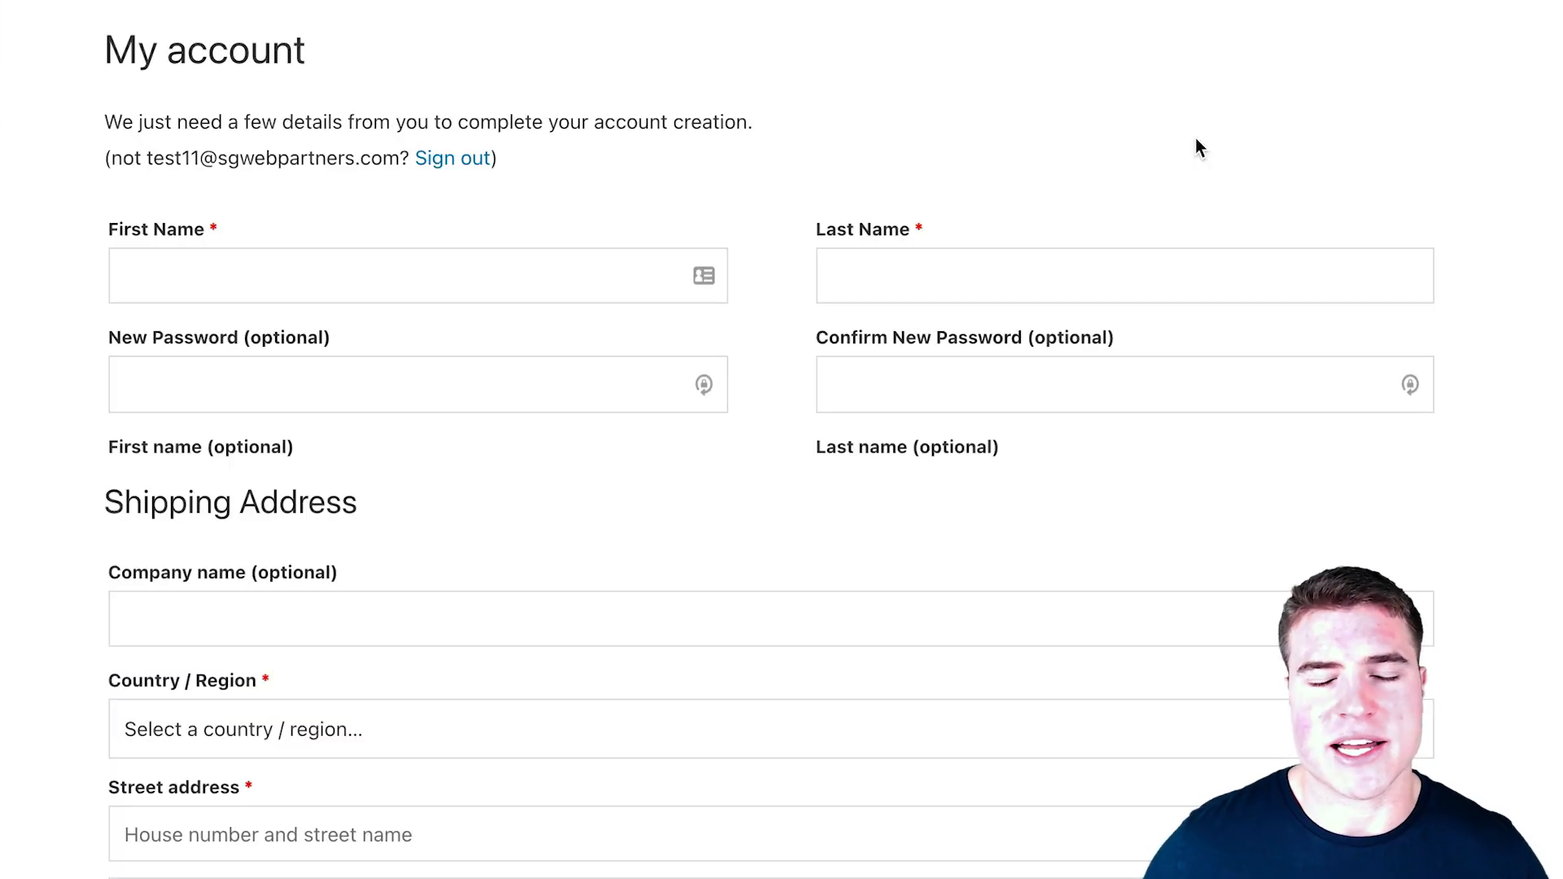
mouse_move(693, 194)
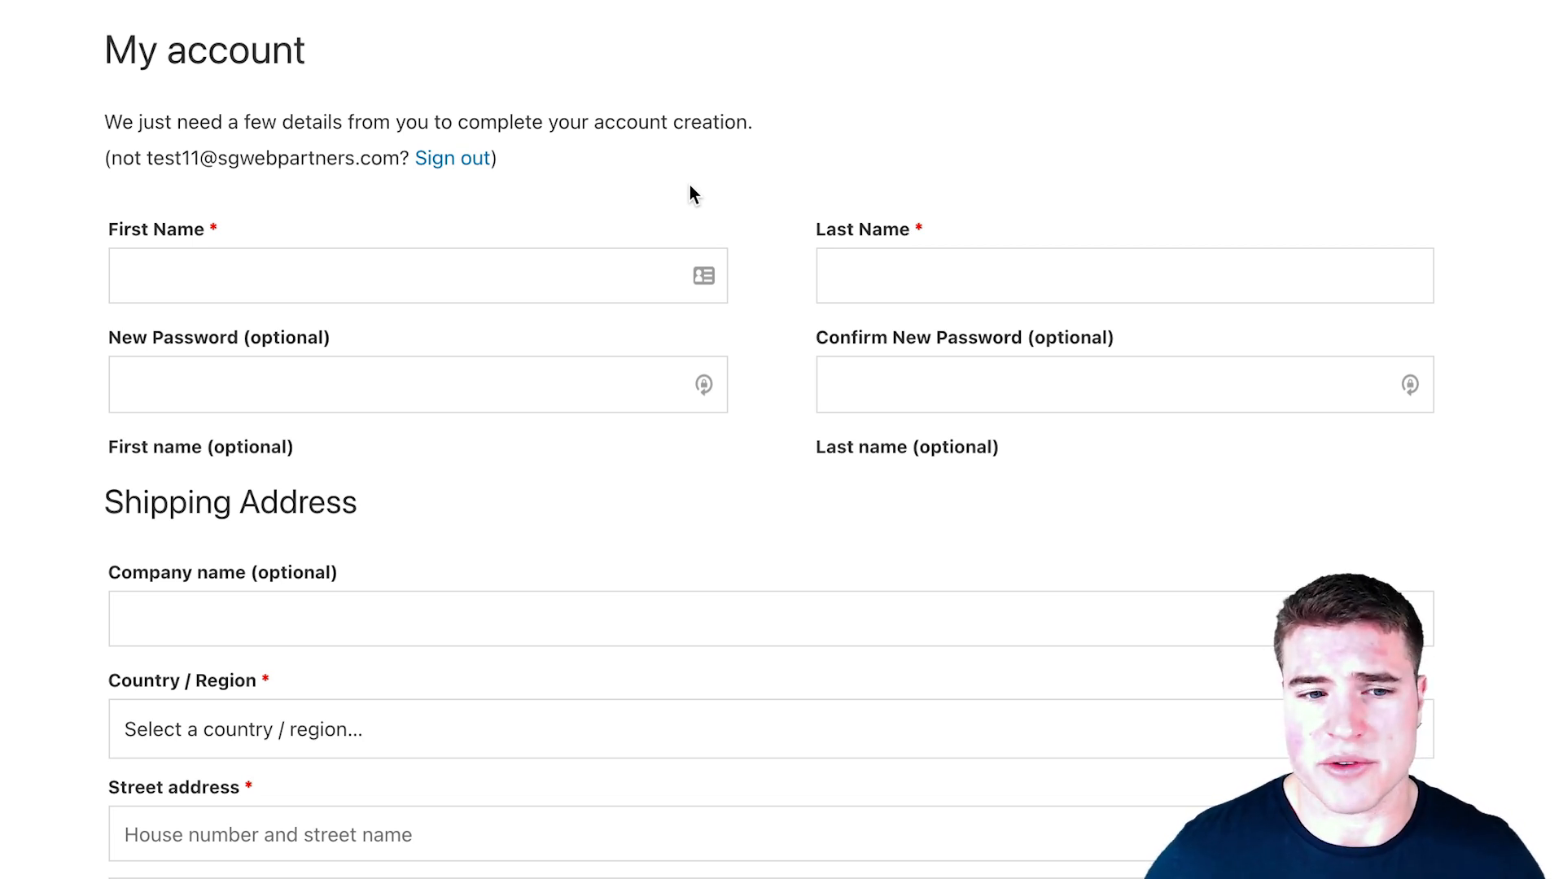
mouse_move(555, 254)
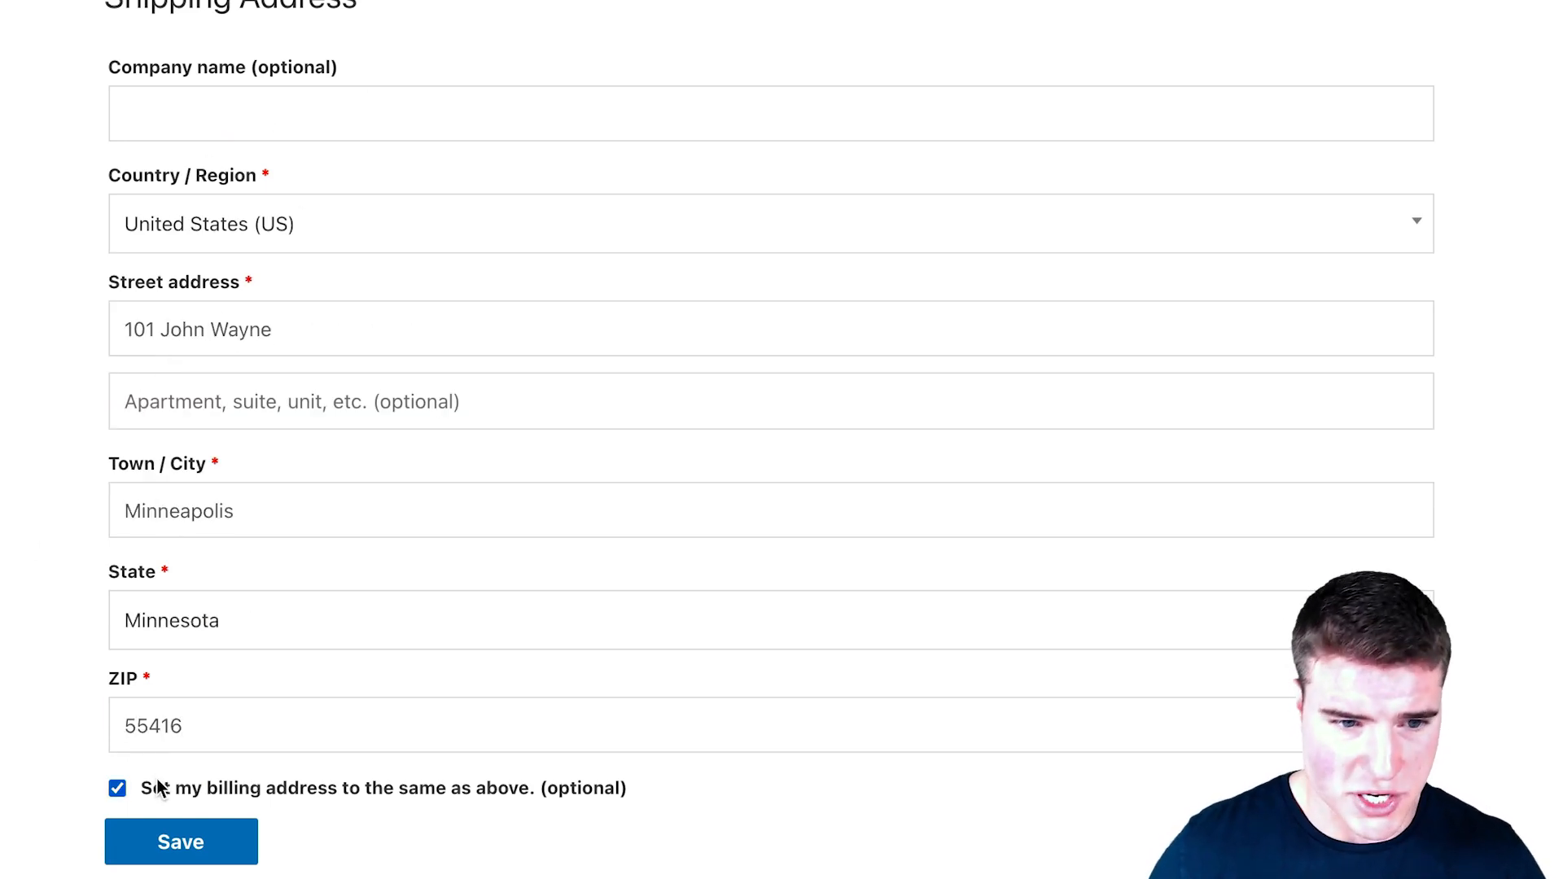
click(181, 841)
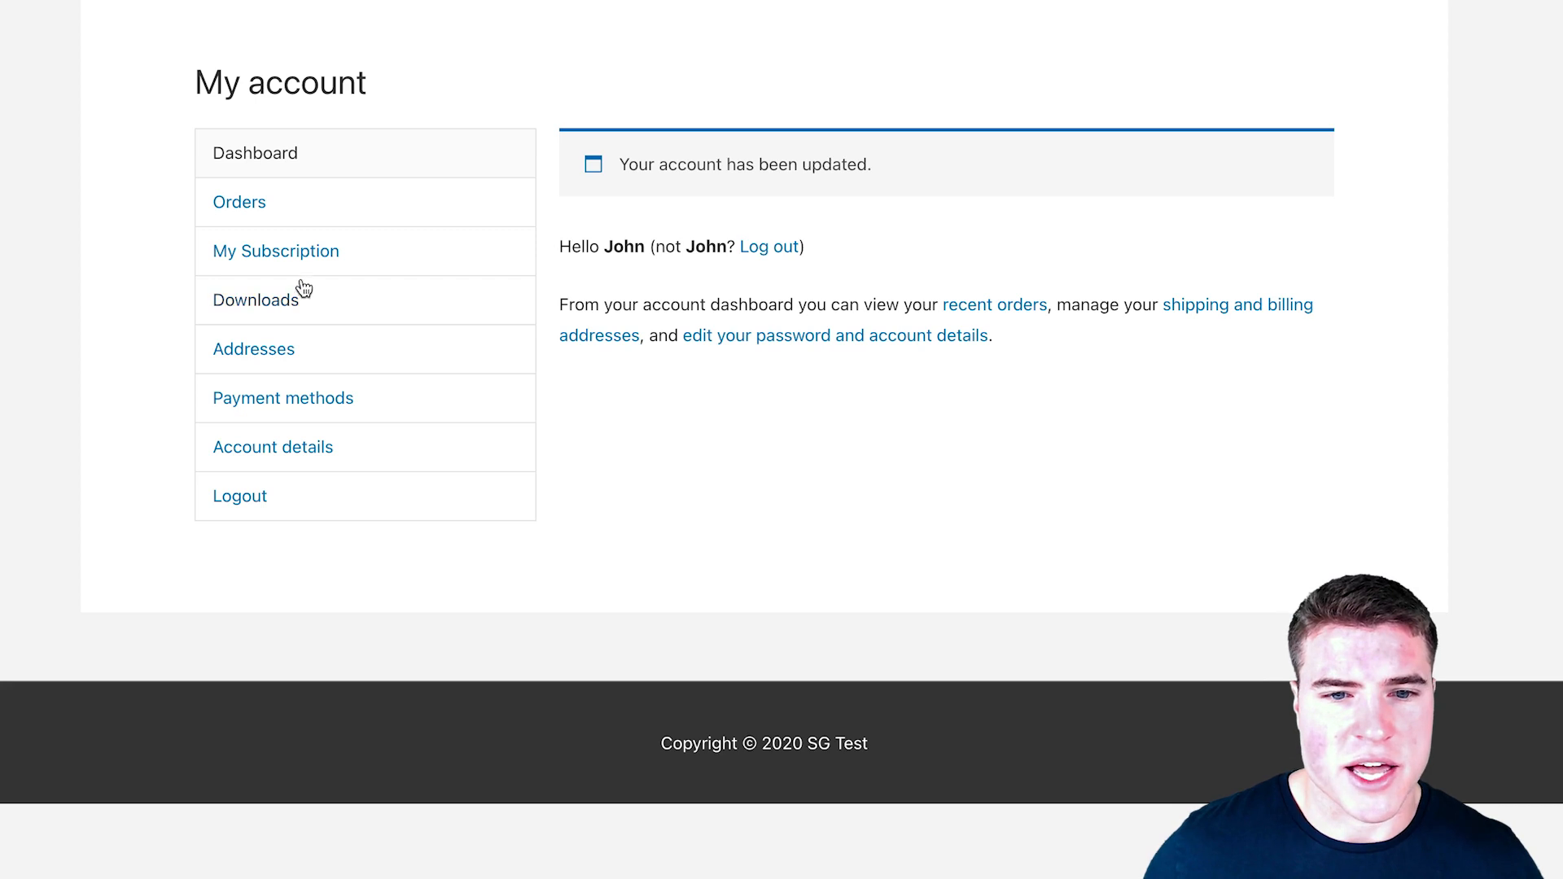
Review the recipient's Coffee Subscription Recipient and Purchaser rows, then log in as the purchaser.
click(275, 250)
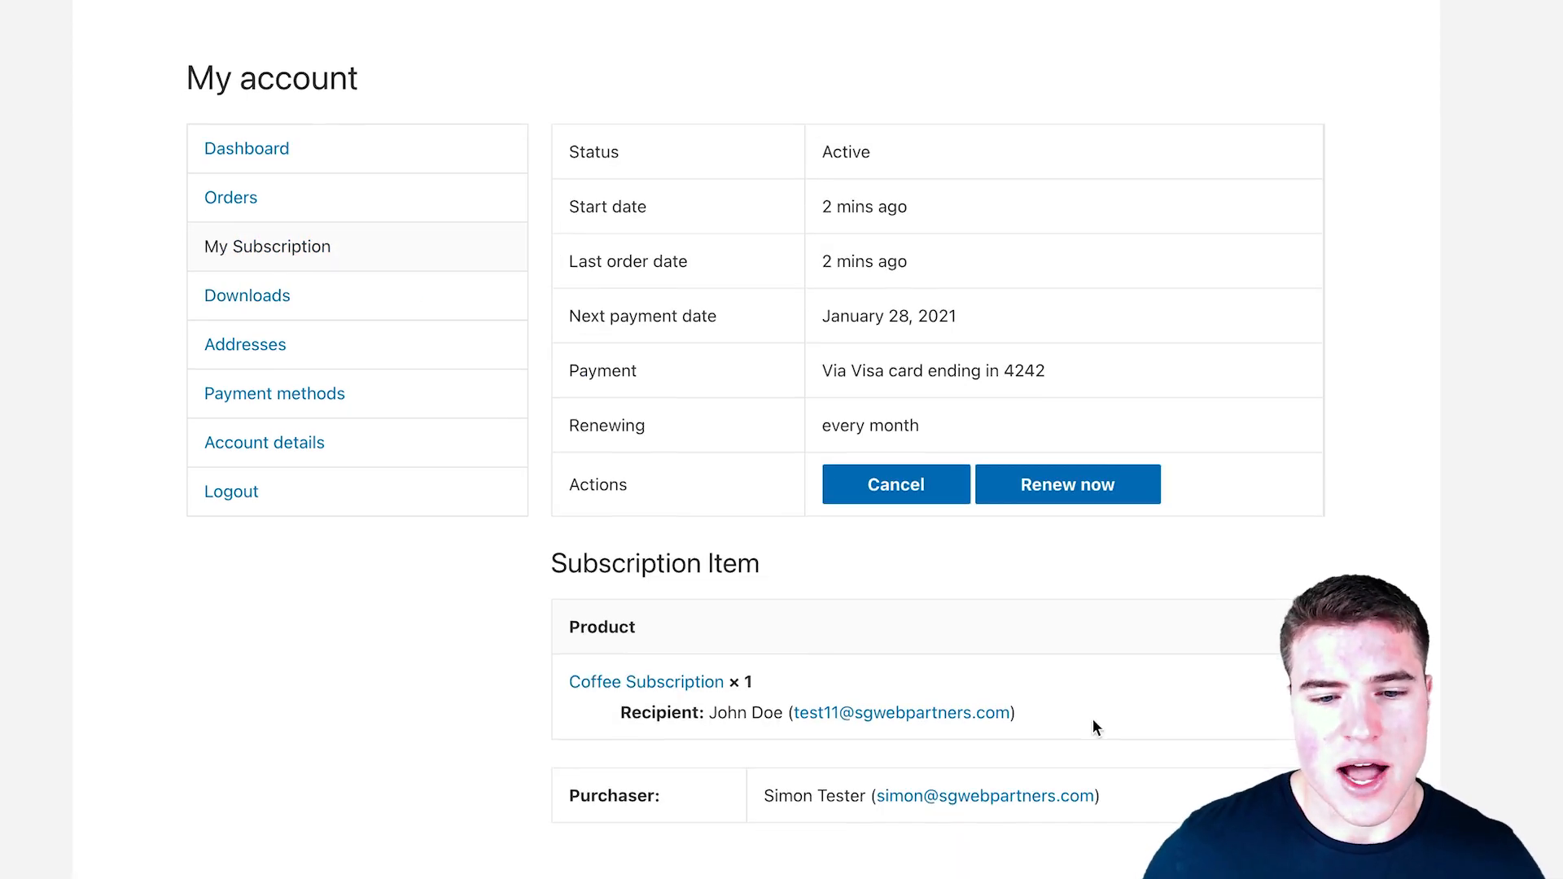
mouse_move(1046, 585)
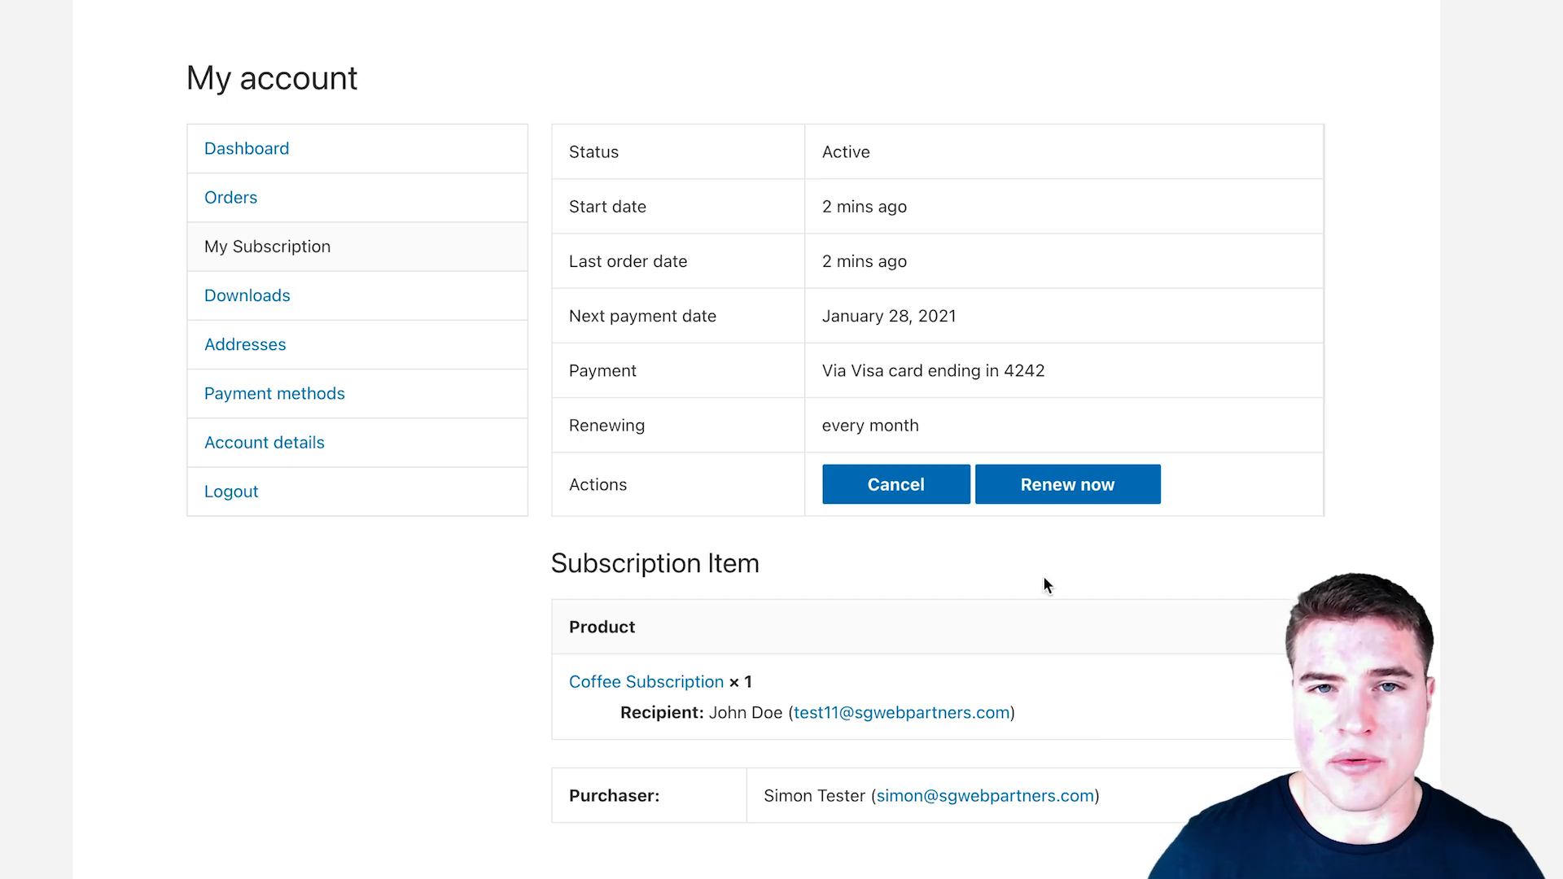
mouse_move(1156, 656)
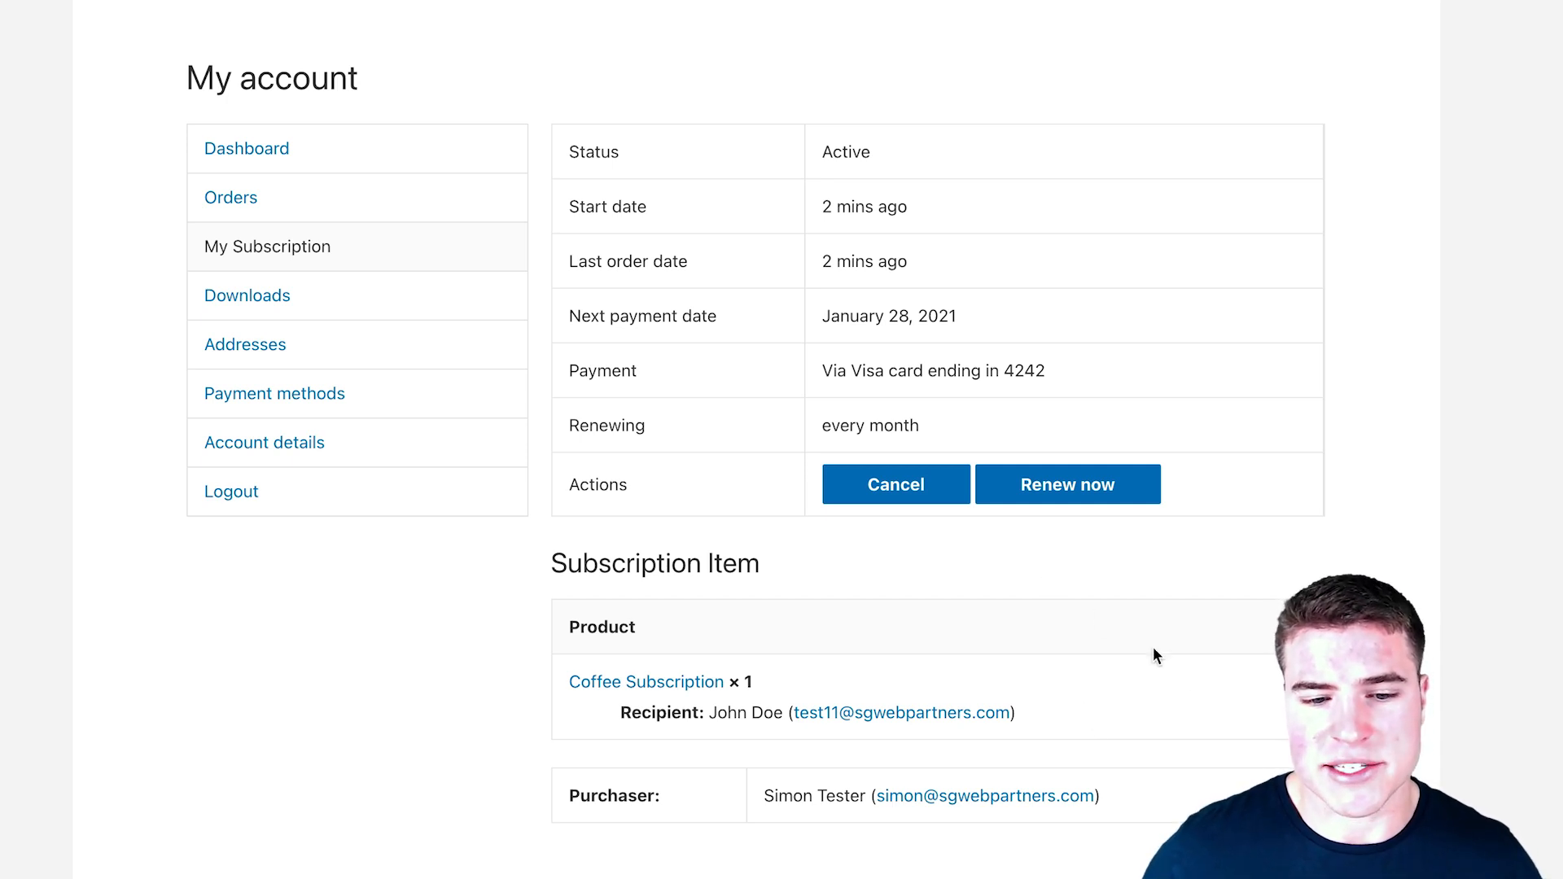
mouse_move(1196, 801)
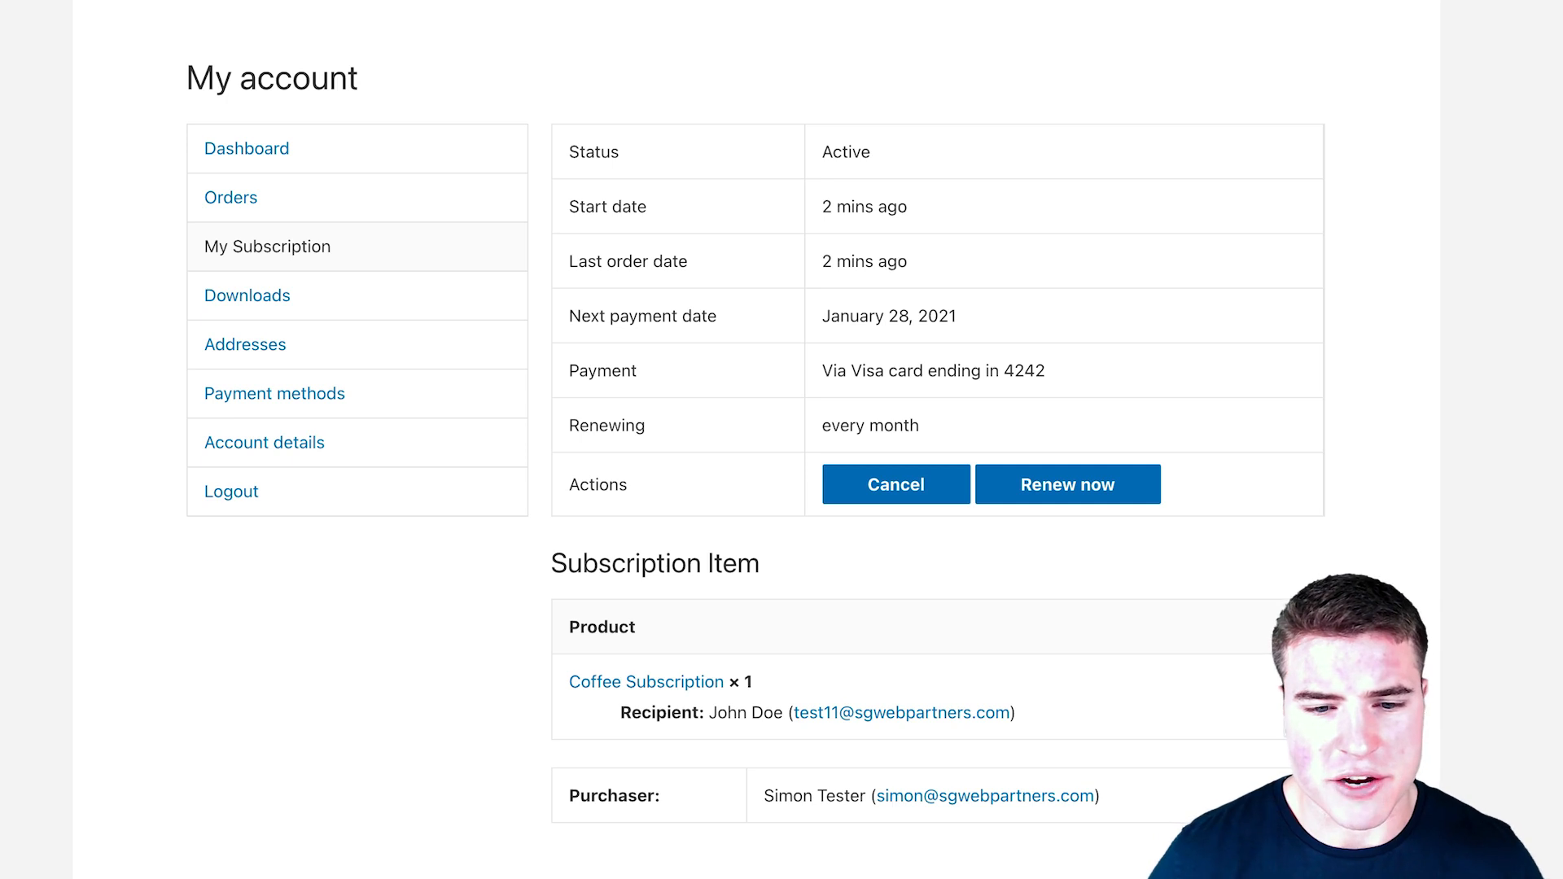
double_click(957, 799)
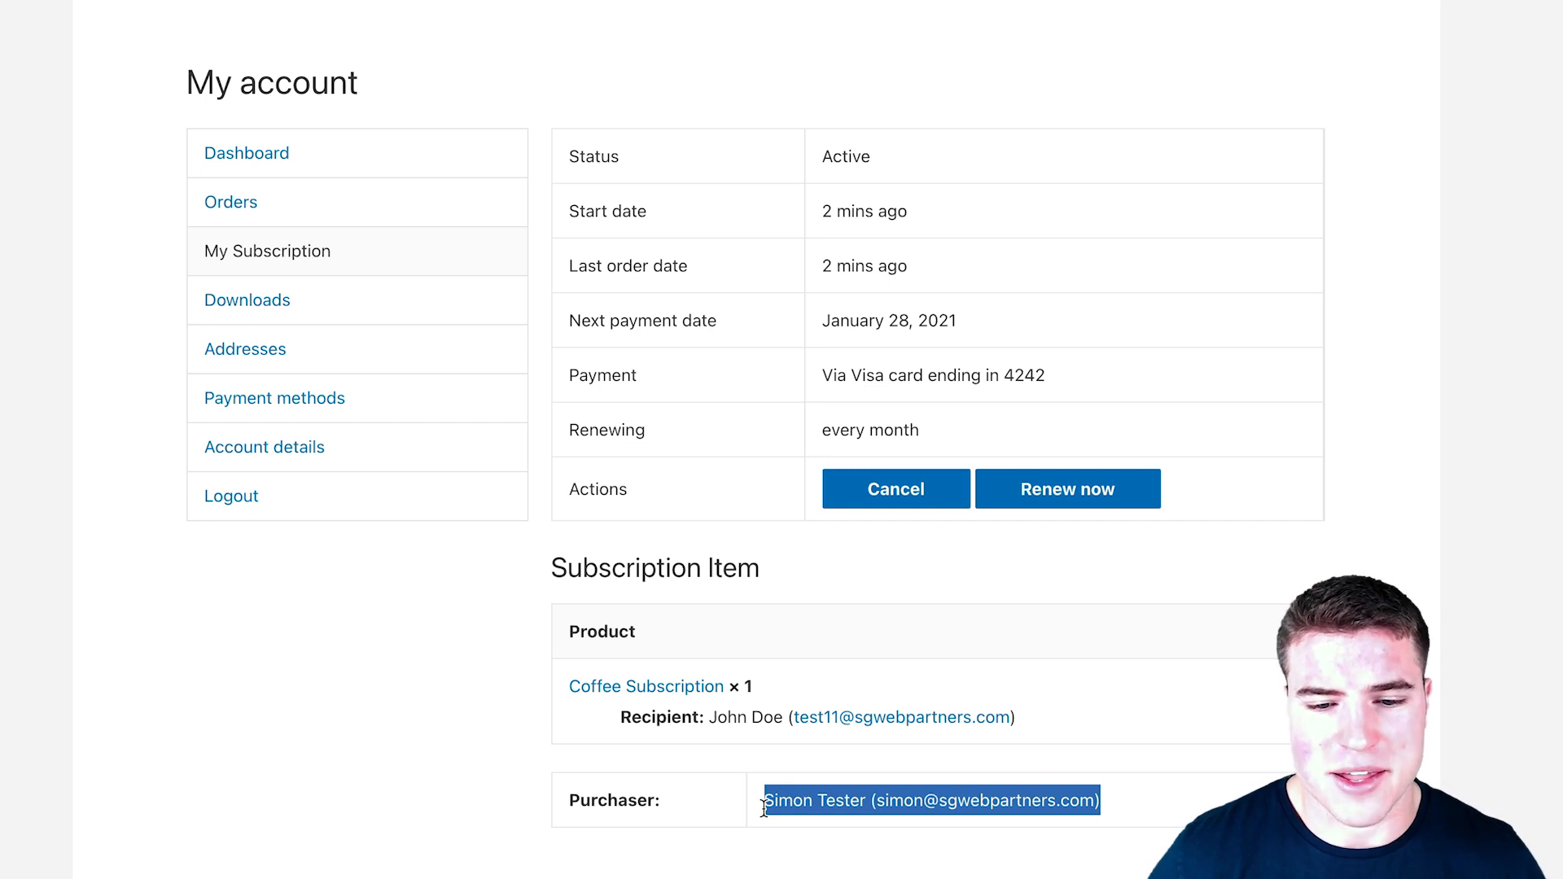
mouse_move(915, 698)
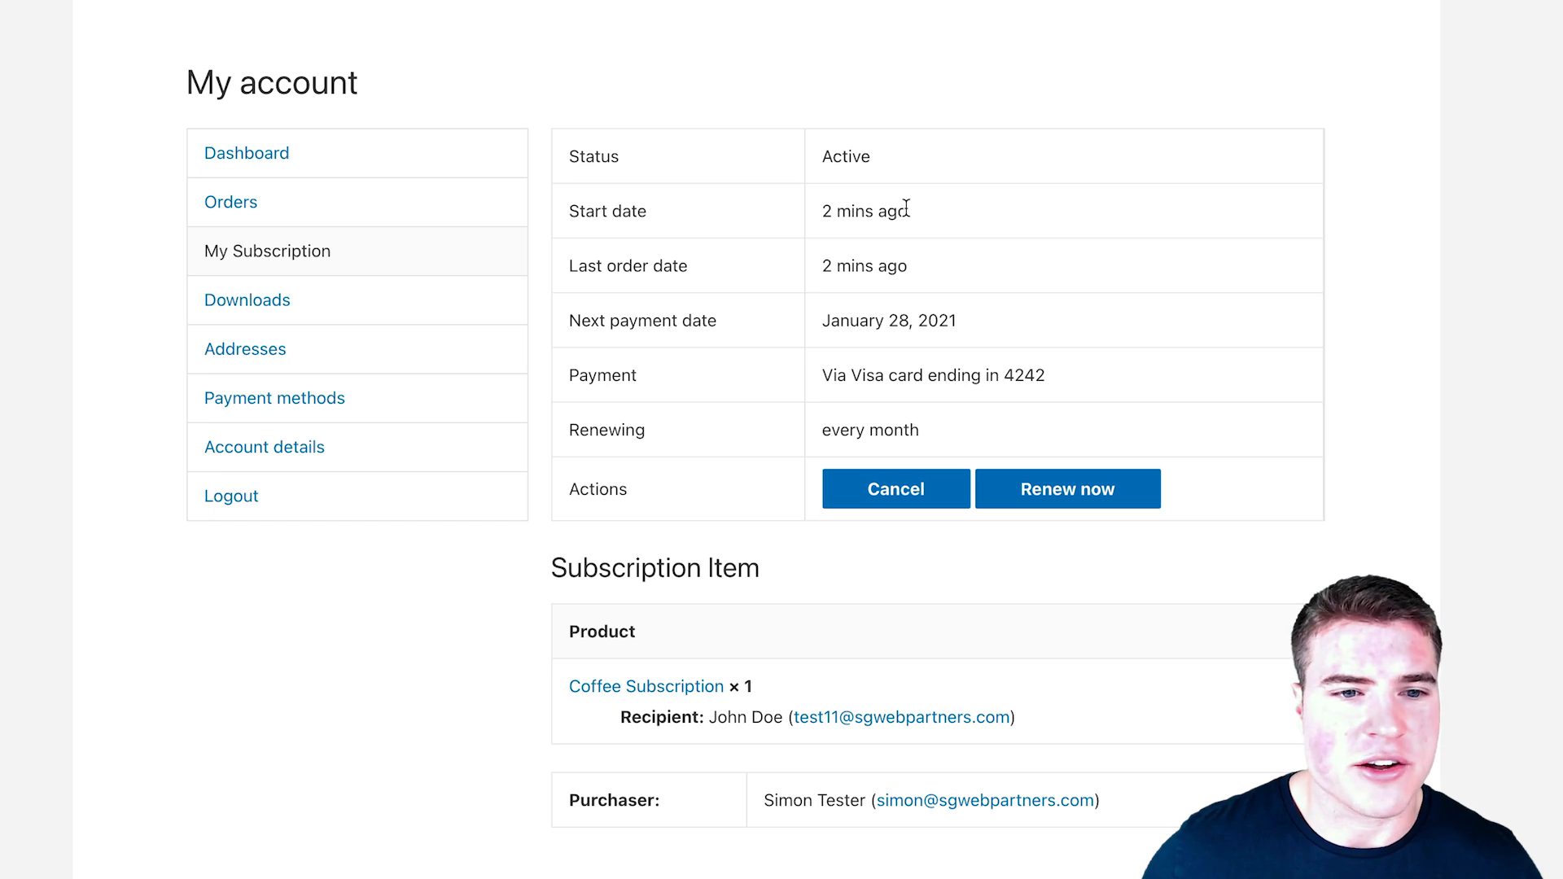
click(255, 152)
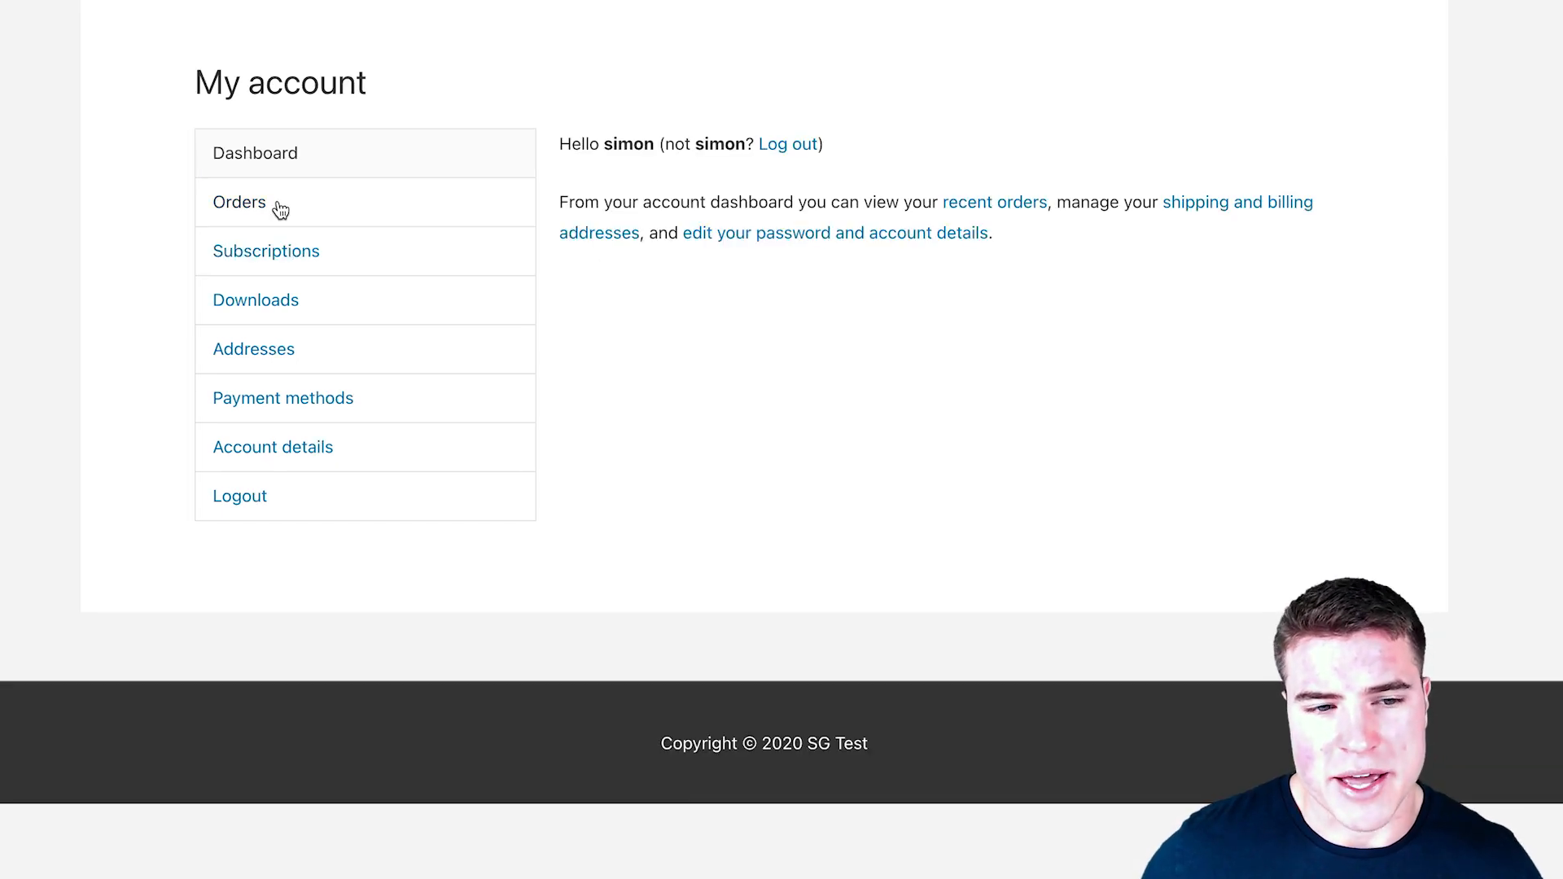
Open the purchaser's subscription #231, scroll to its Recipient row, then return to the recipient's view.
click(266, 250)
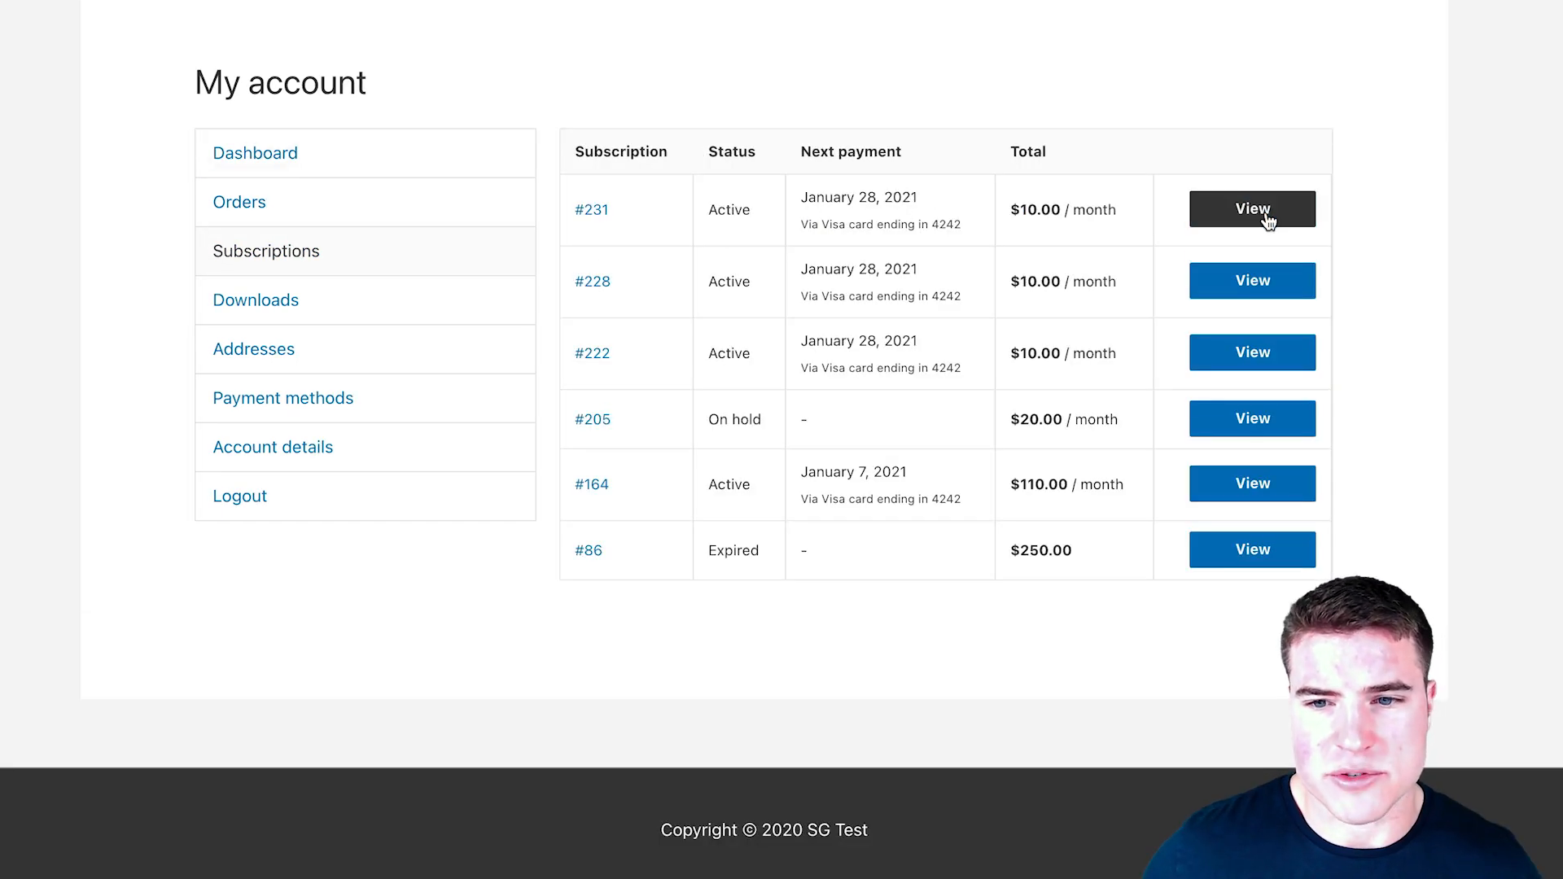
click(1252, 209)
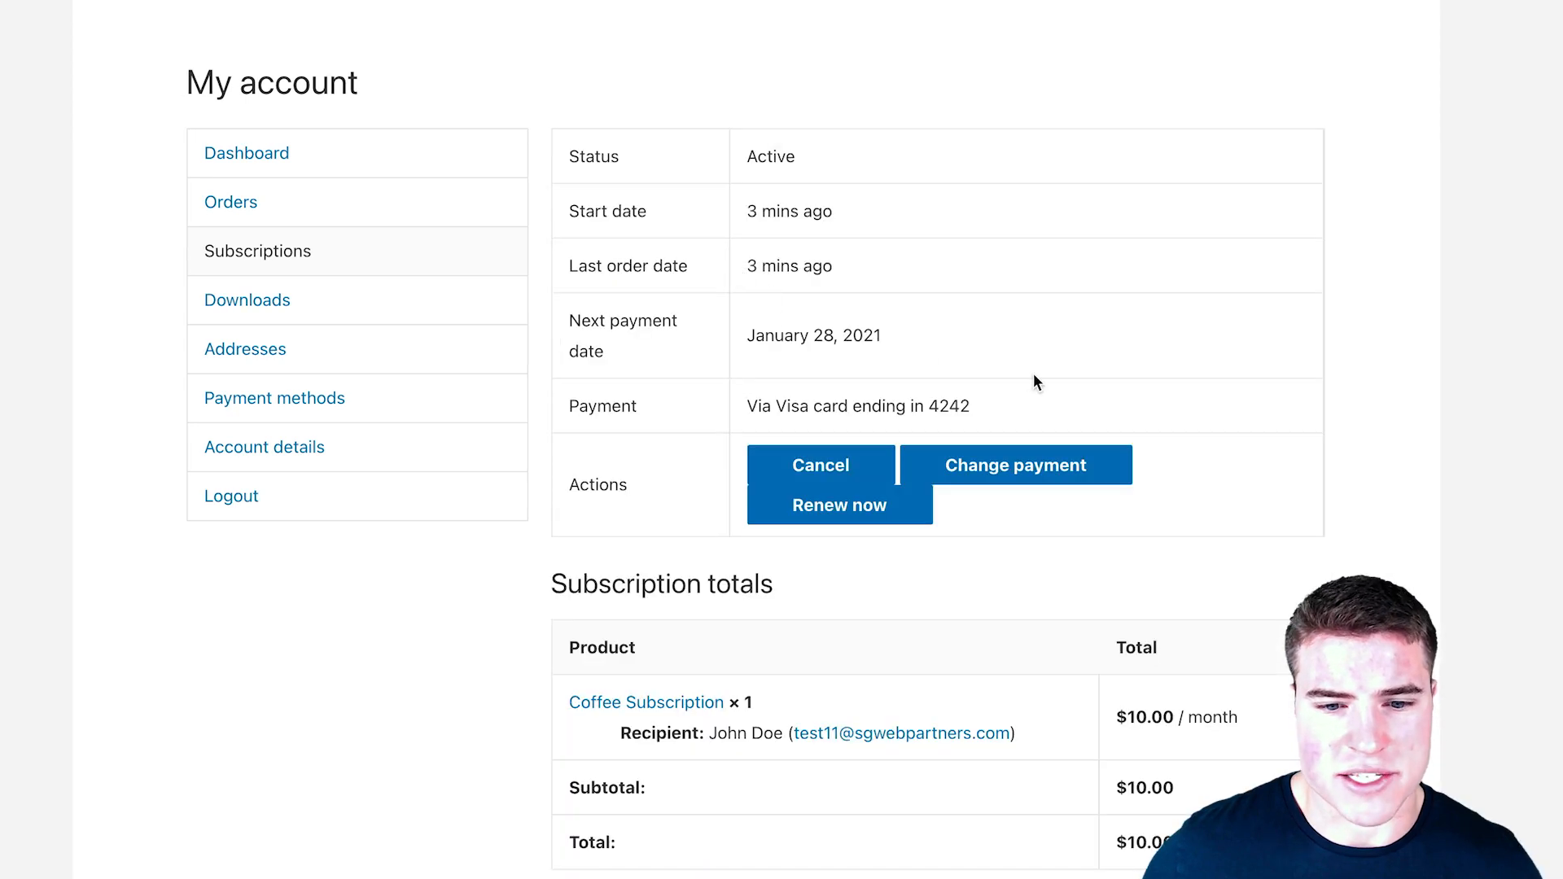
scroll(down, 3)
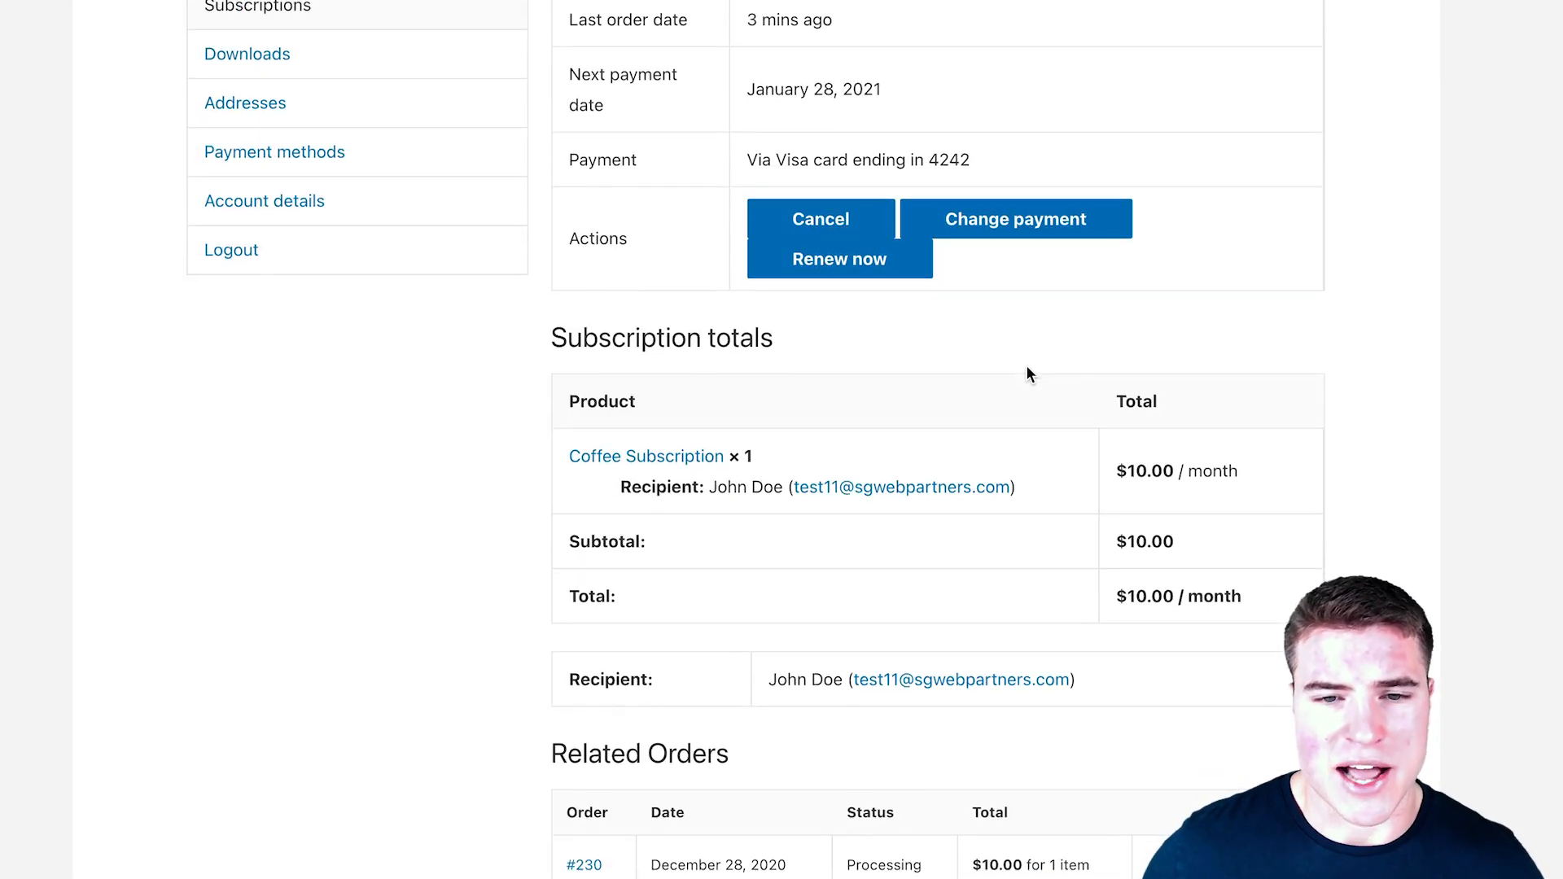
scroll(down, 3)
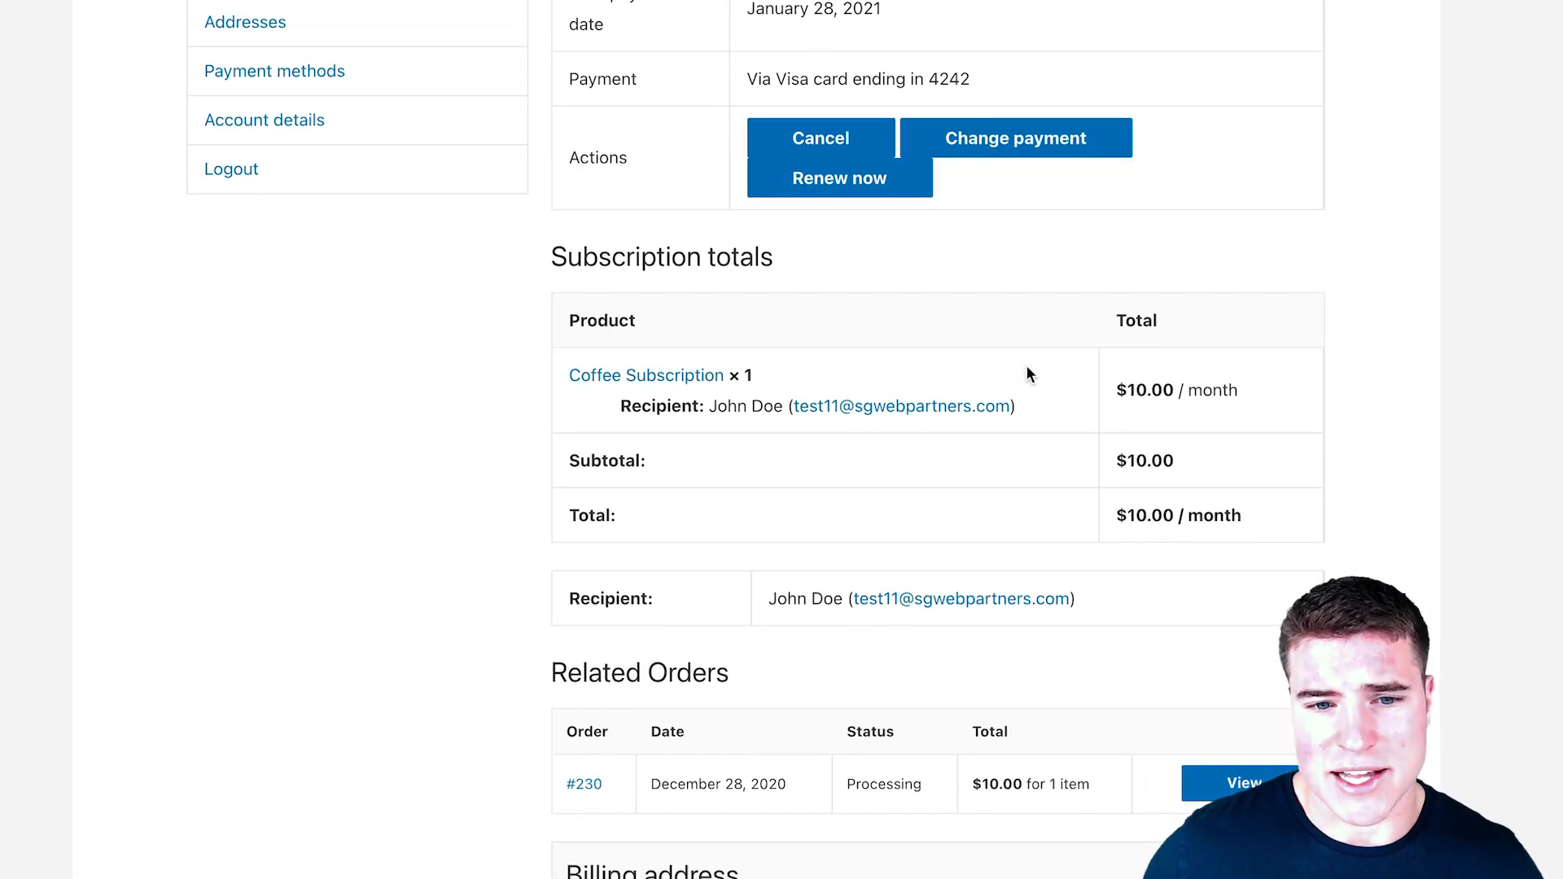
scroll(down, 3)
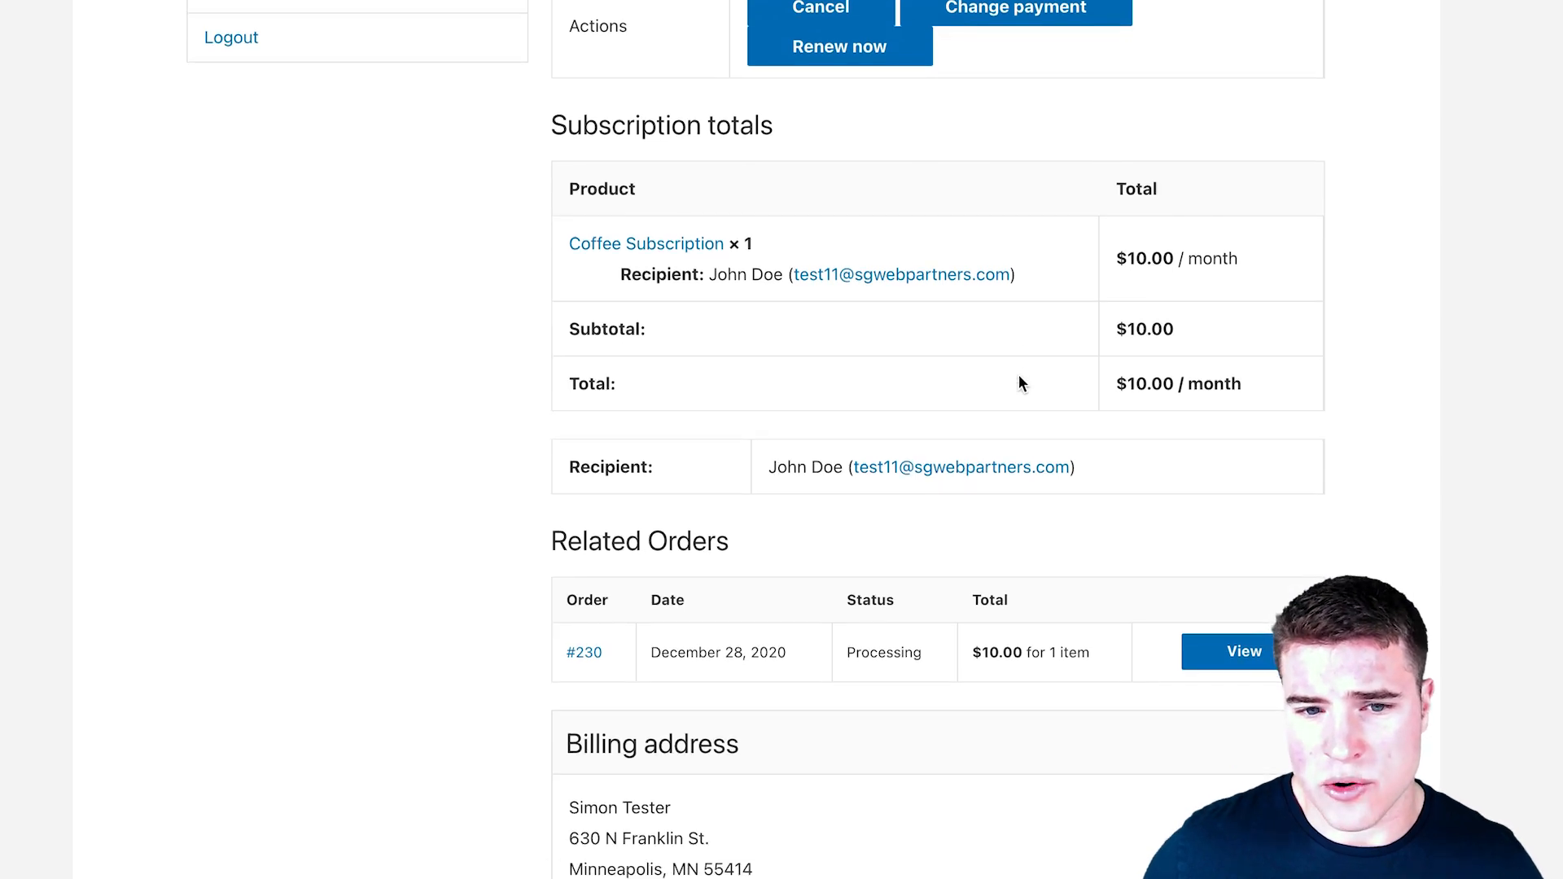
scroll(down, 3)
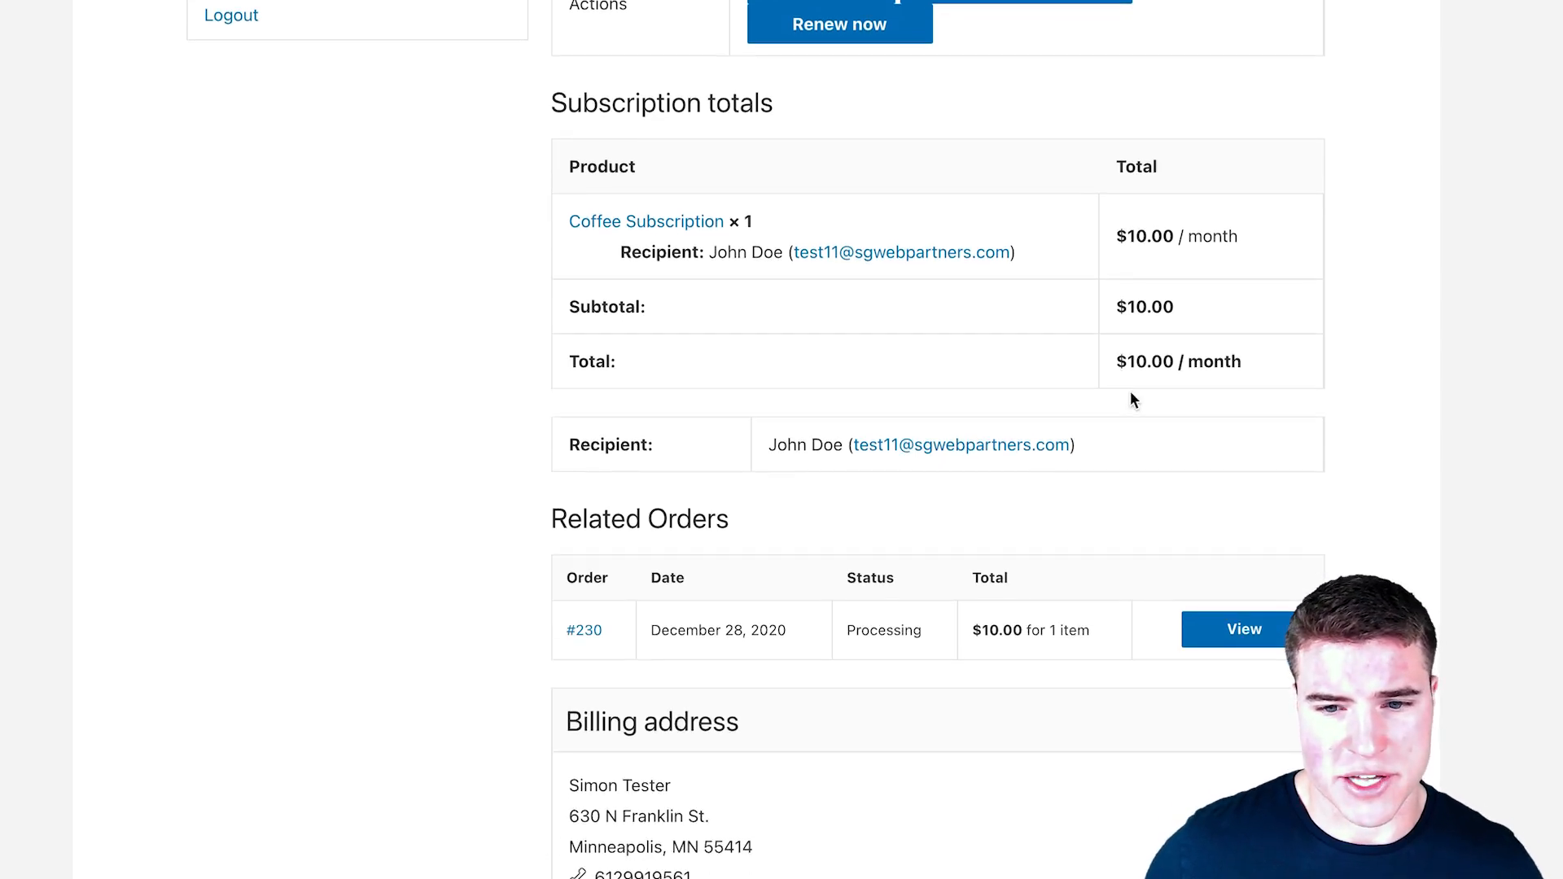
mouse_move(1151, 443)
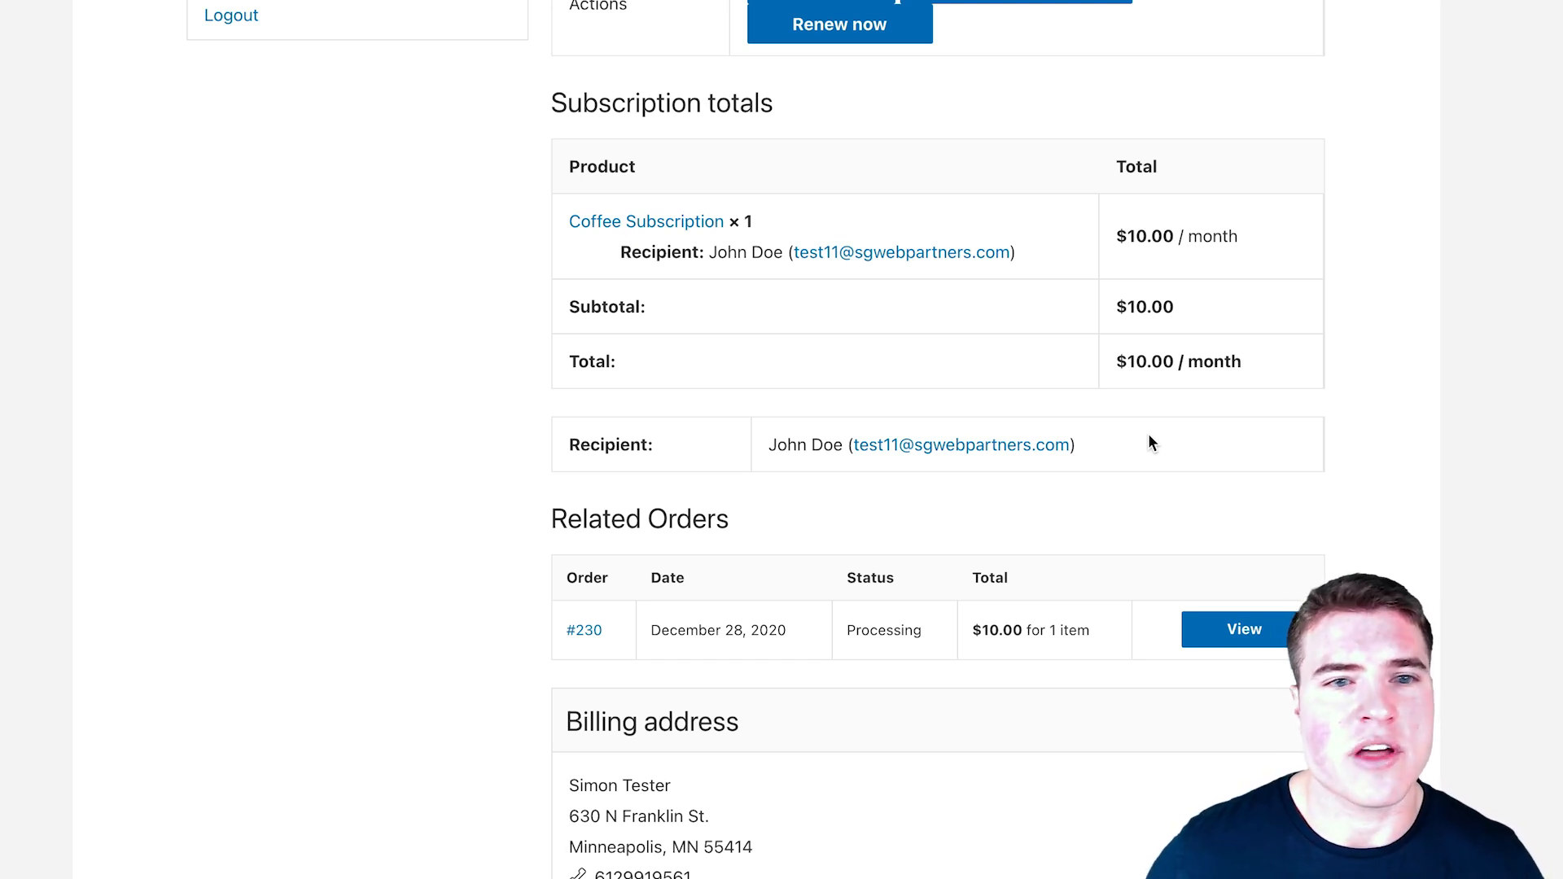
scroll(up, 3)
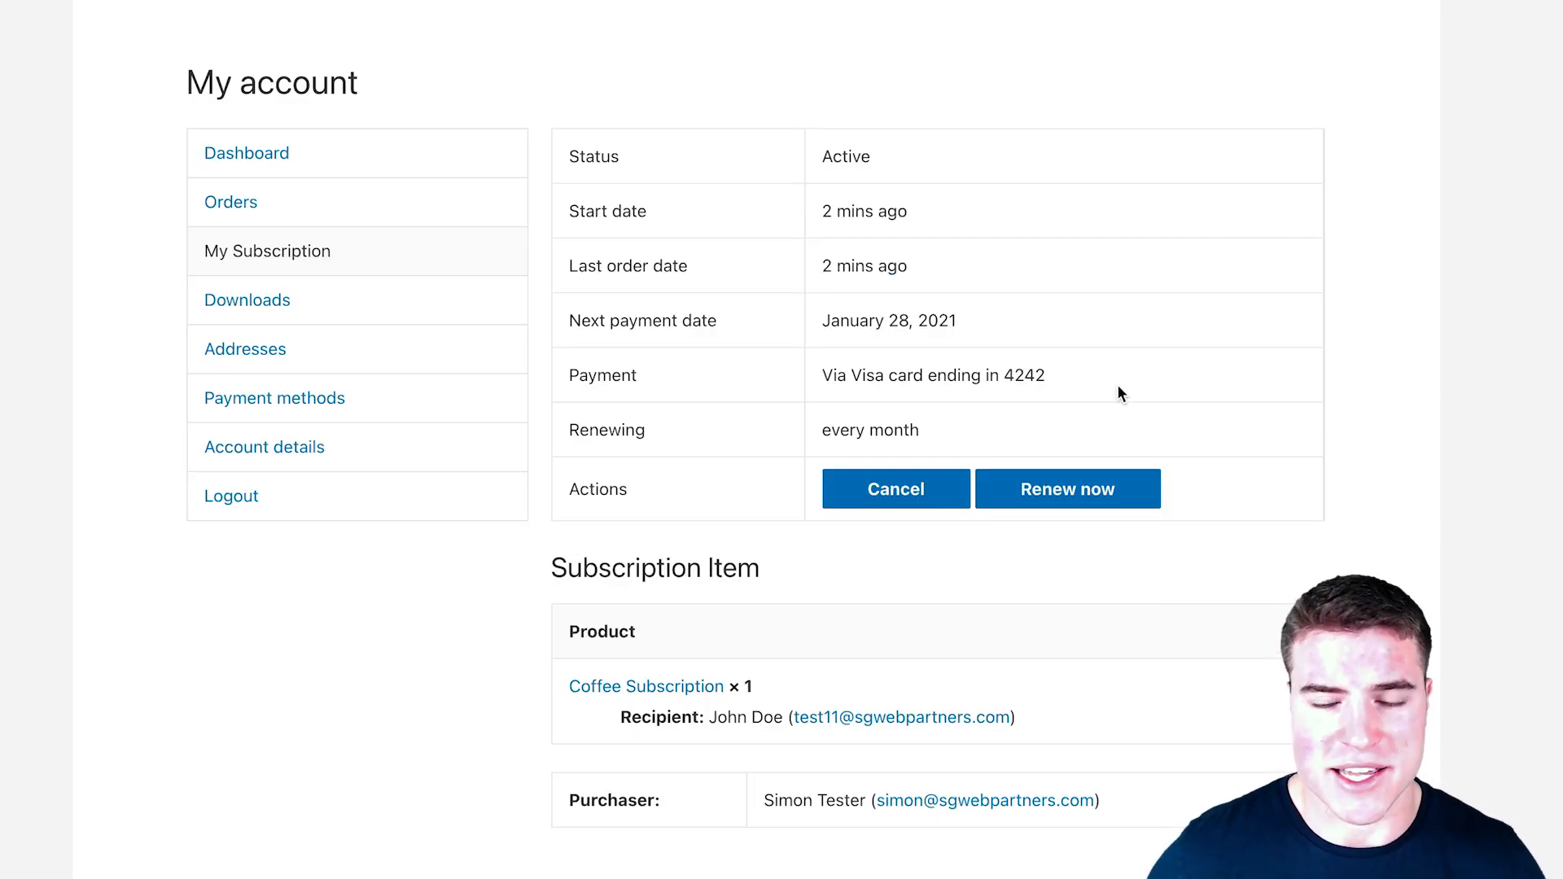
mouse_move(714, 173)
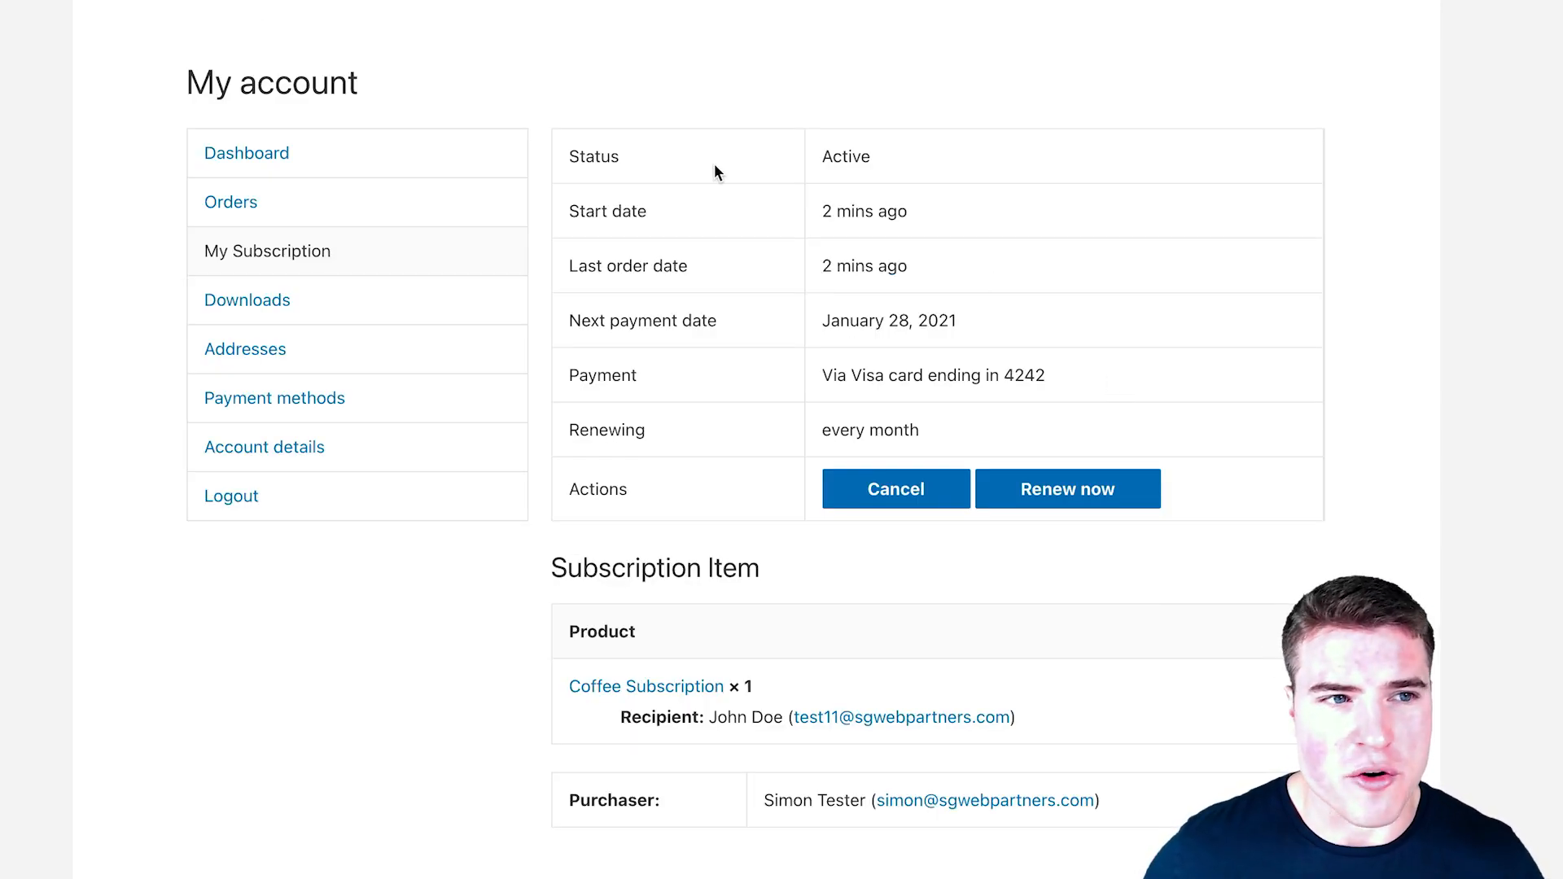
Open subscription #231 from the WooCommerce Subscriptions list to show purchaser simon and recipient John.
click(52, 385)
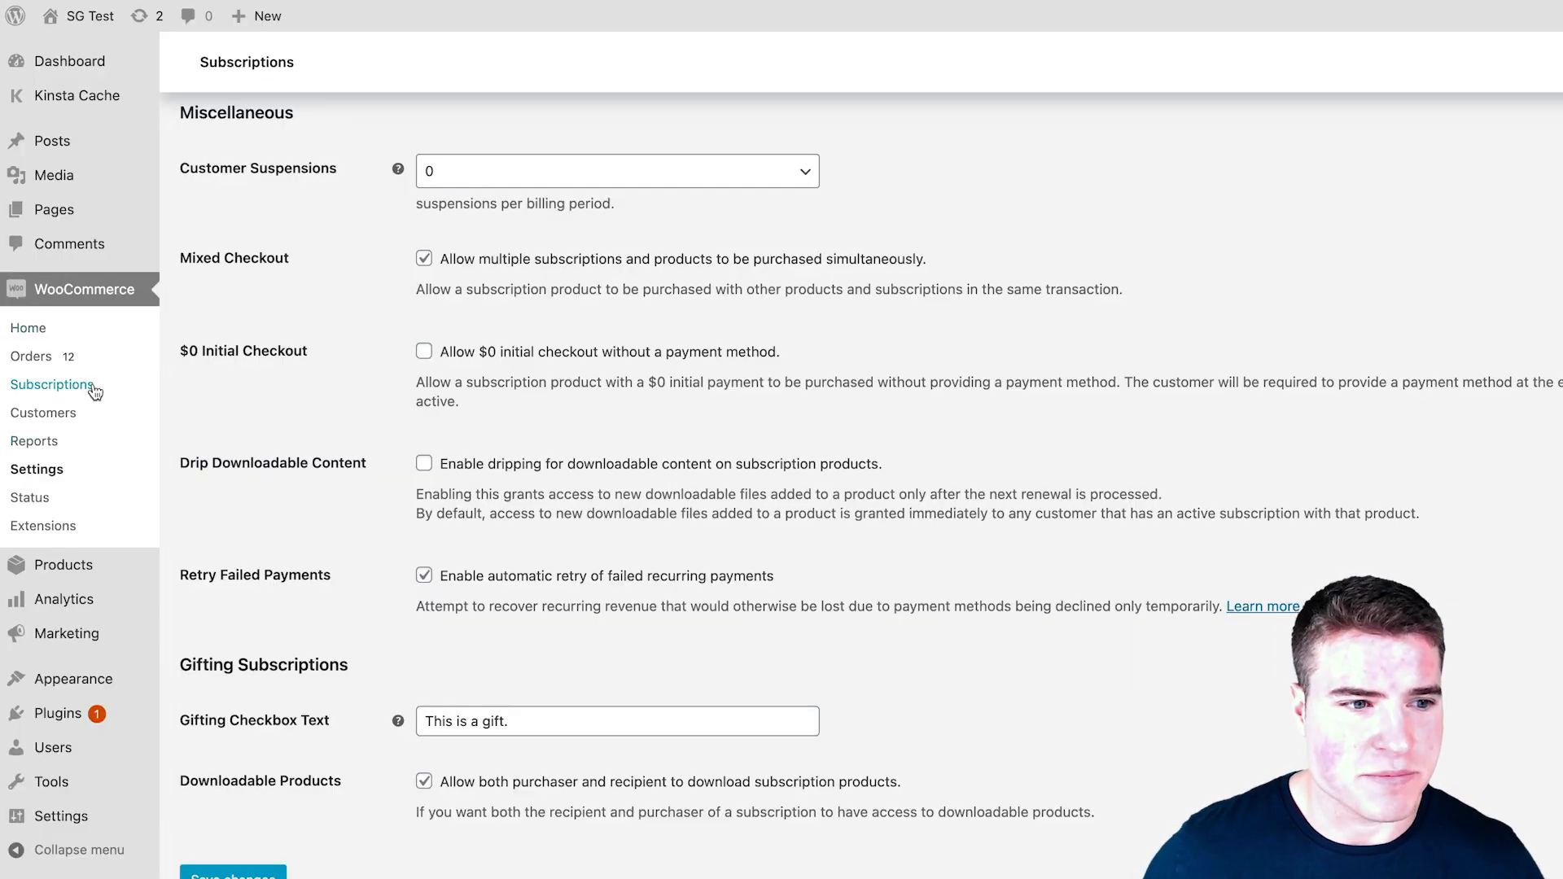
click(53, 385)
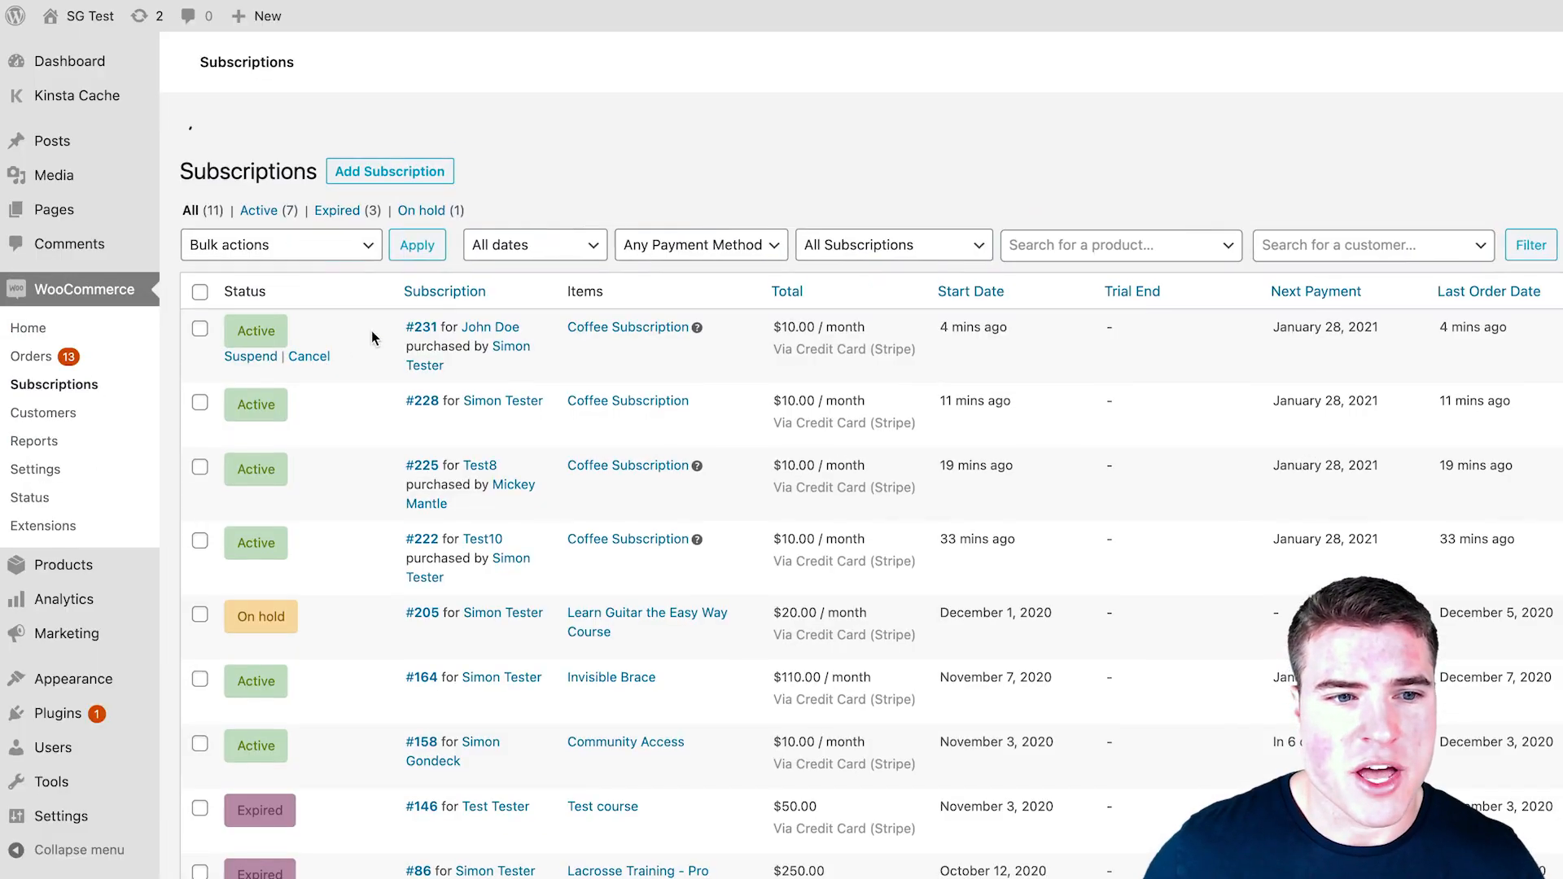
click(420, 327)
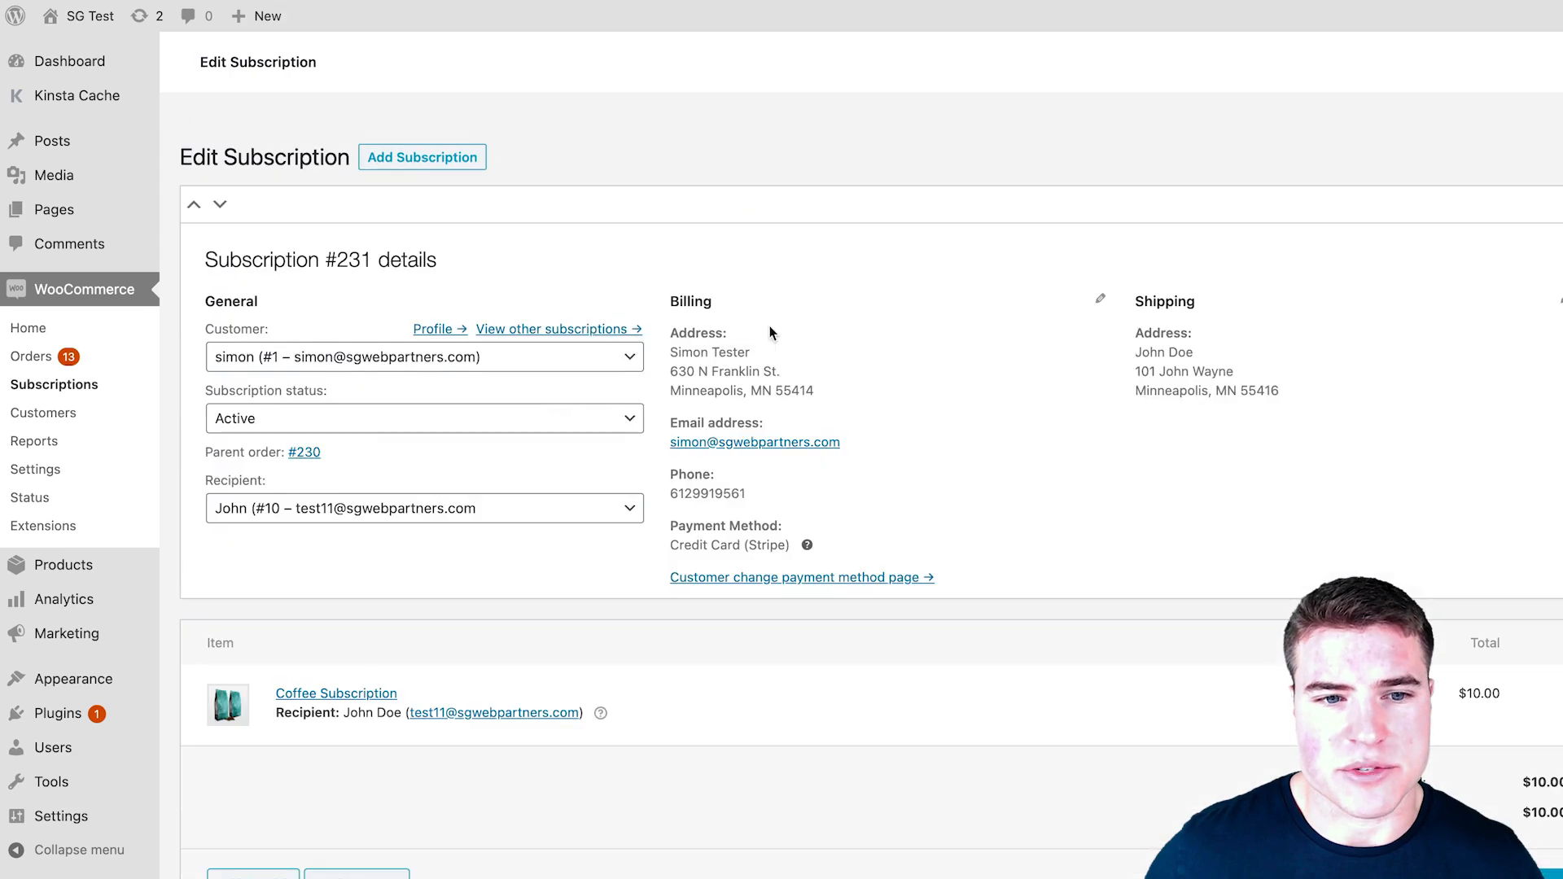